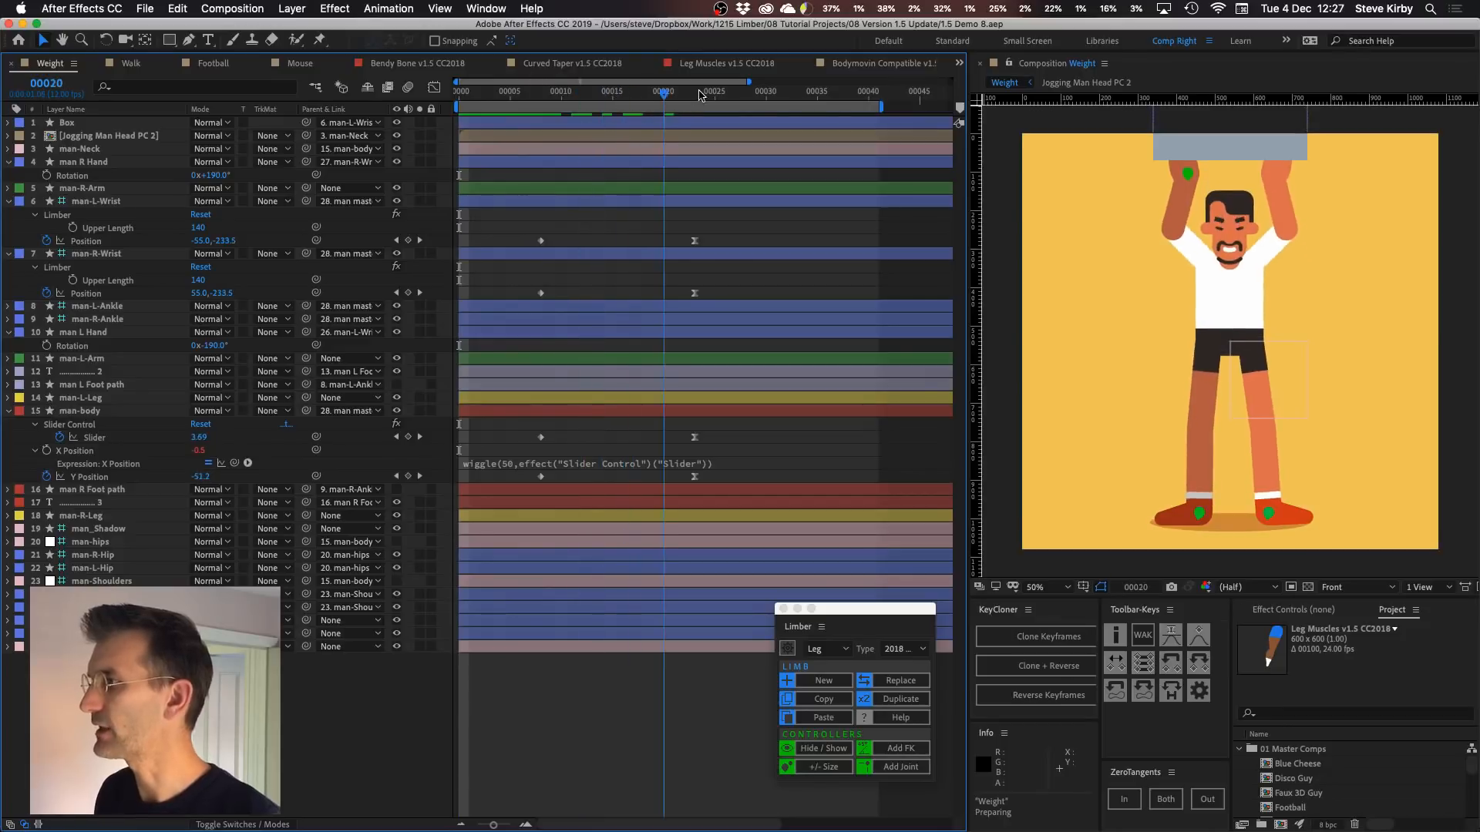
Scrub the box lift, key the other wrist's Limber Upper Length, then switch to the Football comp
left_click_drag(663, 93, 541, 93)
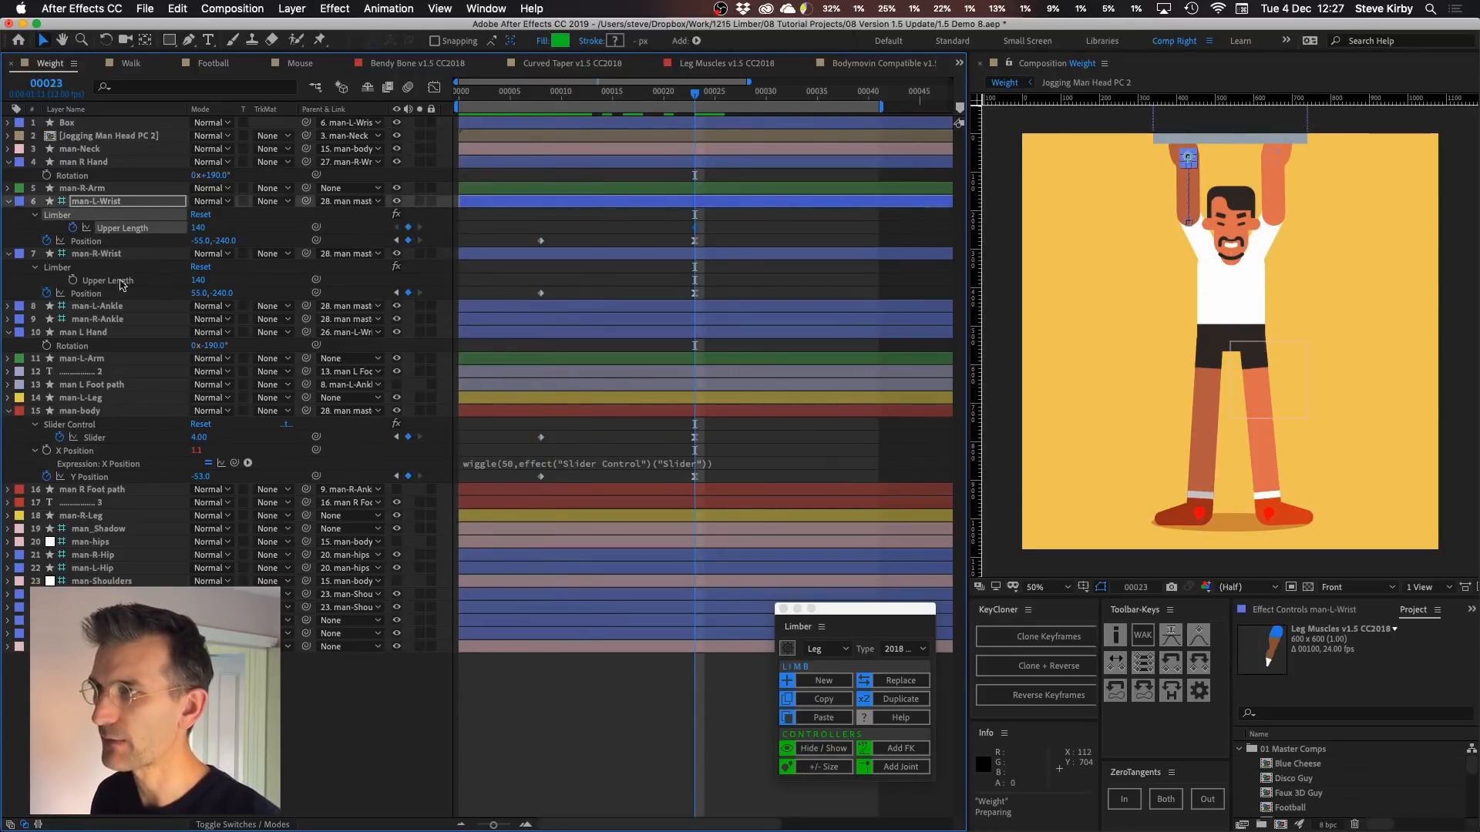
left_click(94, 253)
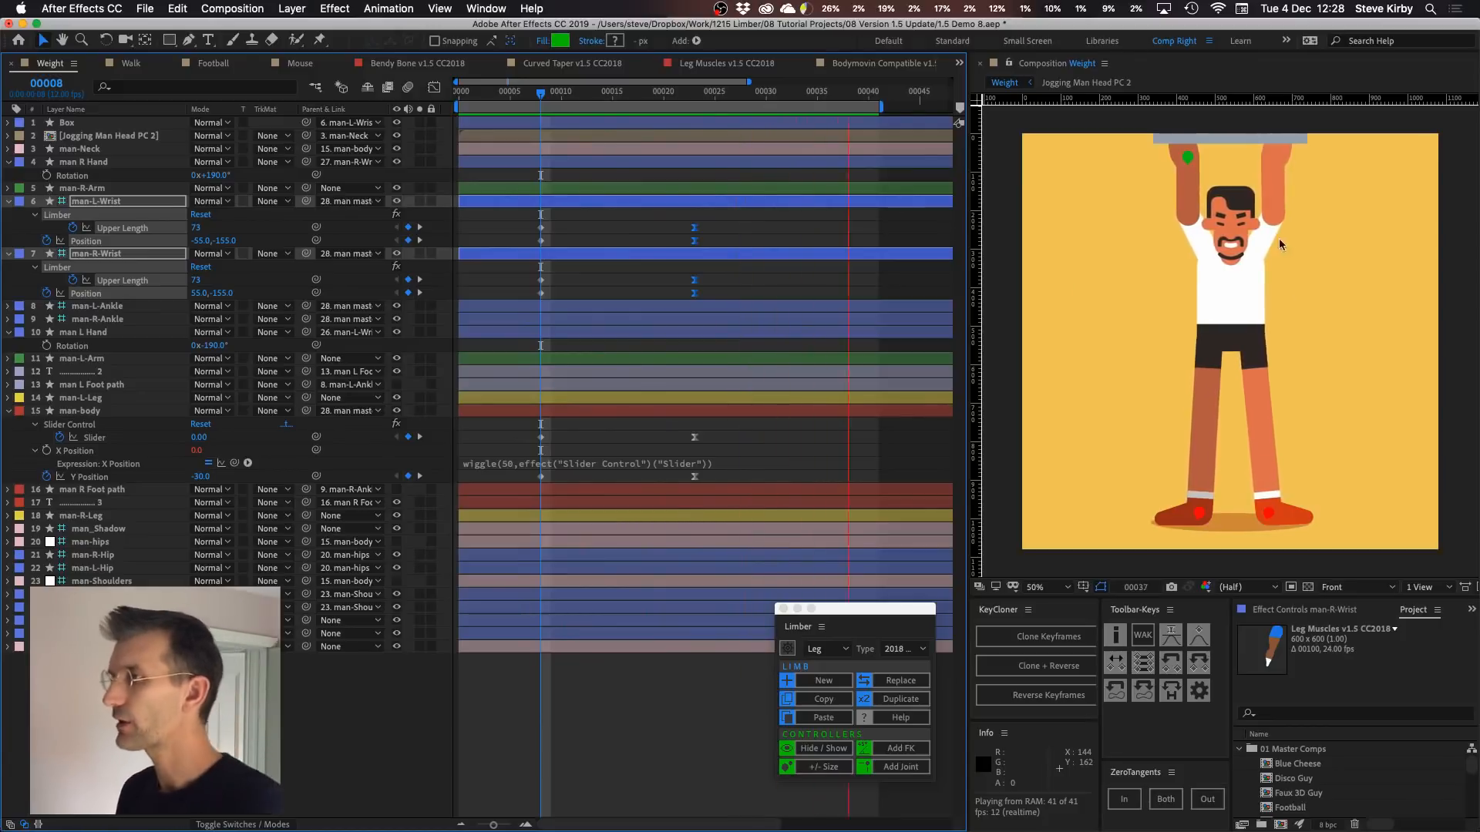
left_click(136, 64)
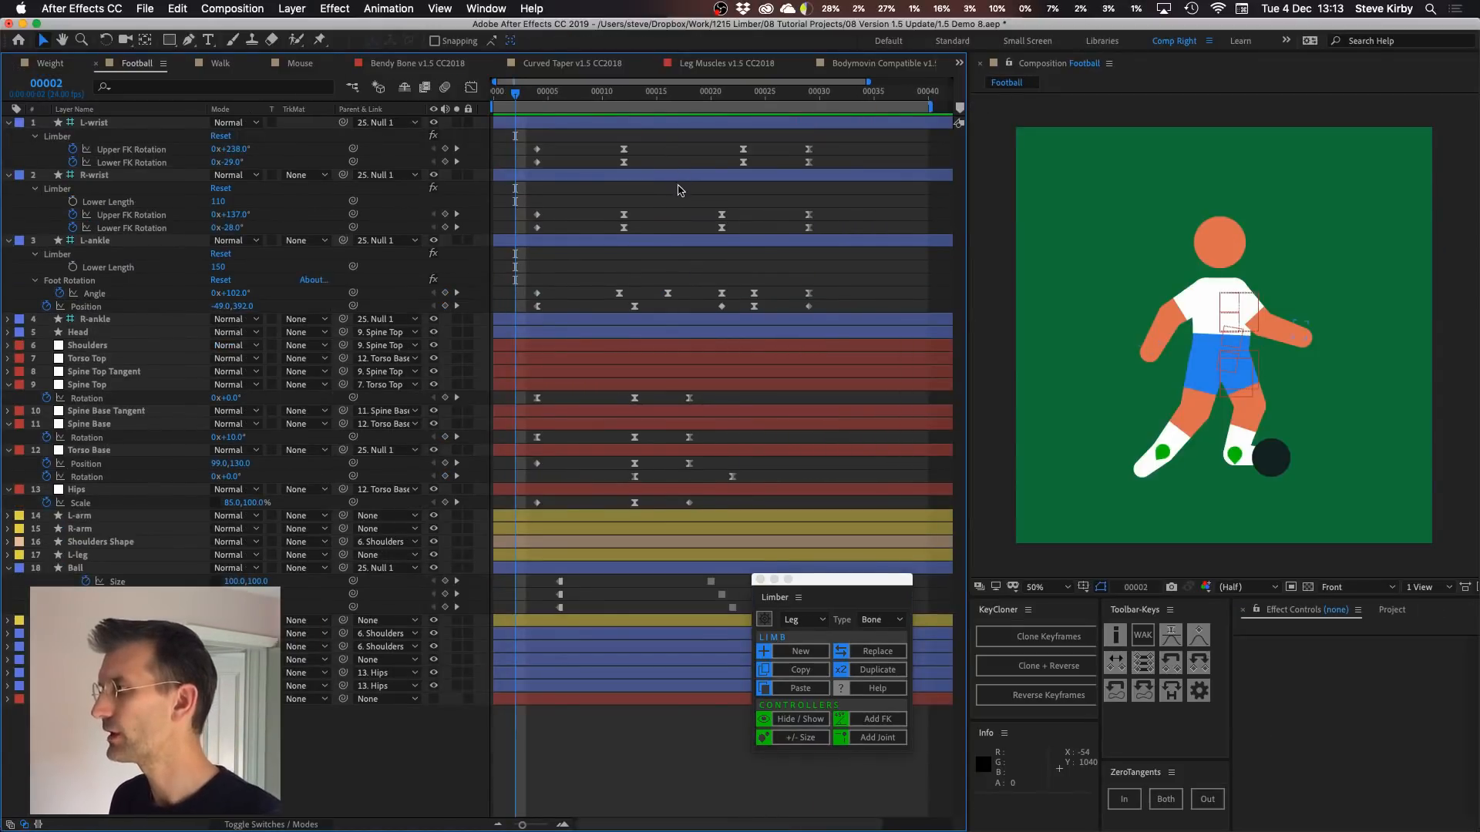
Preview the kick and key L-ankle Limber Lower Length (e.g. 37, 71) at mid-kick frames, keeping 150 at start
key("space")
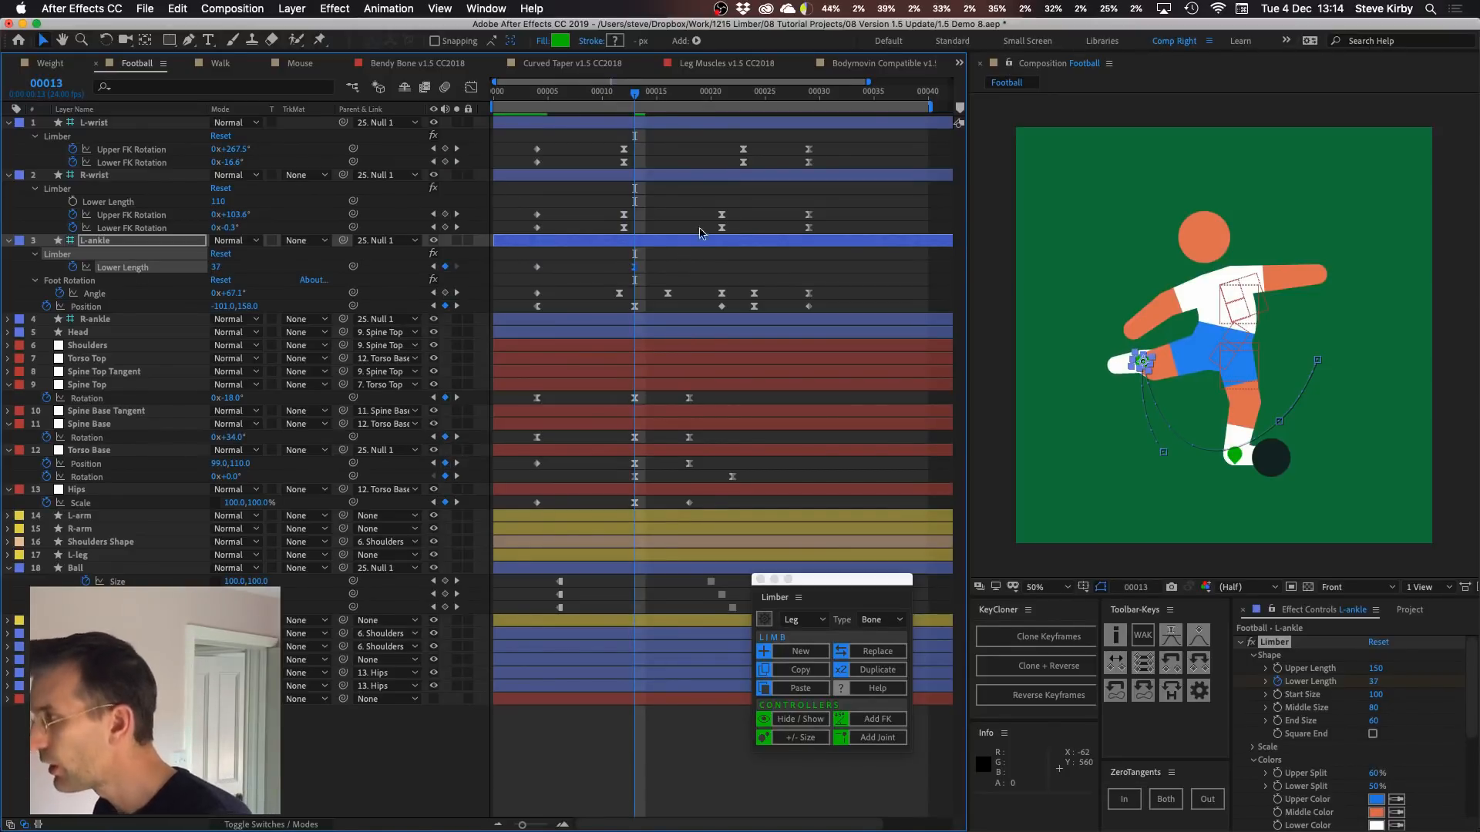
left_click(698, 94)
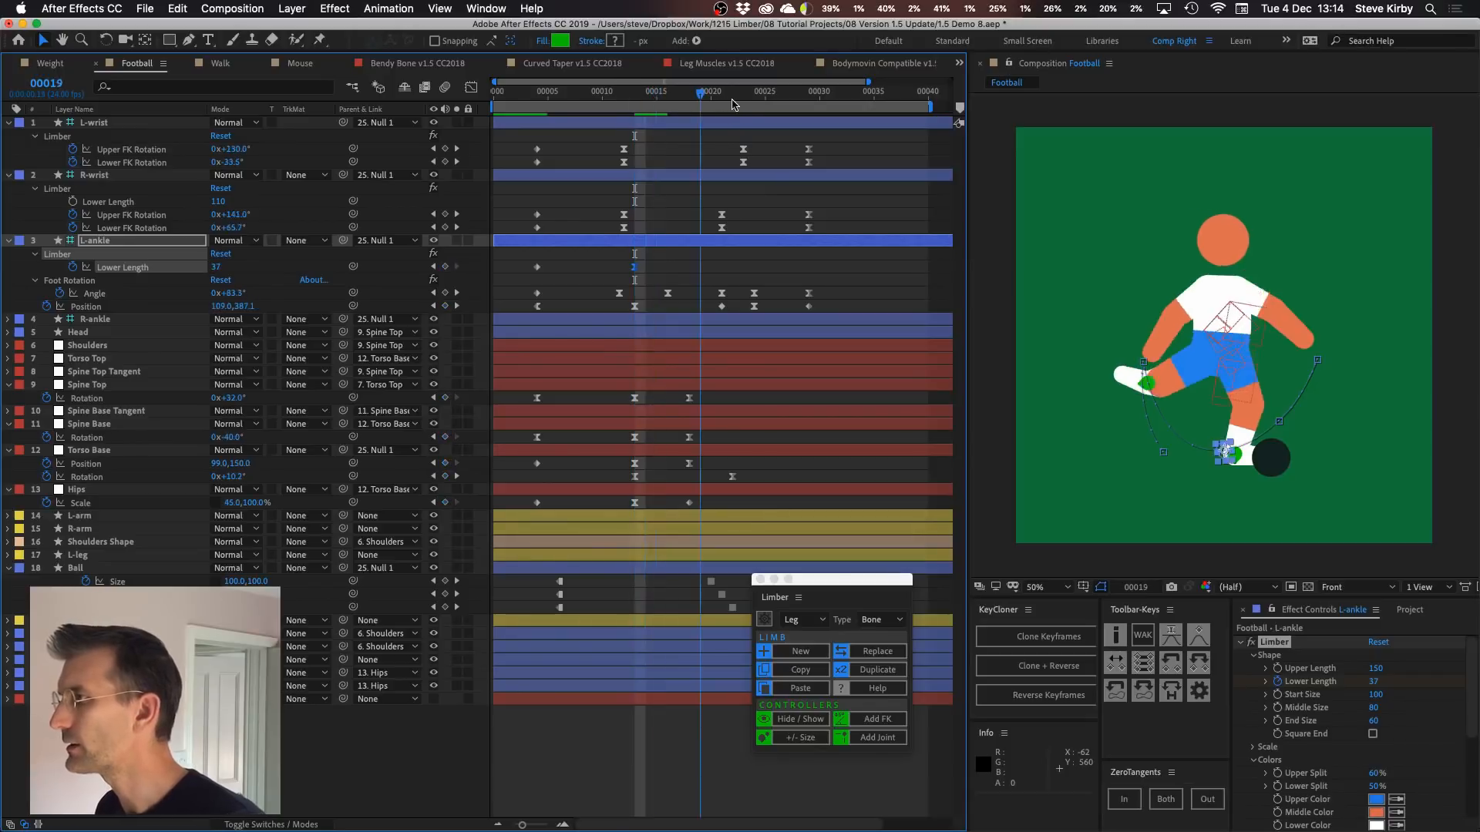
left_click(754, 103)
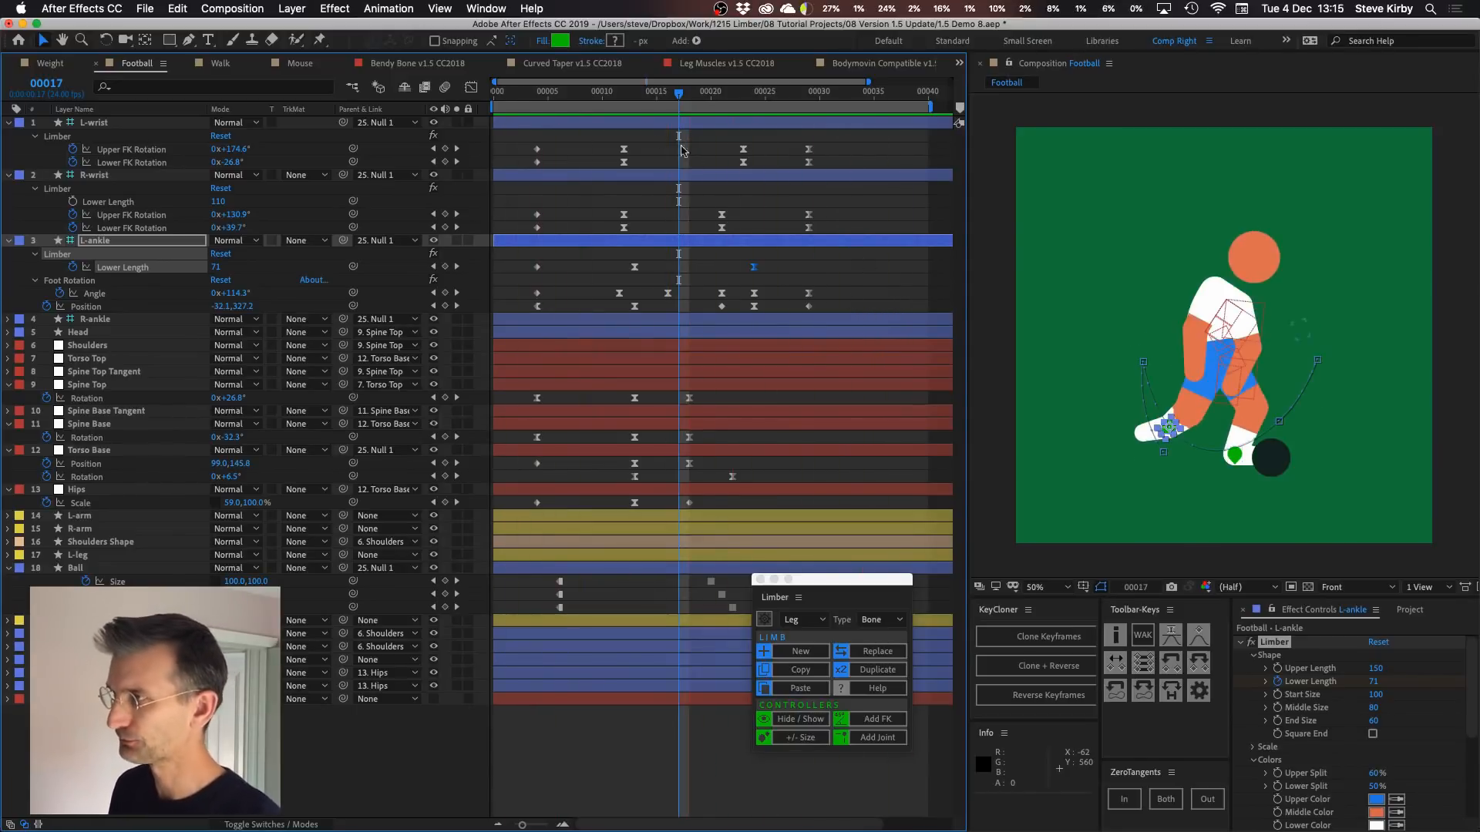
left_click(536, 91)
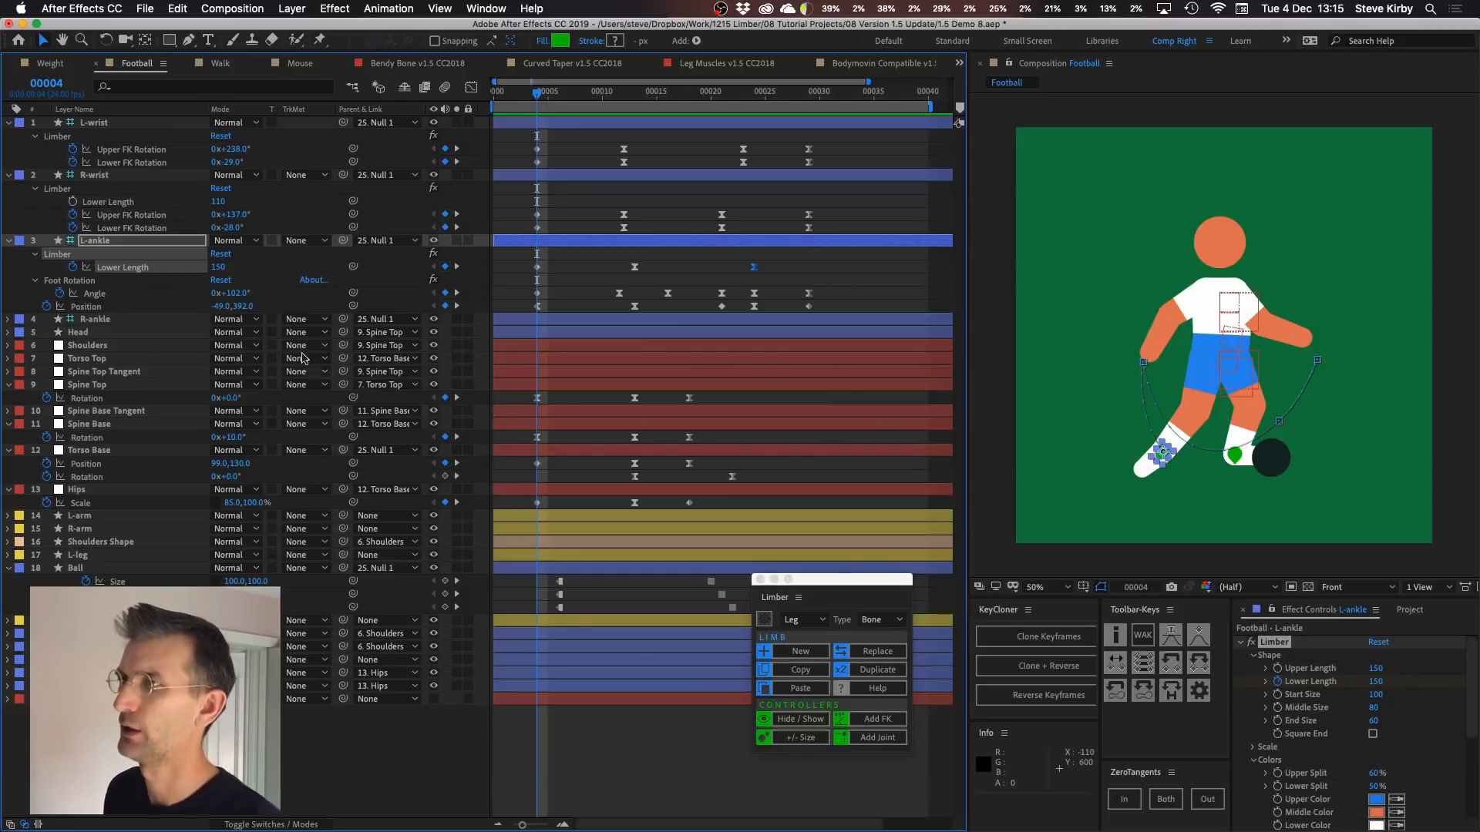
Key R-wrist Limber Lower Length at frames through the kick (97, 83, 110) and select those keyframes, then move to the Walk comp
left_click(94, 174)
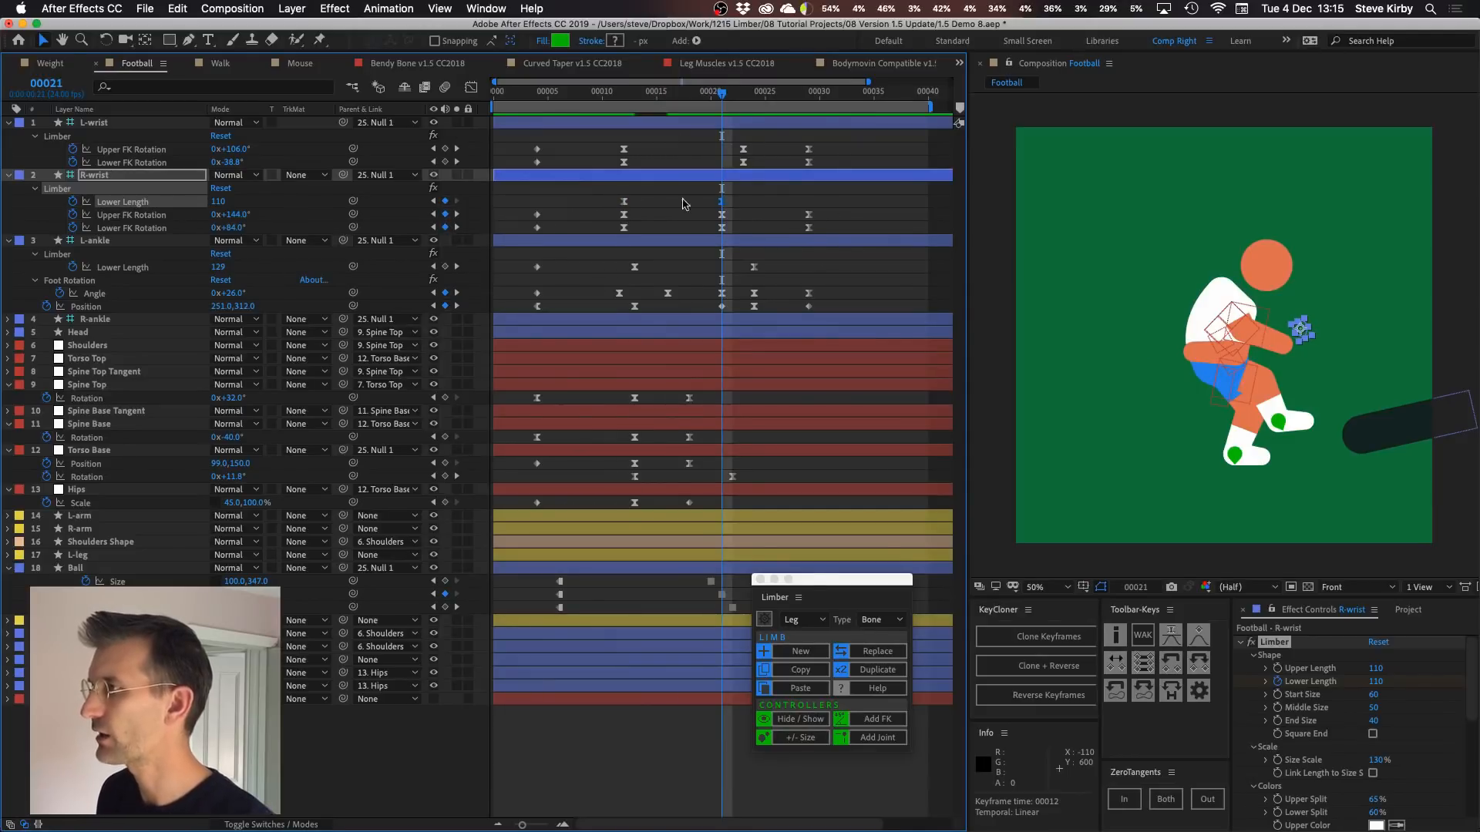
left_click(667, 93)
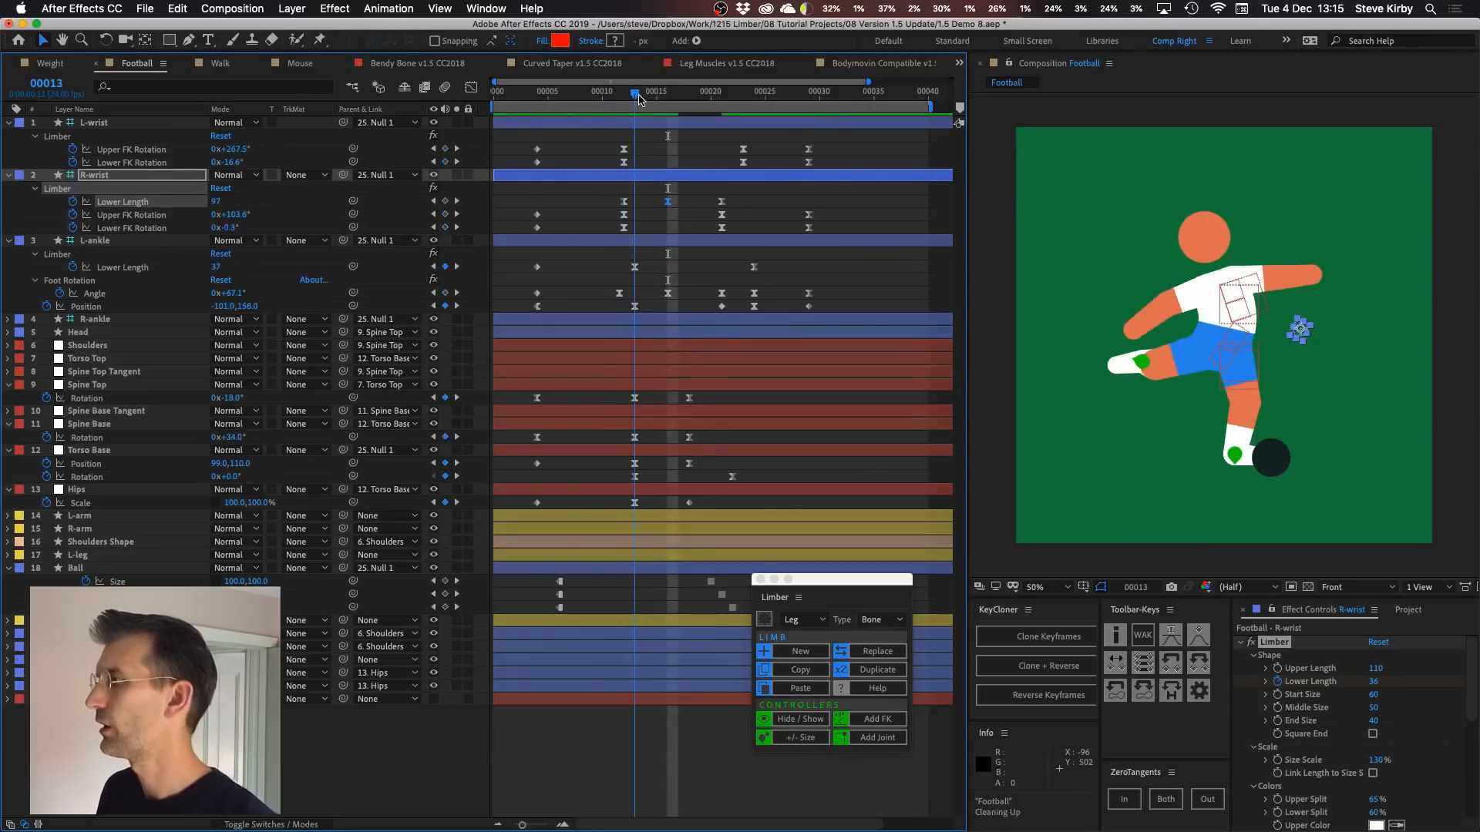
left_click(646, 91)
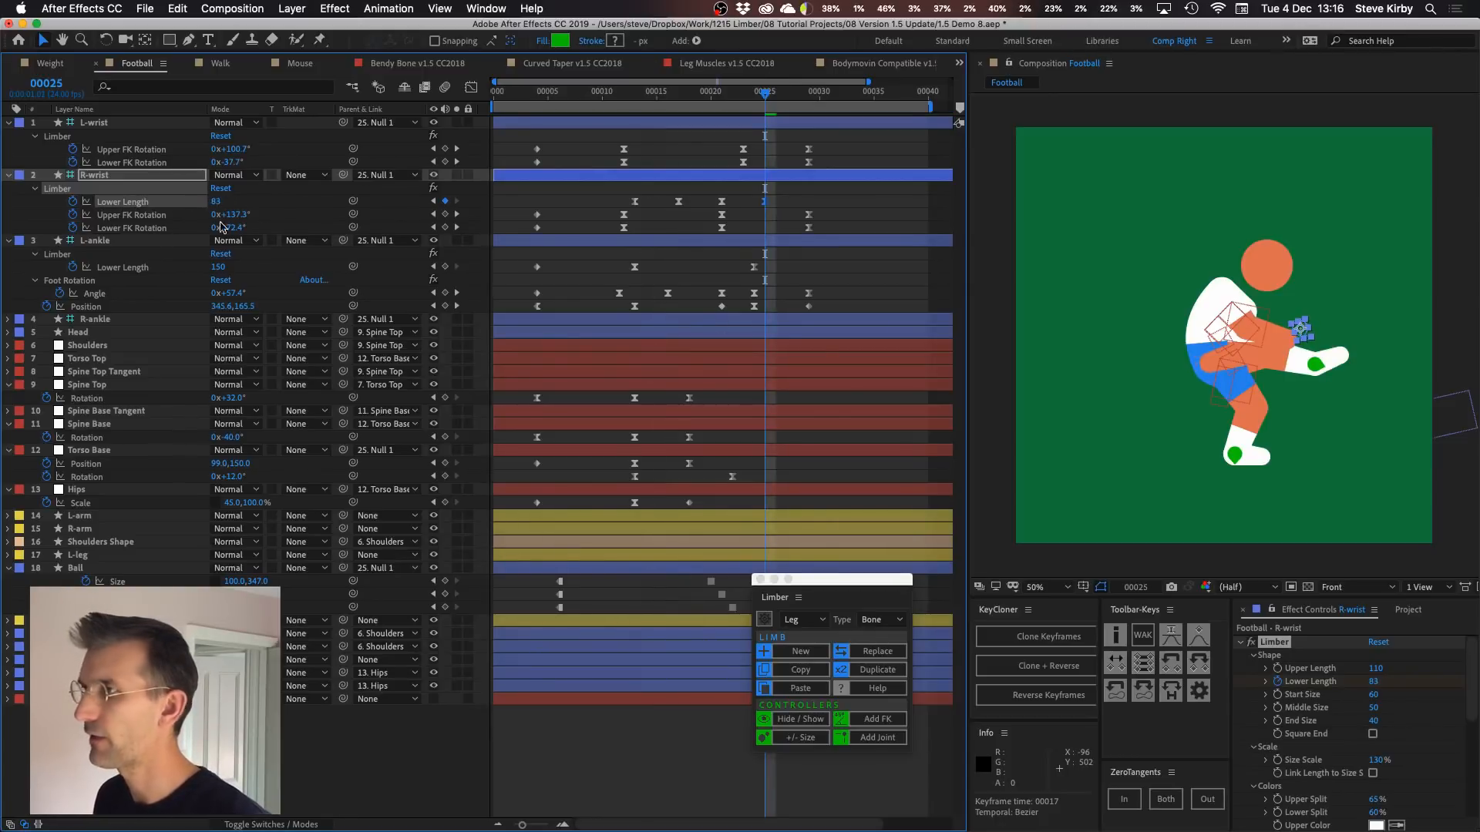
left_click_drag(595, 194, 787, 204)
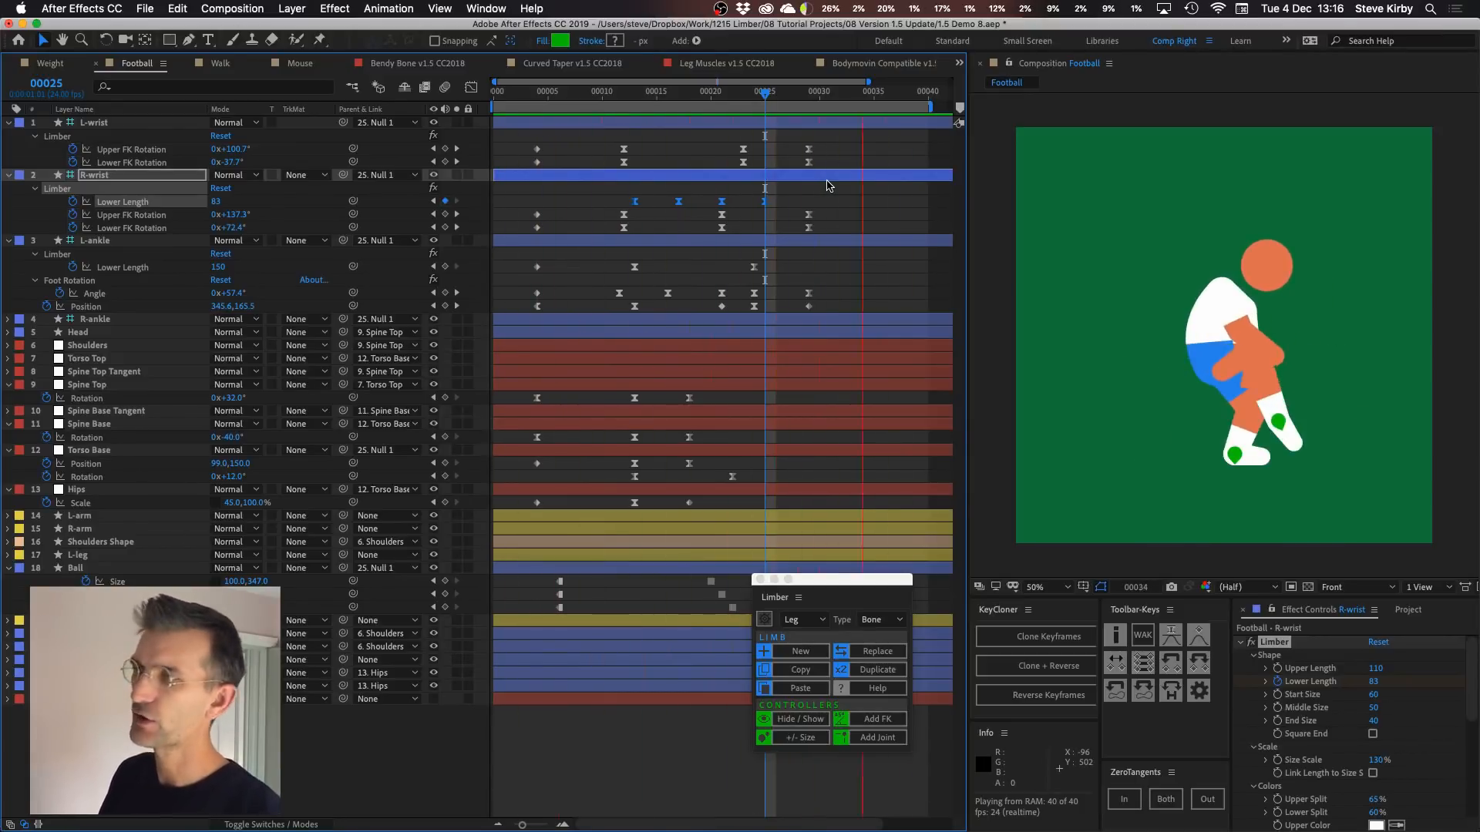
left_click(219, 63)
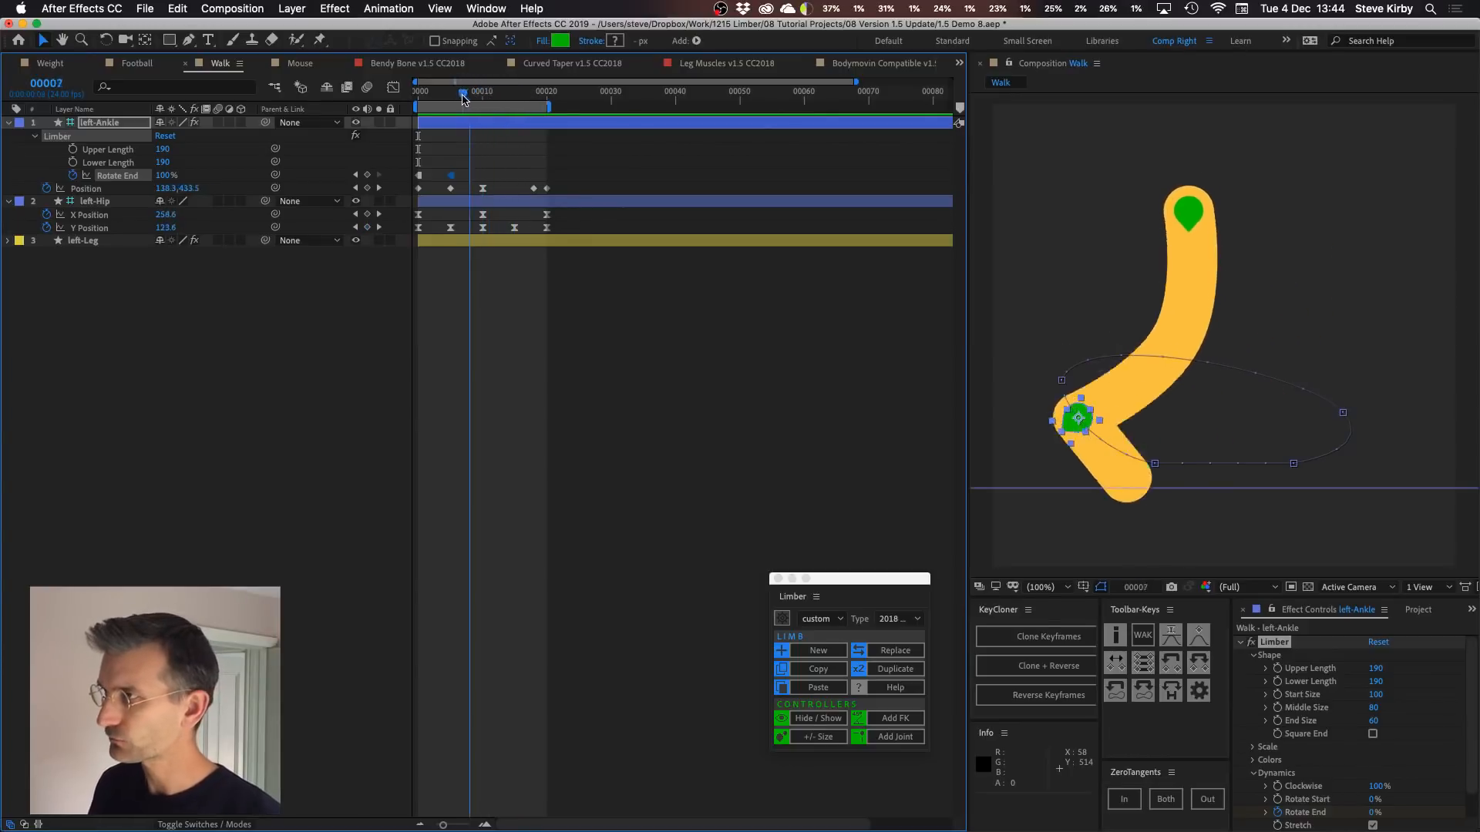
Scrub back to frame 5 with left-Ankle Rotate End keyed at 100% and preview the step
left_click_drag(463, 98, 452, 98)
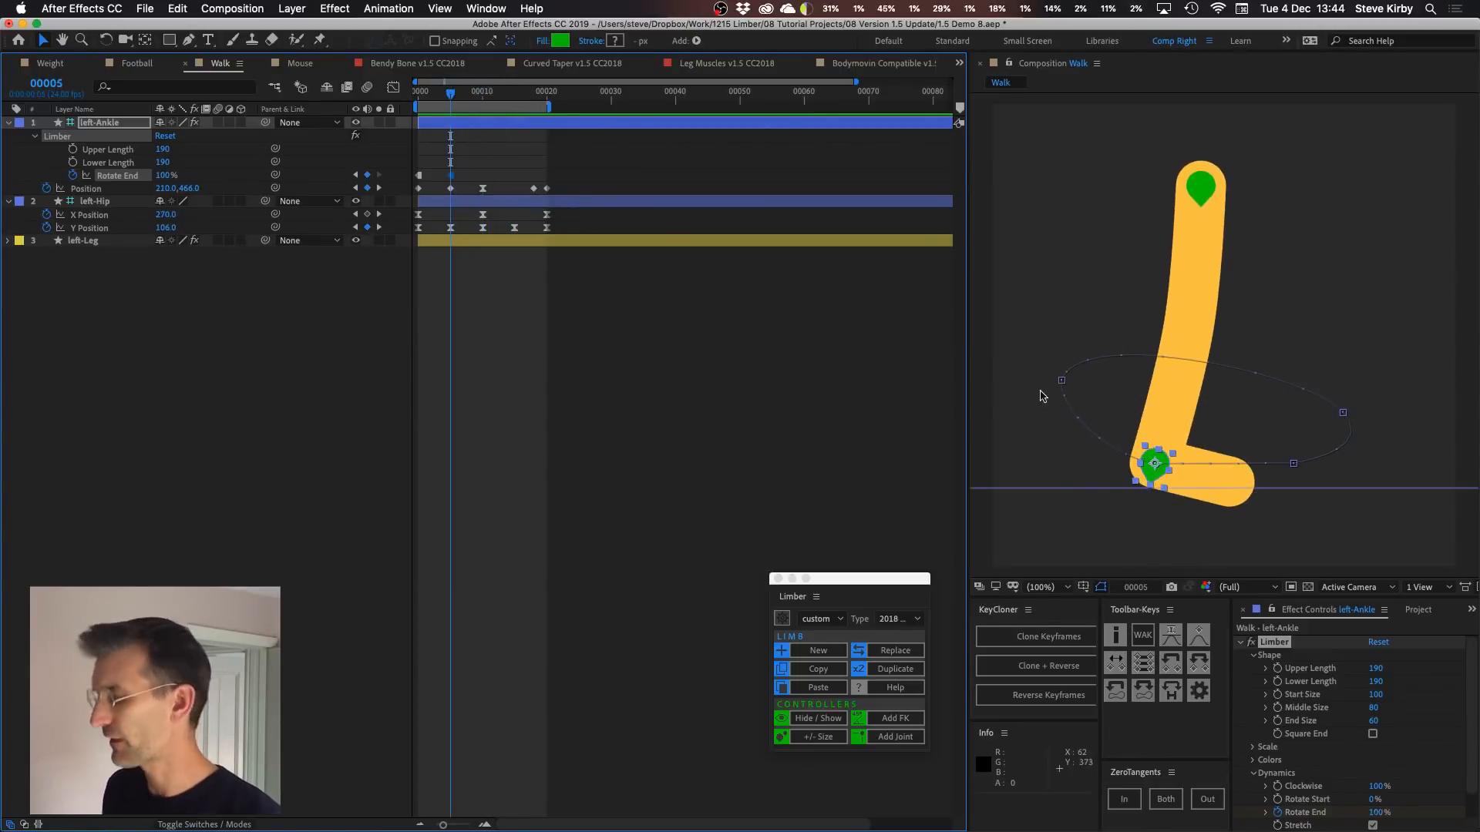
key("space")
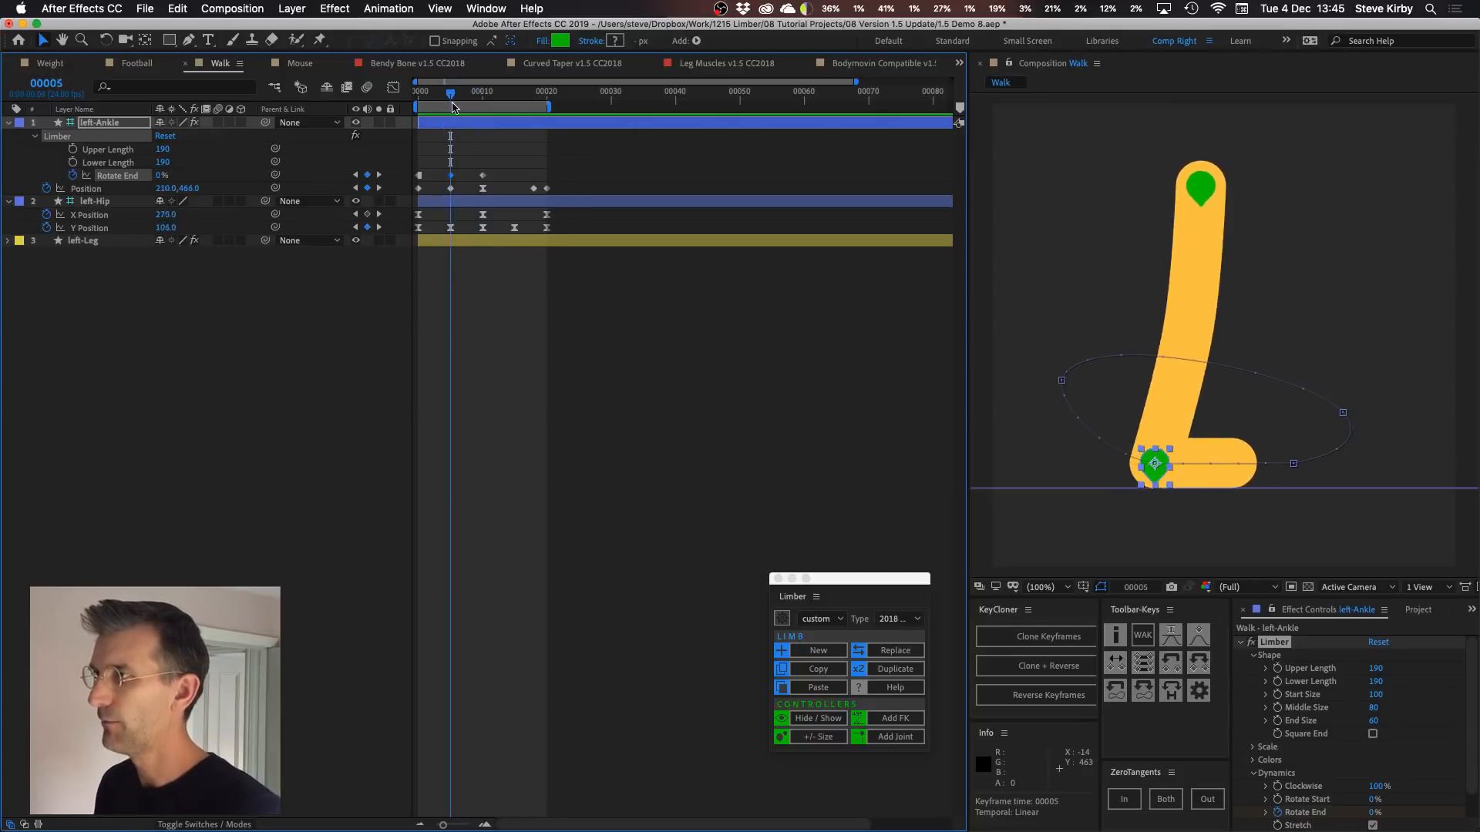
Scrub the walking leg once more, then switch to the Mouse character composition
left_click_drag(450, 94, 462, 94)
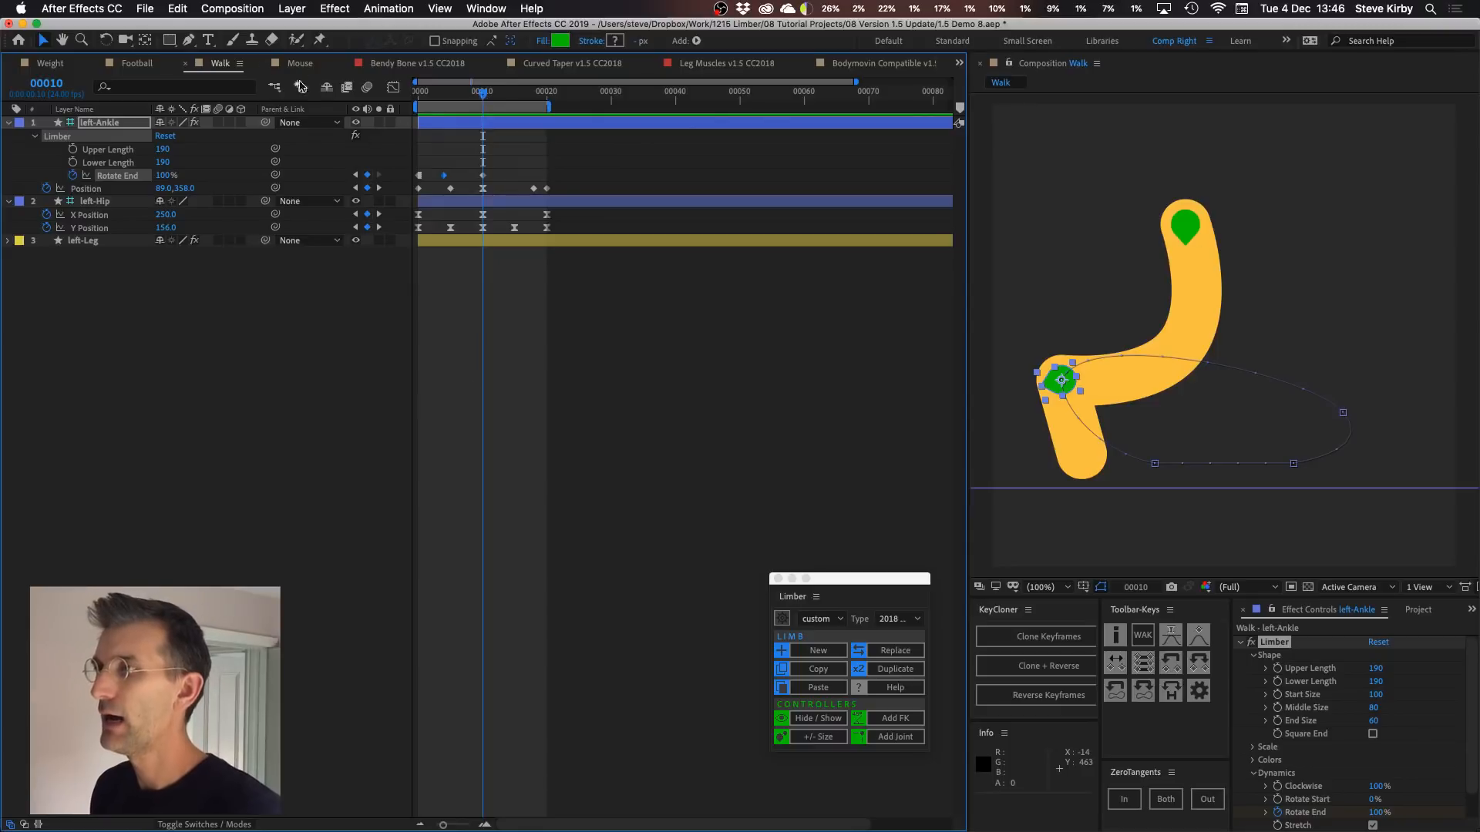
left_click(299, 63)
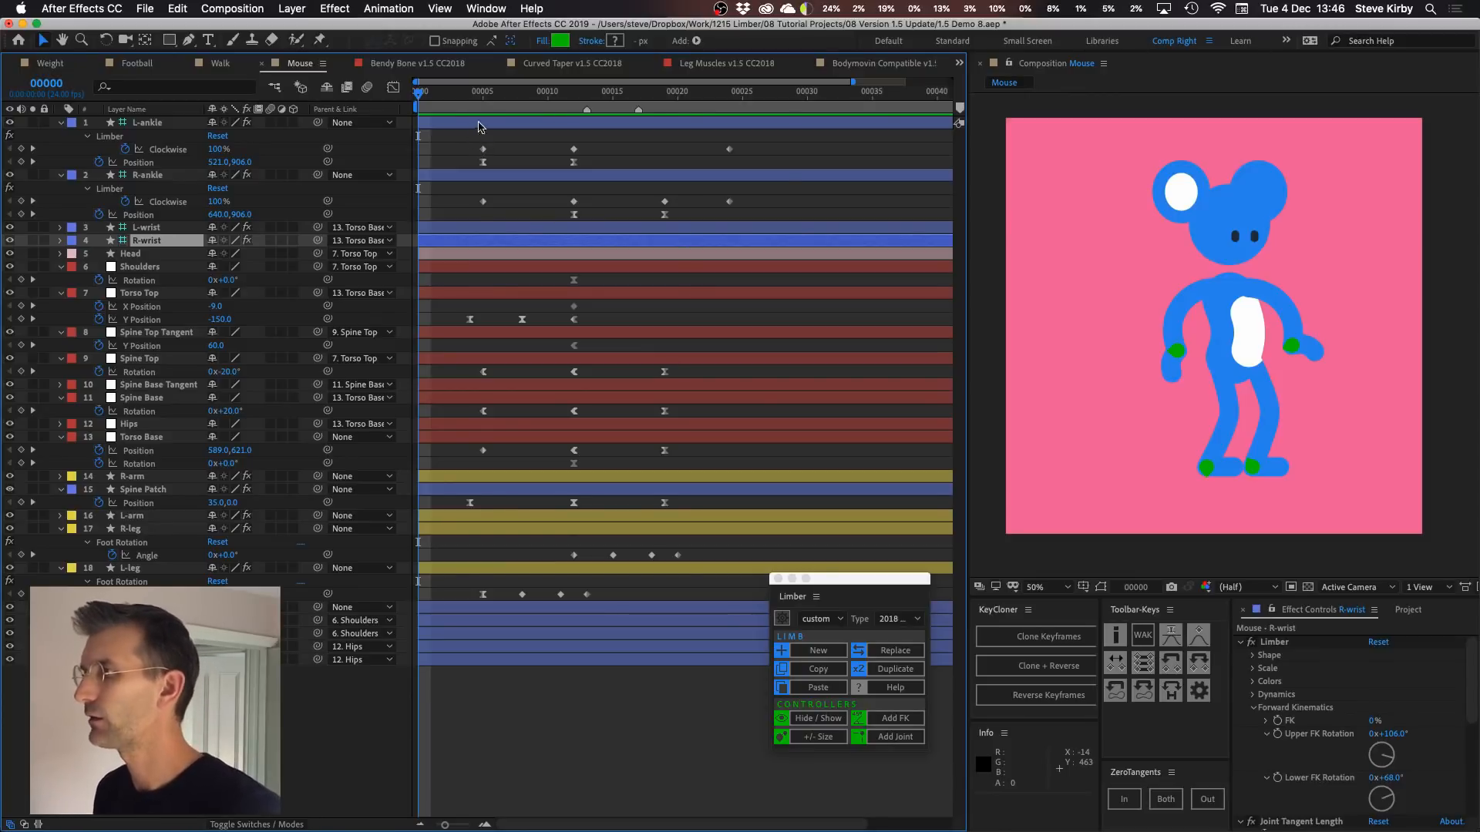
mouse_move(436, 40)
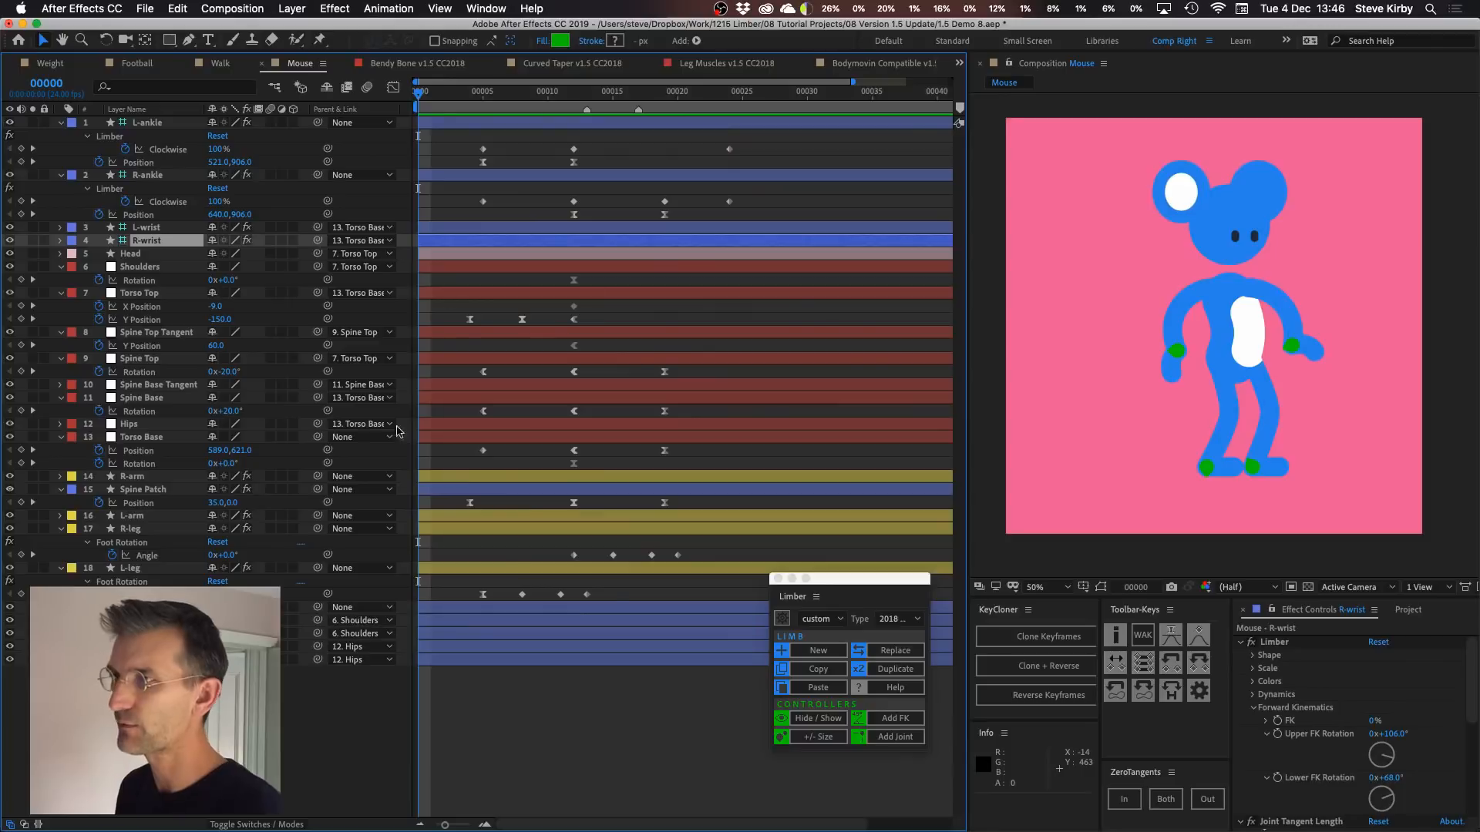
With L-ankle and R-ankle selected, step through frames 5 to 24 showing the Clockwise bends flipping to -100%
left_click(481, 91)
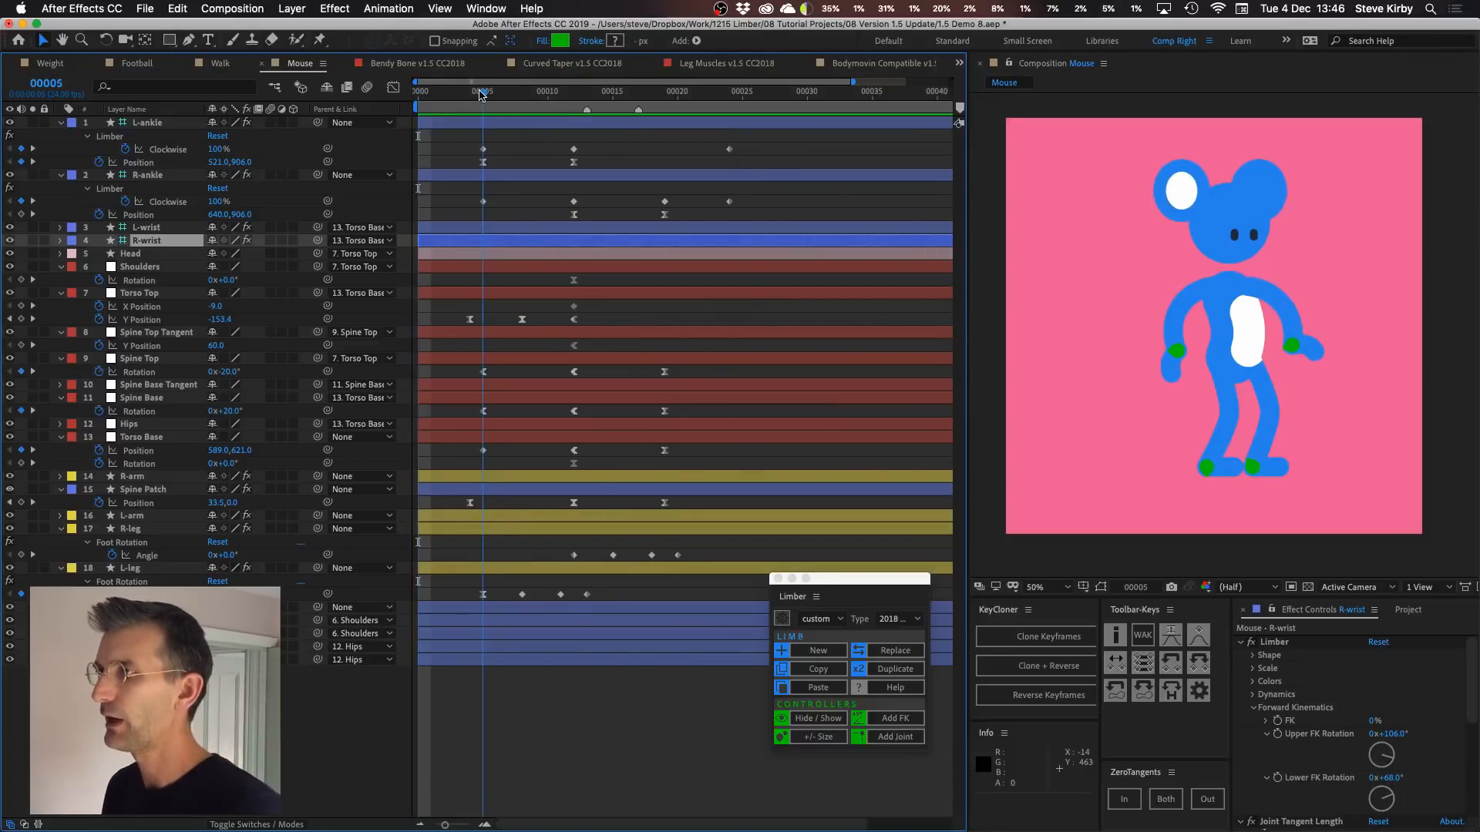
left_click(148, 122)
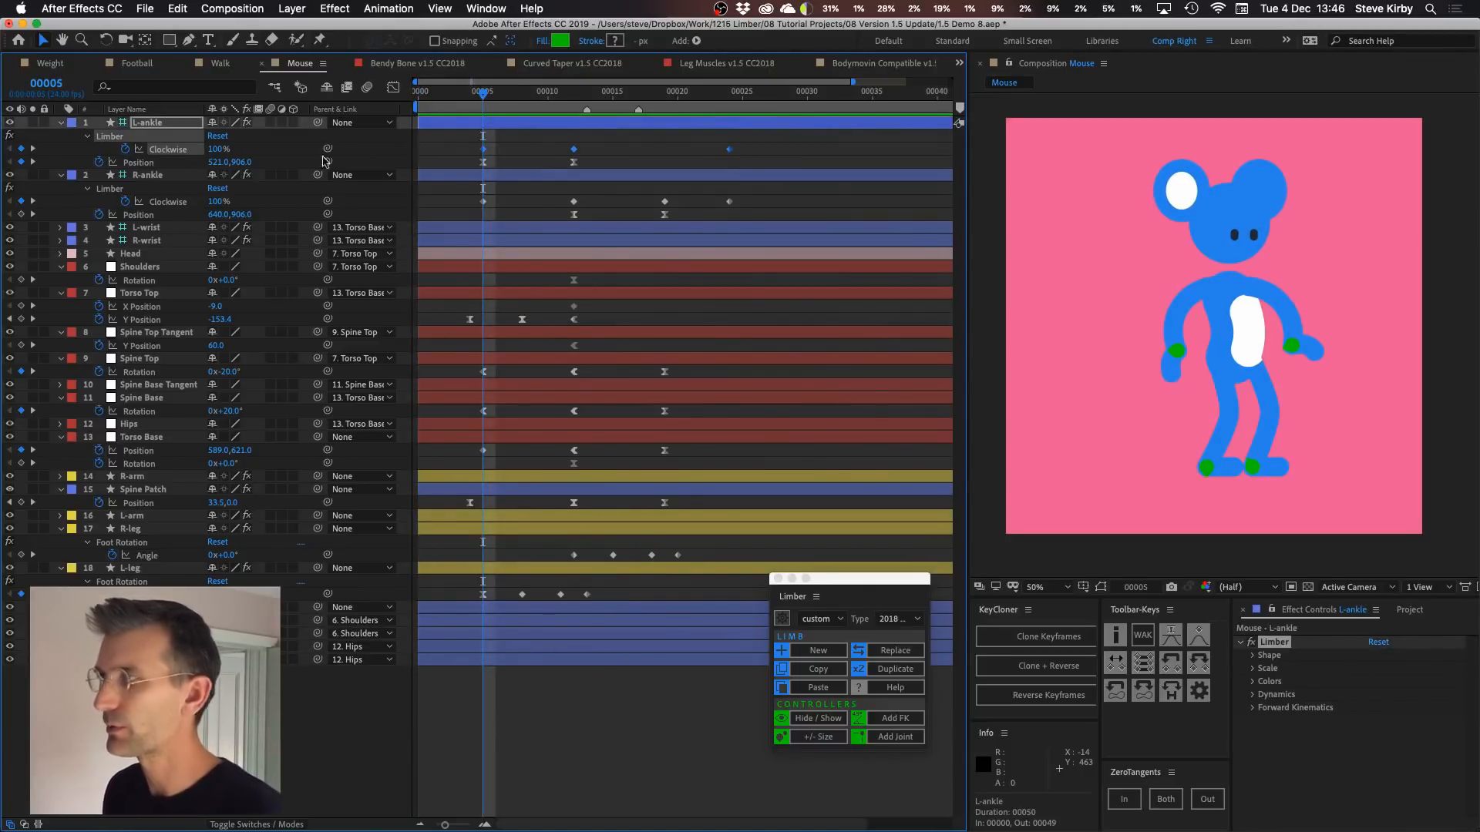
left_click(148, 176)
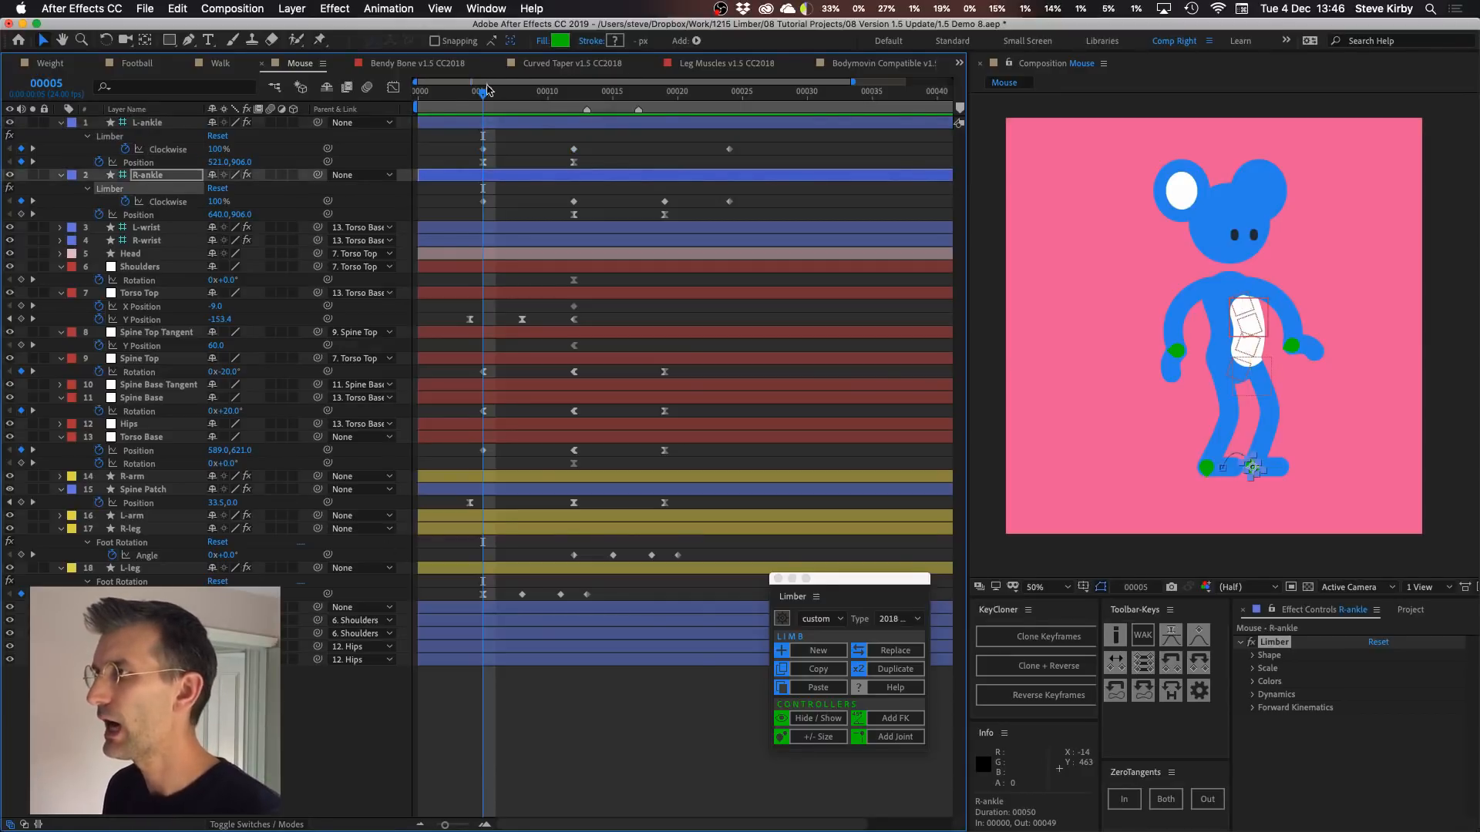
left_click(546, 91)
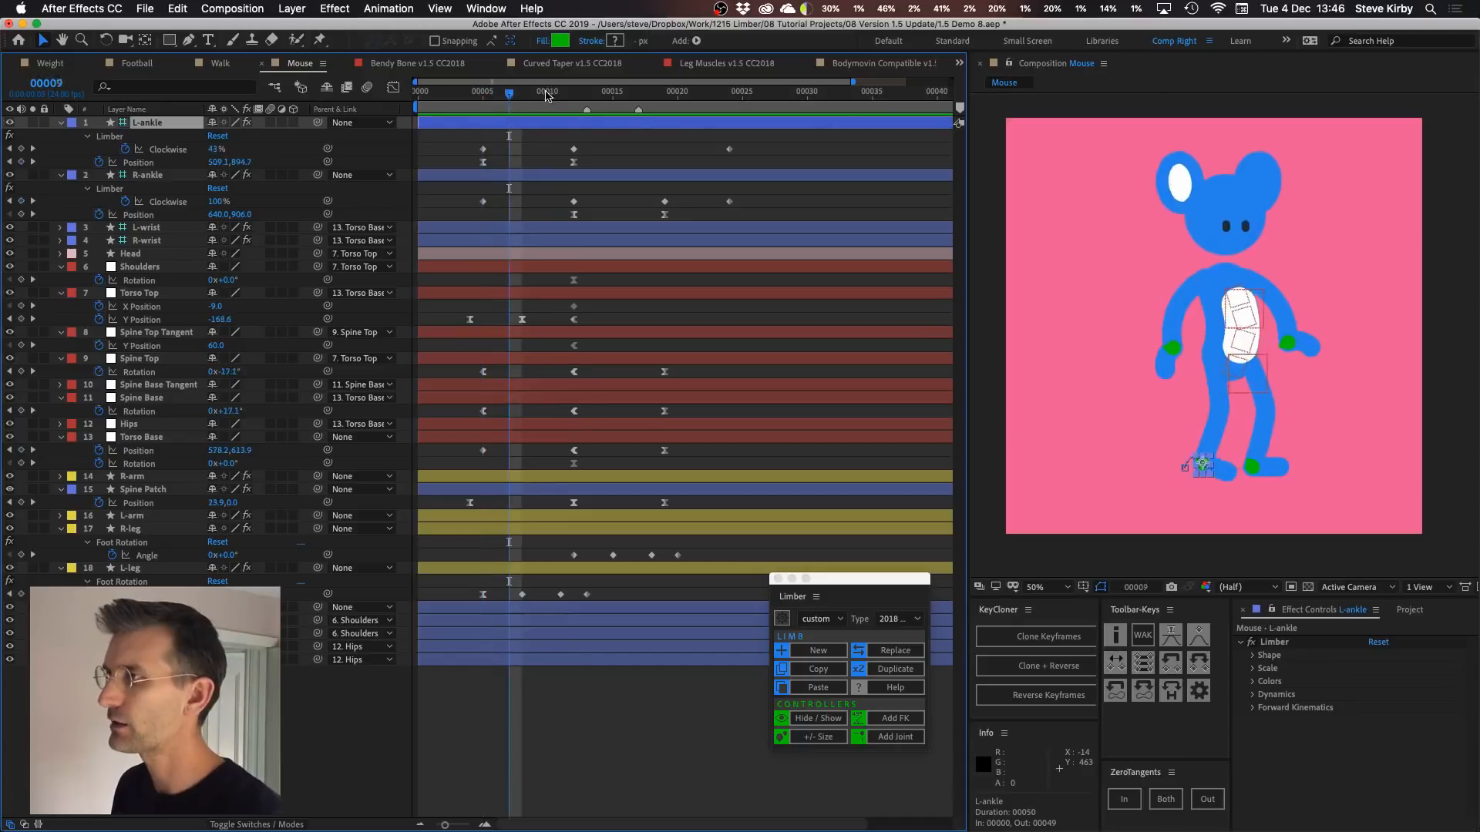
left_click(573, 91)
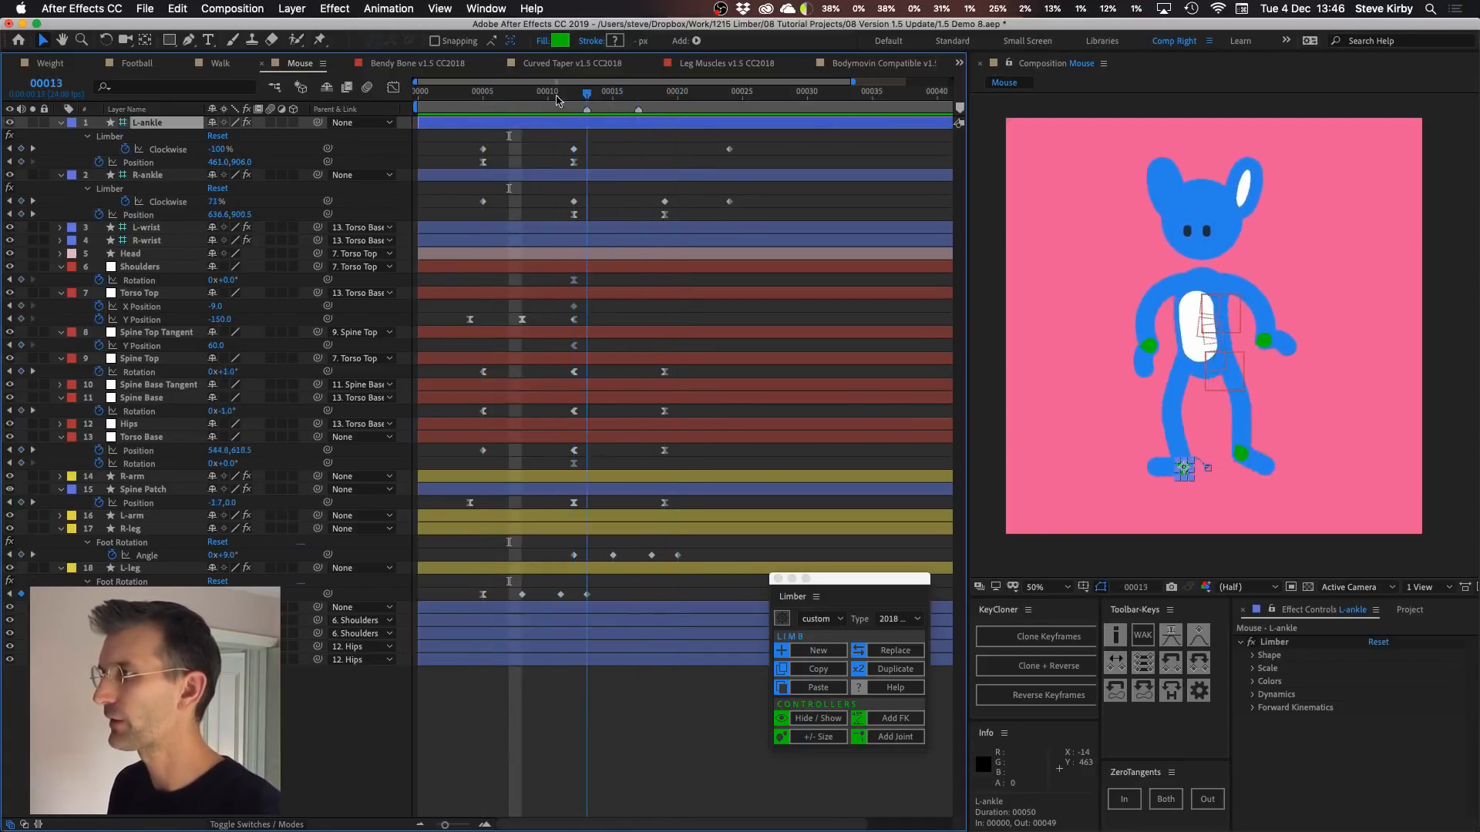
left_click(729, 91)
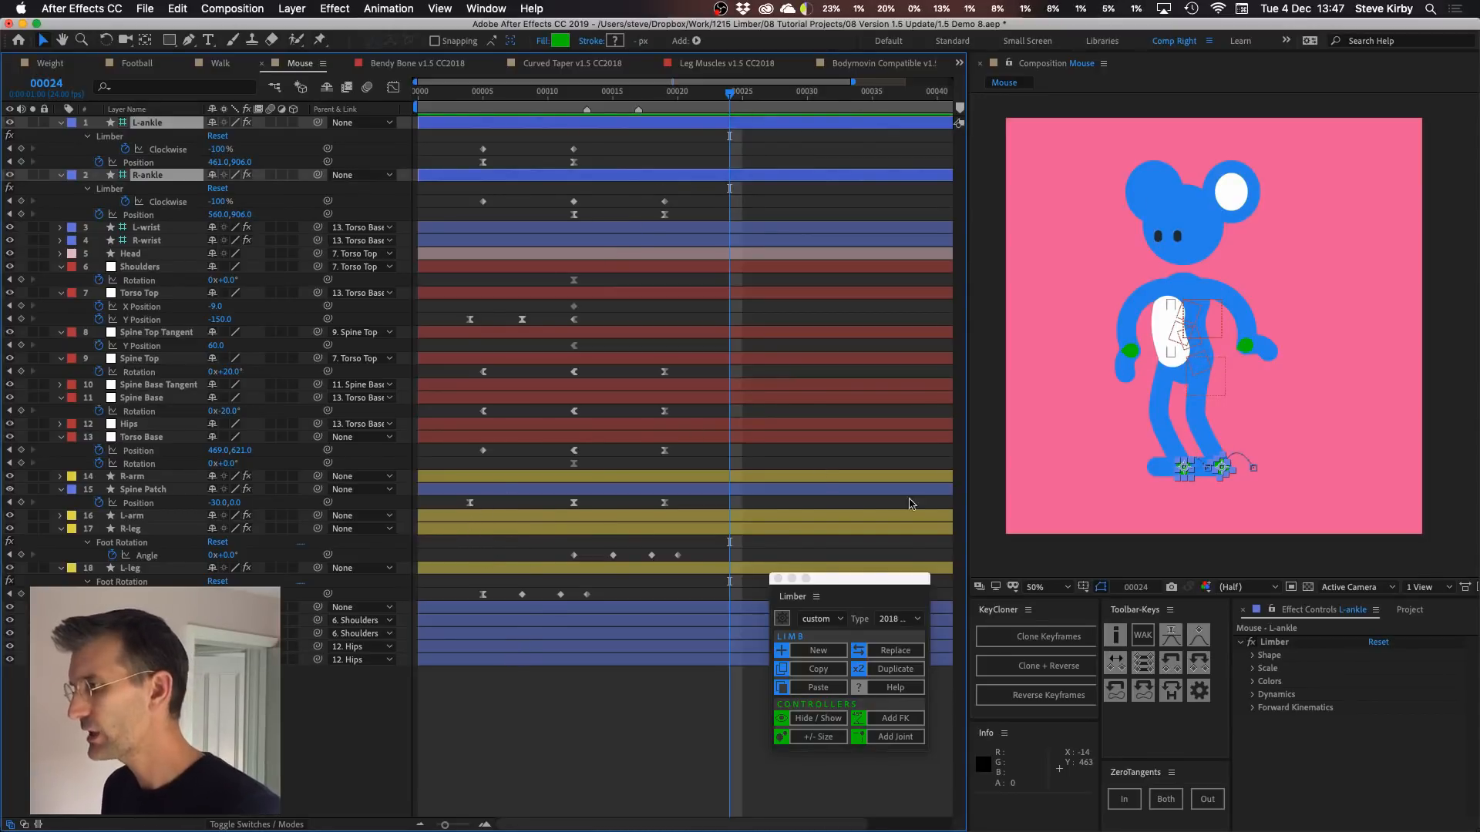
Reposition the floating Limber panel and resize the mouse's limb controllers with +/- Size
left_click_drag(849, 577, 827, 196)
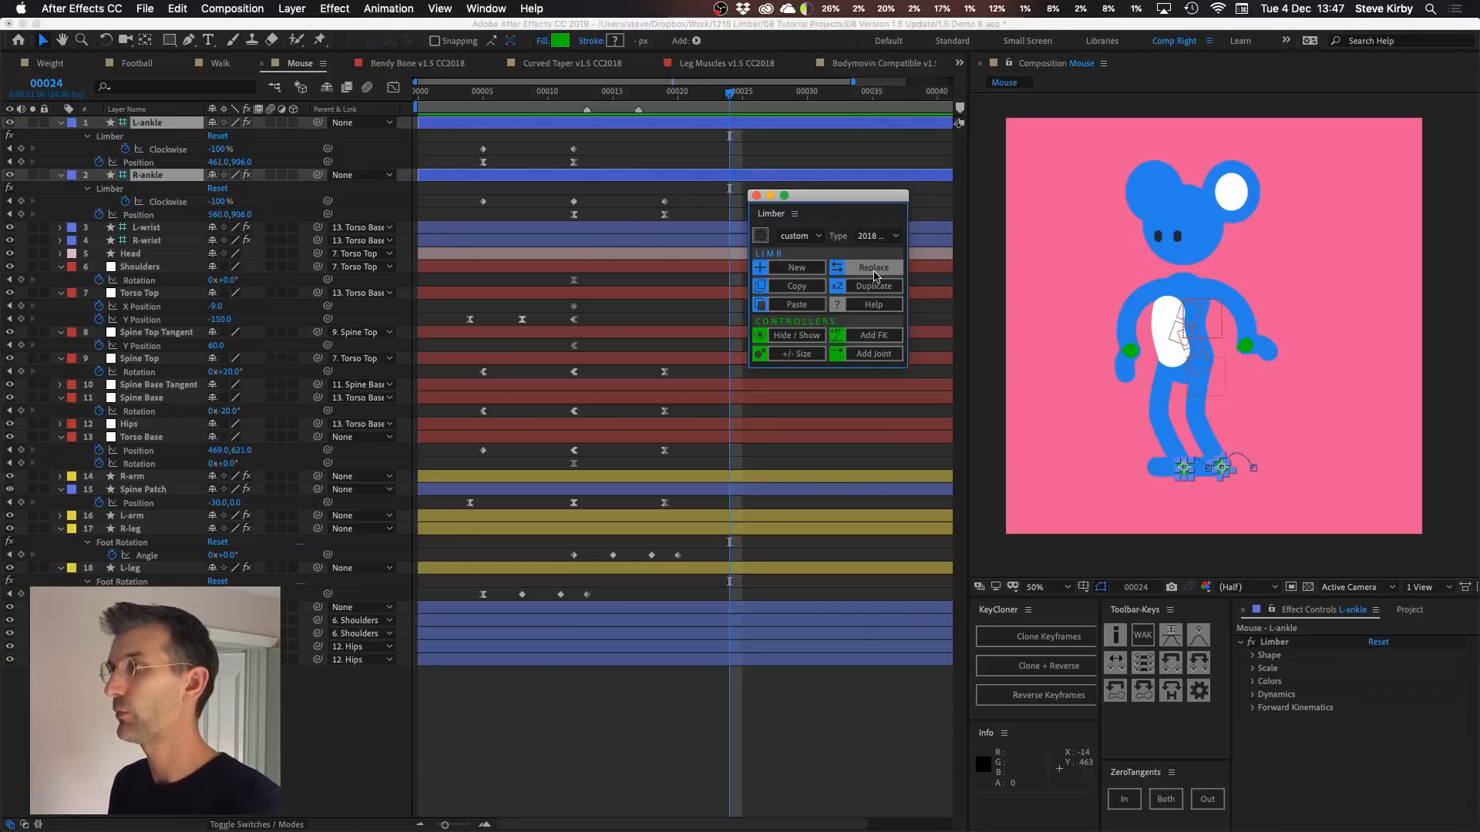
mouse_move(873, 287)
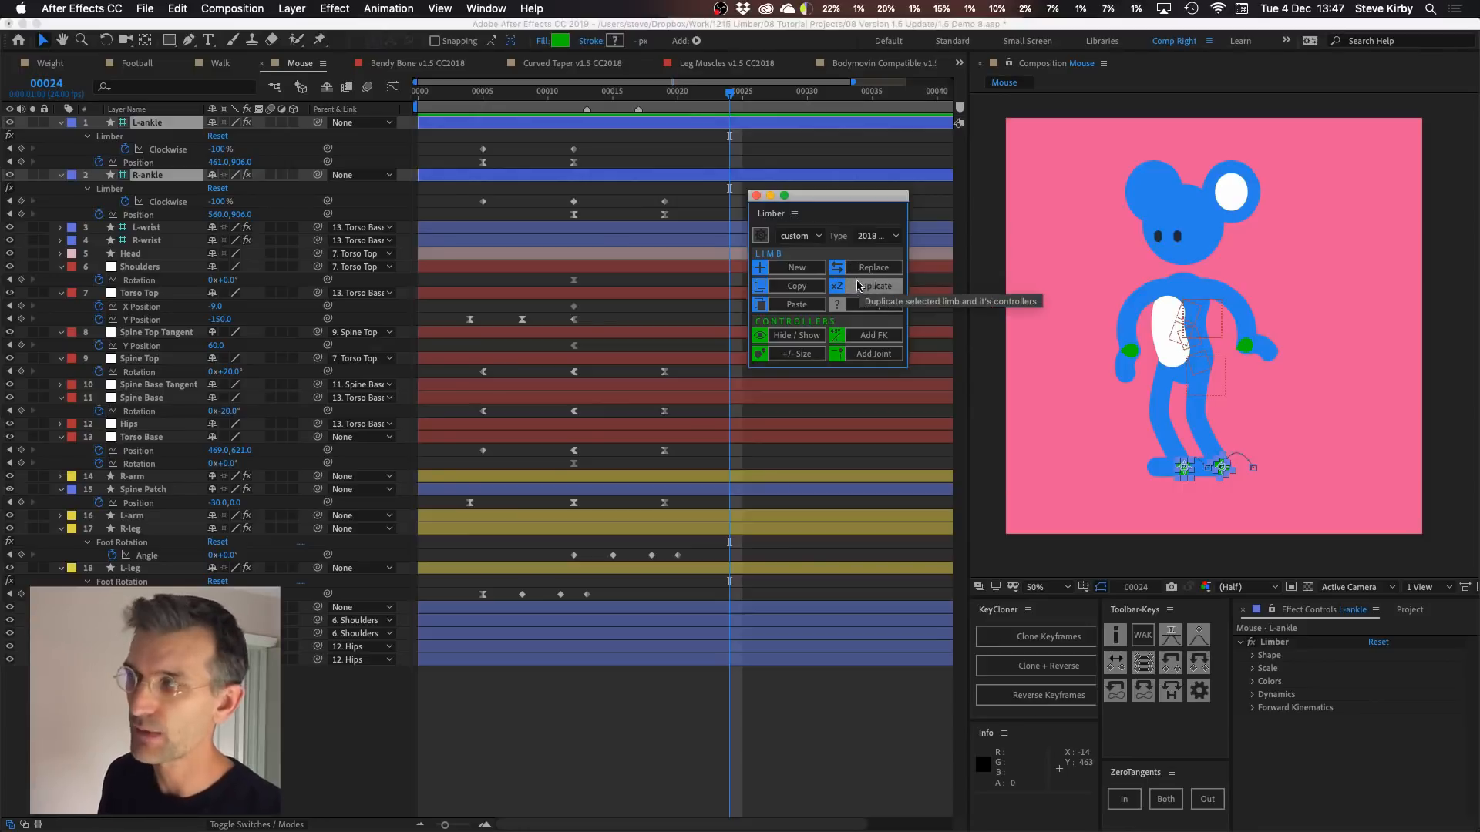
mouse_move(721, 212)
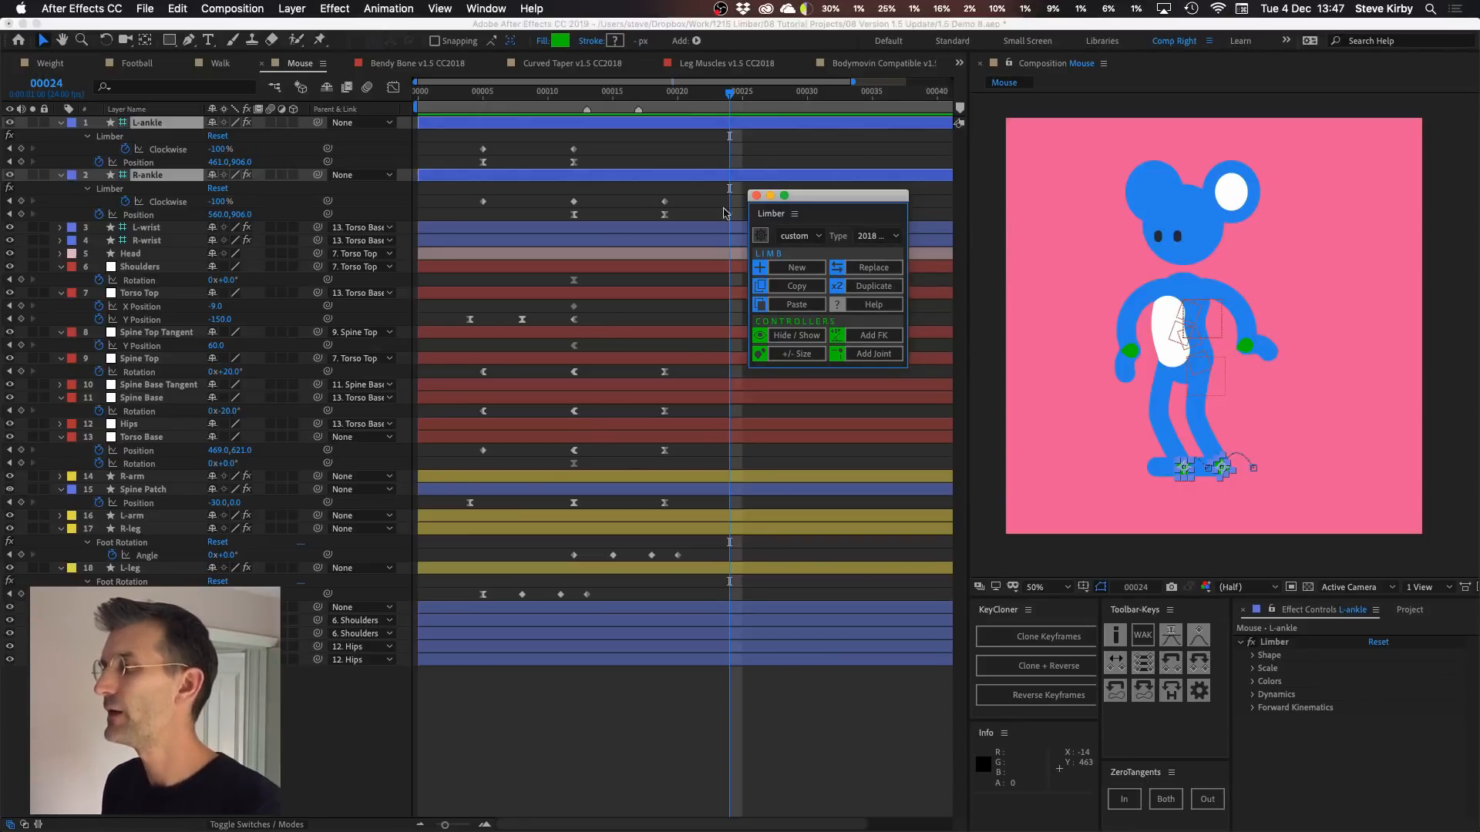
mouse_move(794, 355)
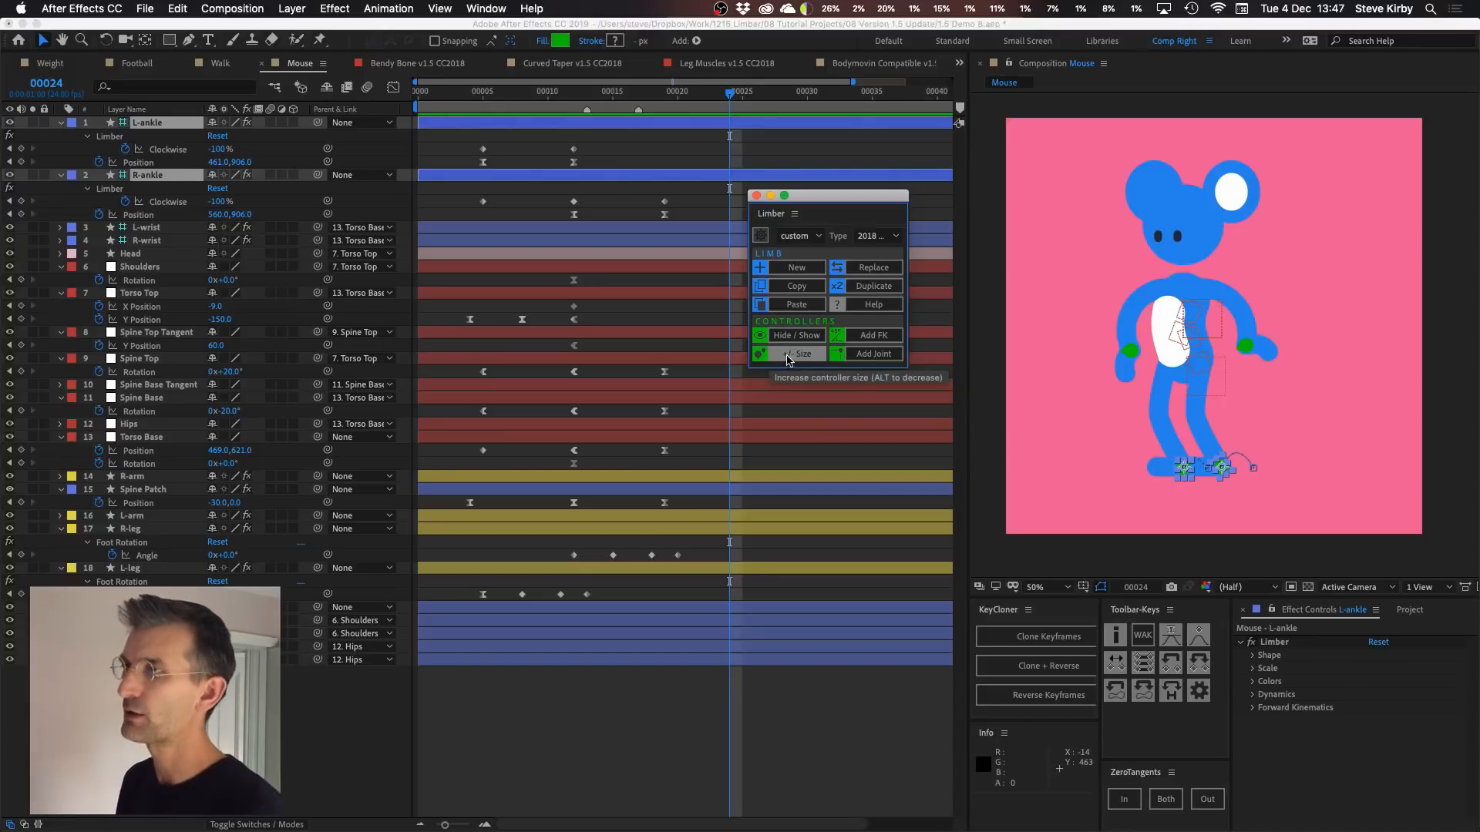
mouse_move(766, 310)
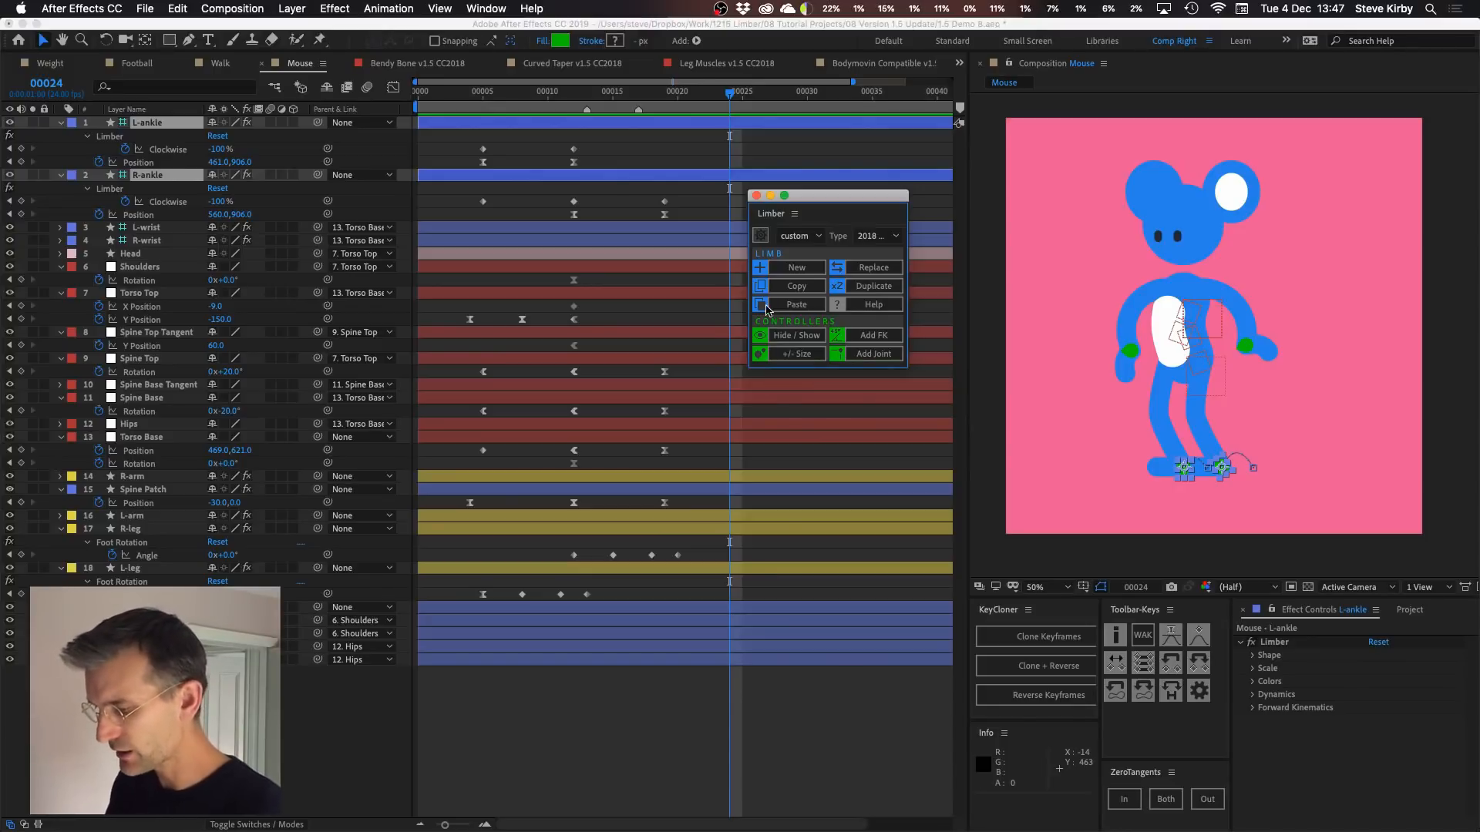
left_click(795, 354)
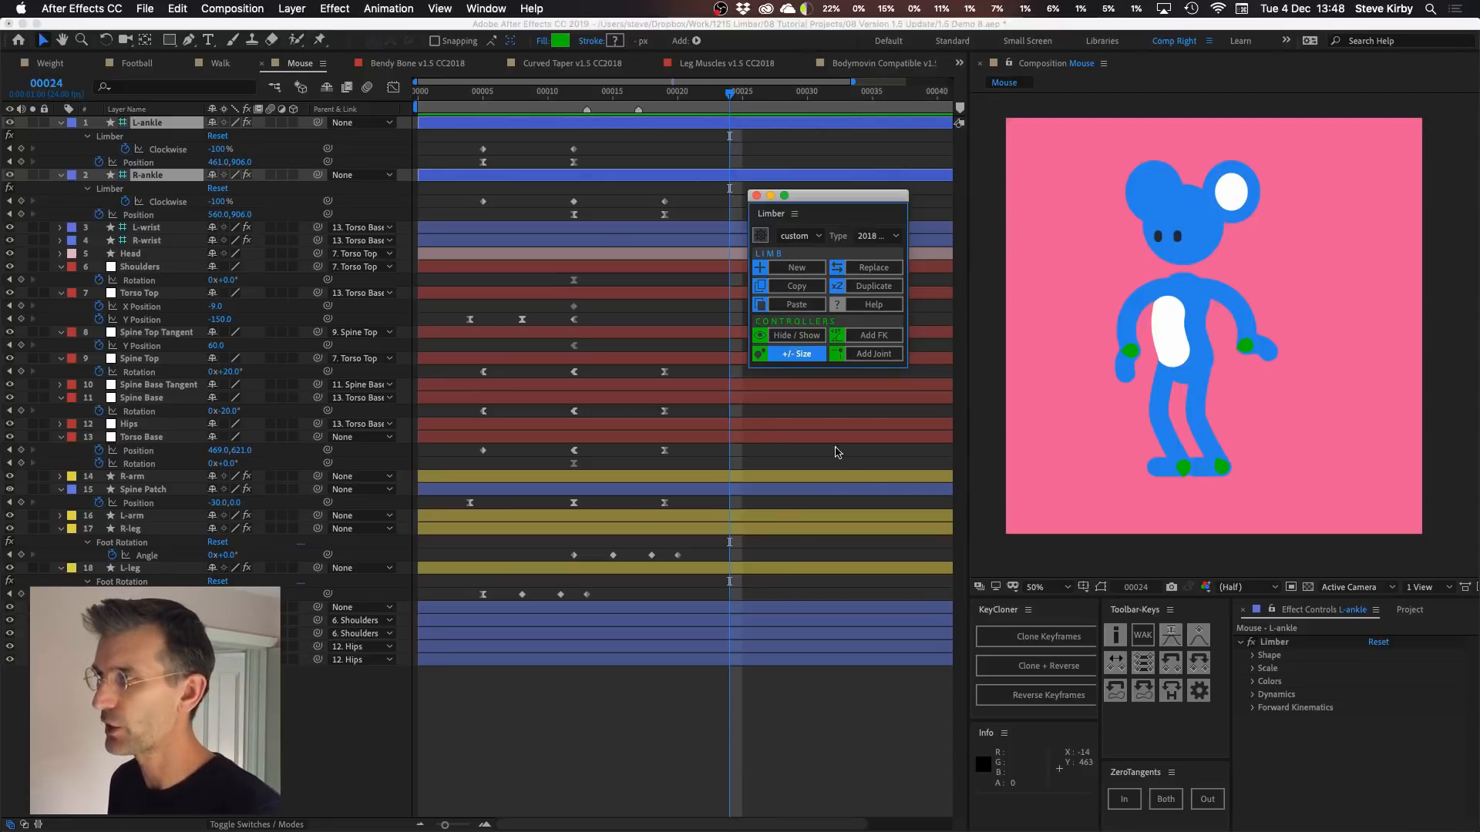
mouse_move(305, 749)
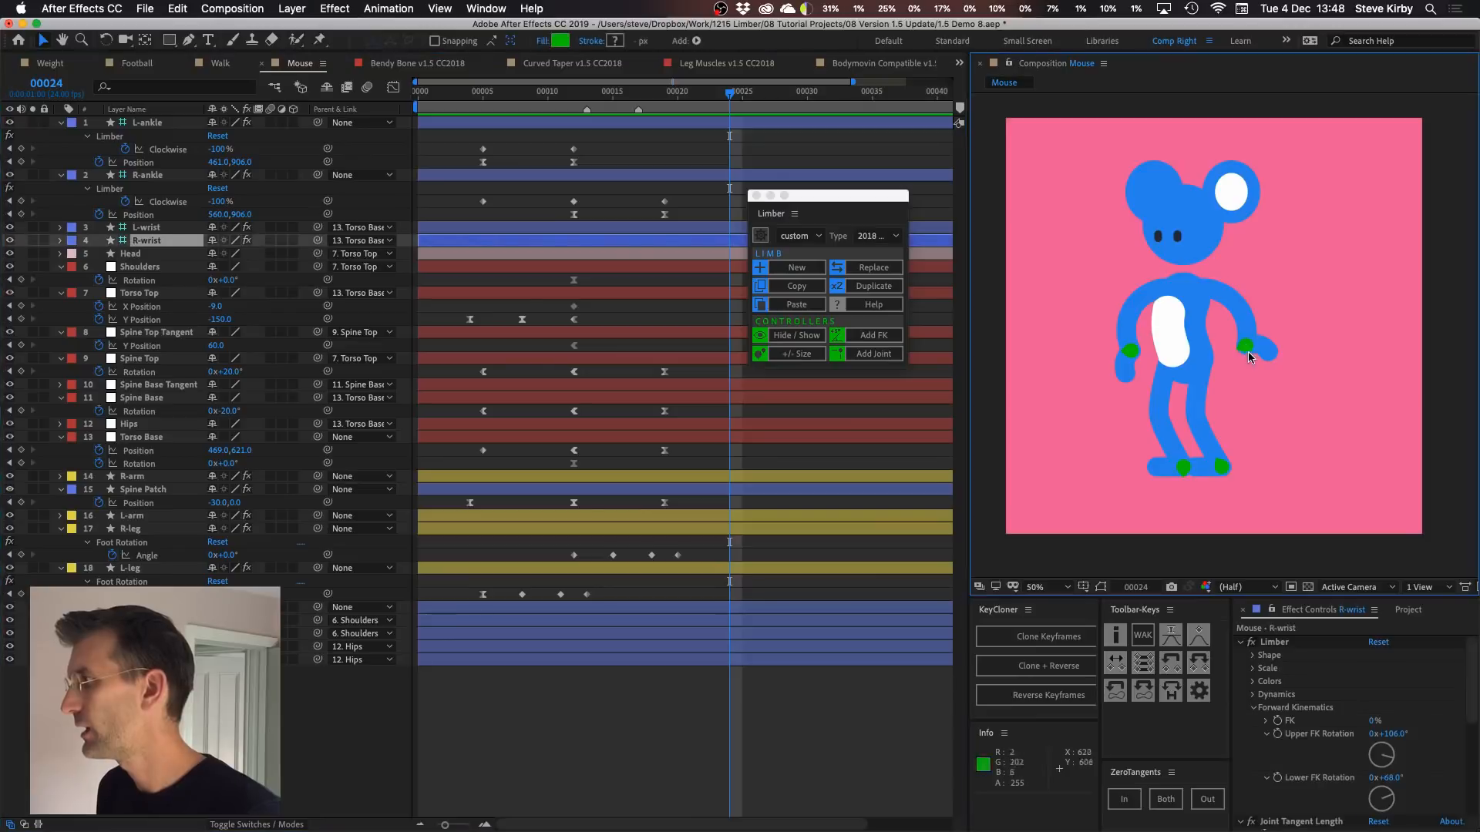
Drag the R-wrist controller to bend the arm, then pull it outward past full length to straighten it
left_click_drag(1245, 347, 1339, 393)
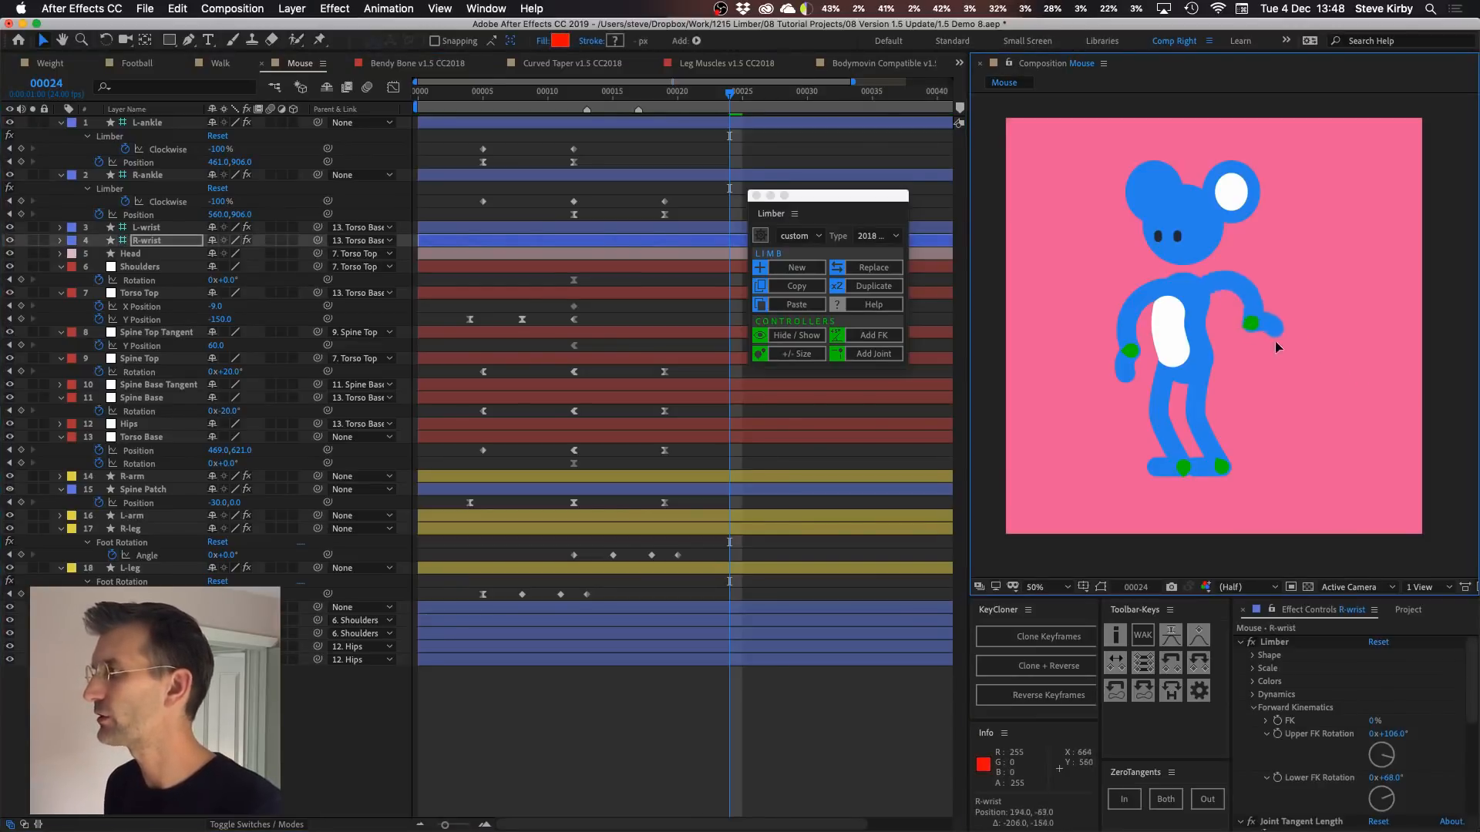
left_click_drag(1252, 324, 1279, 344)
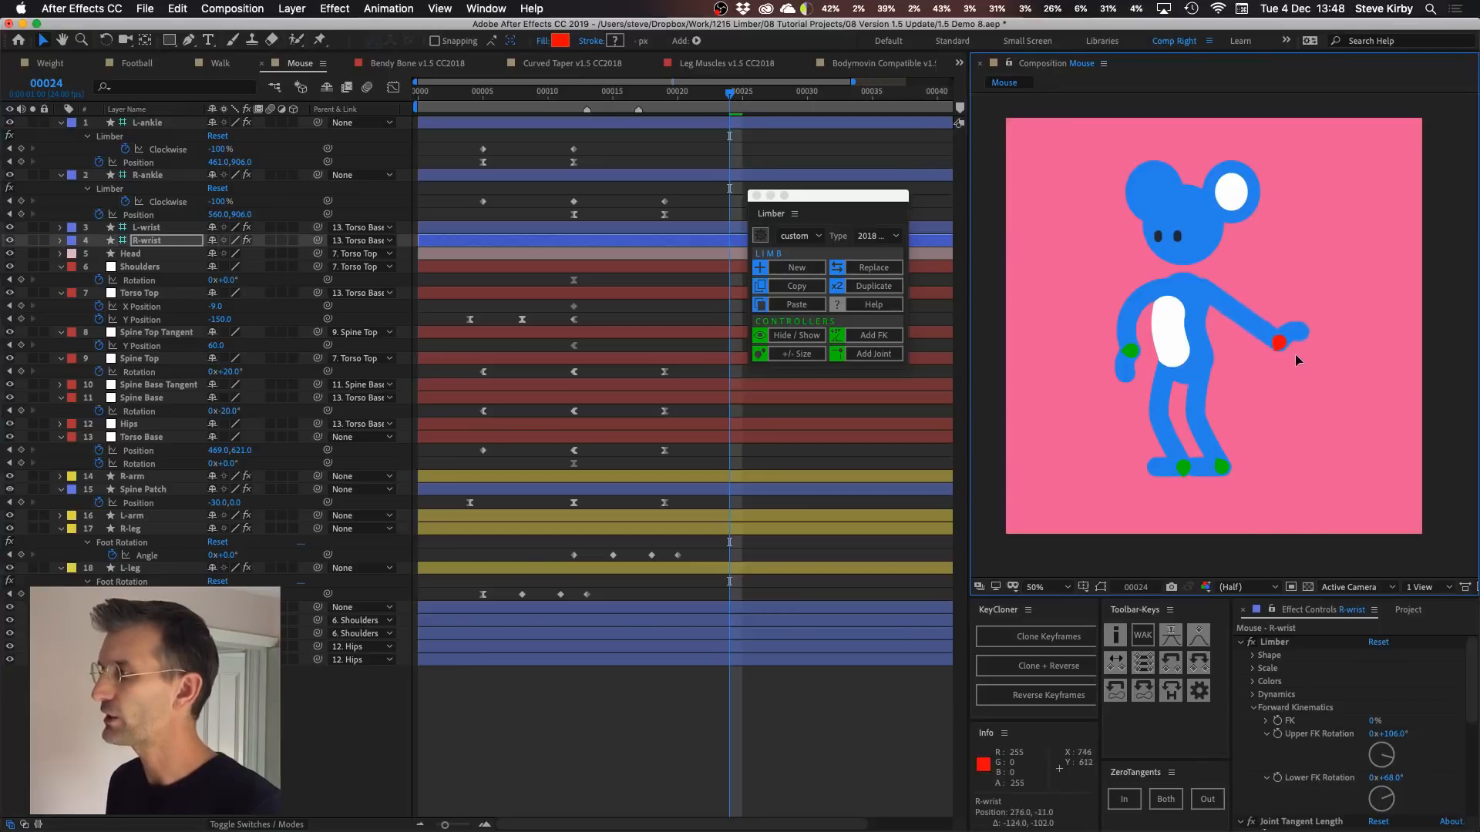
left_click_drag(1279, 342, 1271, 334)
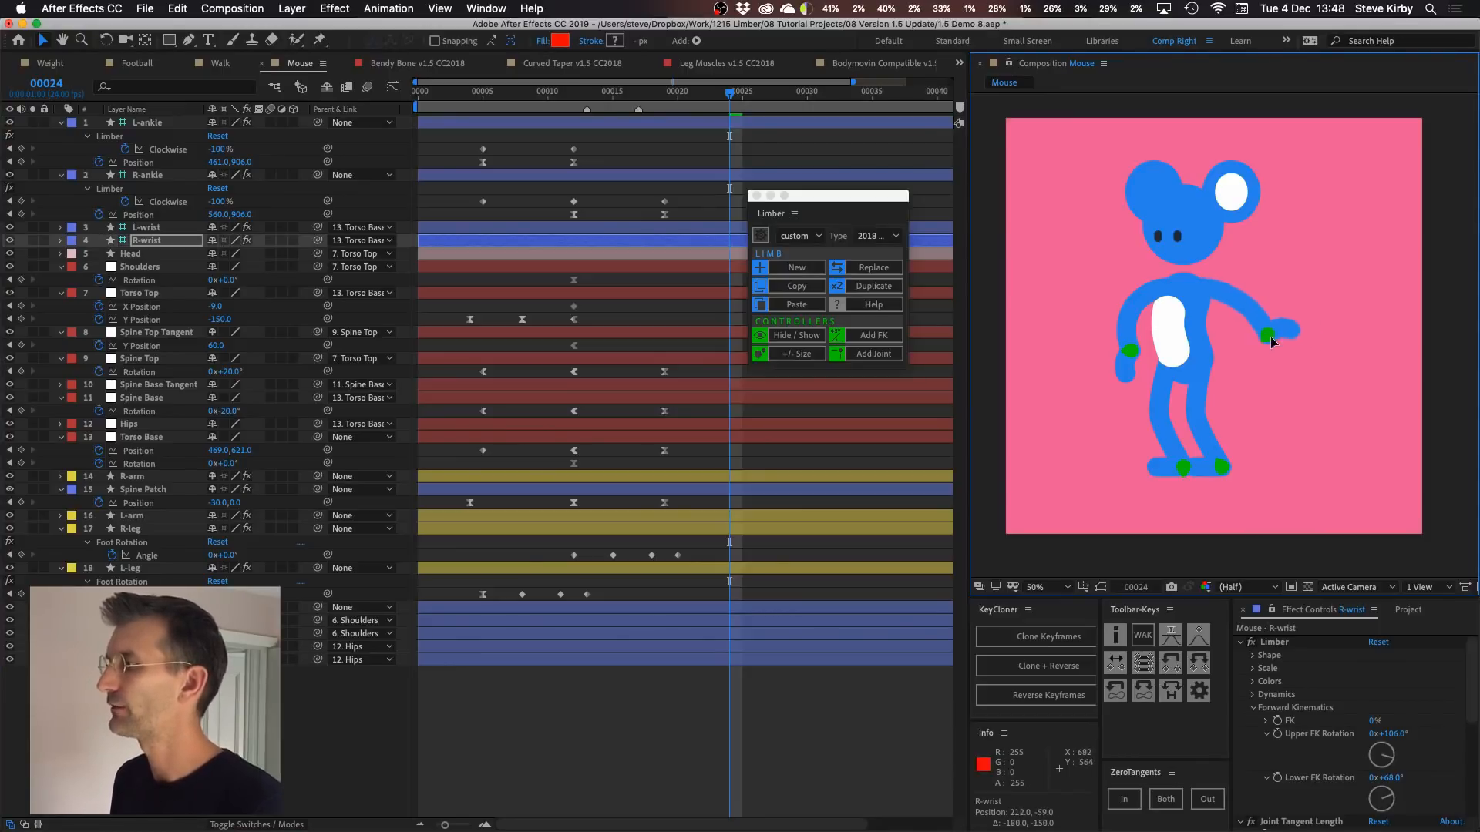
left_click_drag(1270, 333, 1318, 356)
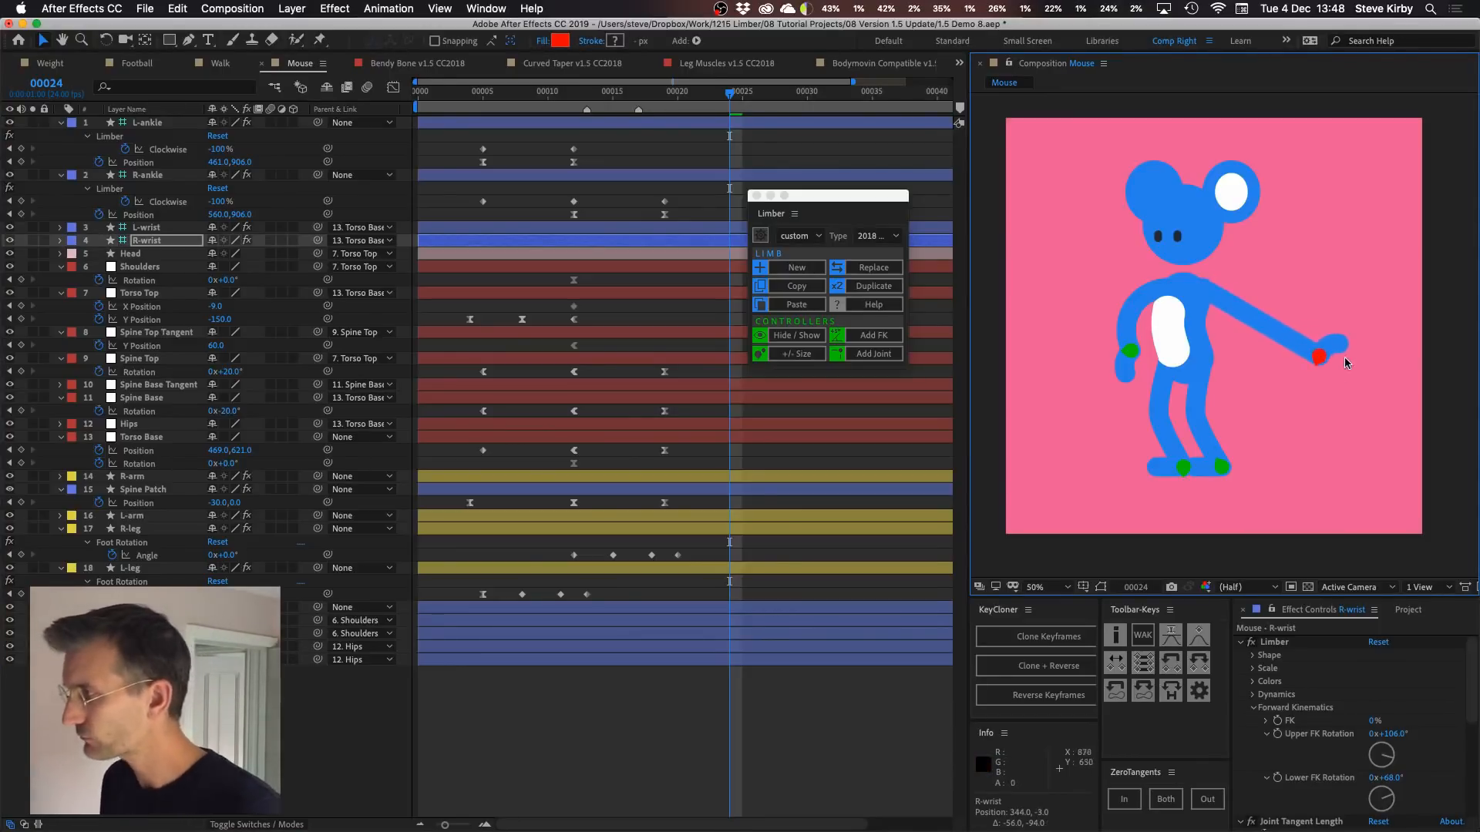
mouse_move(1249, 380)
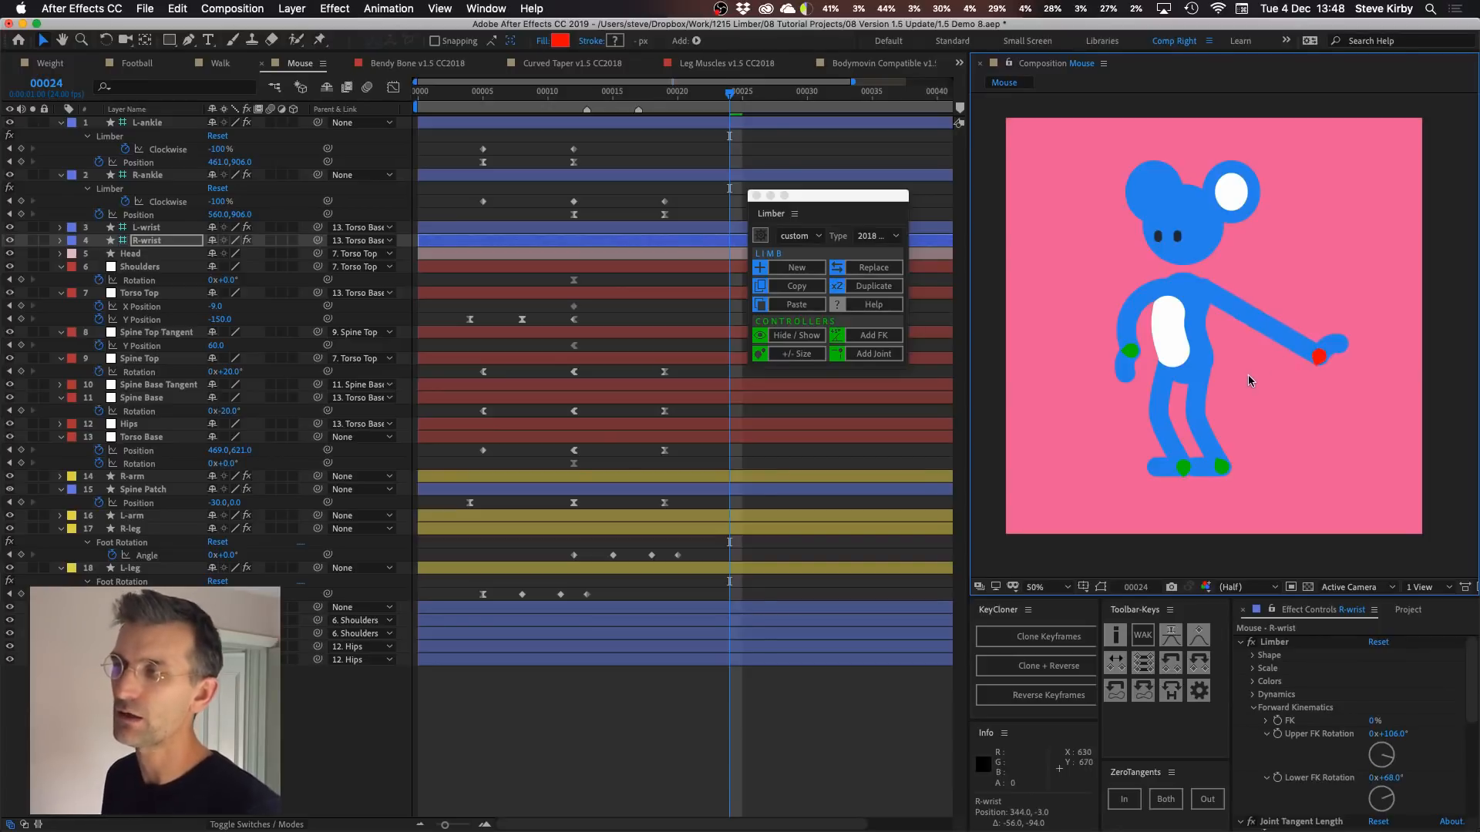
mouse_move(1153, 293)
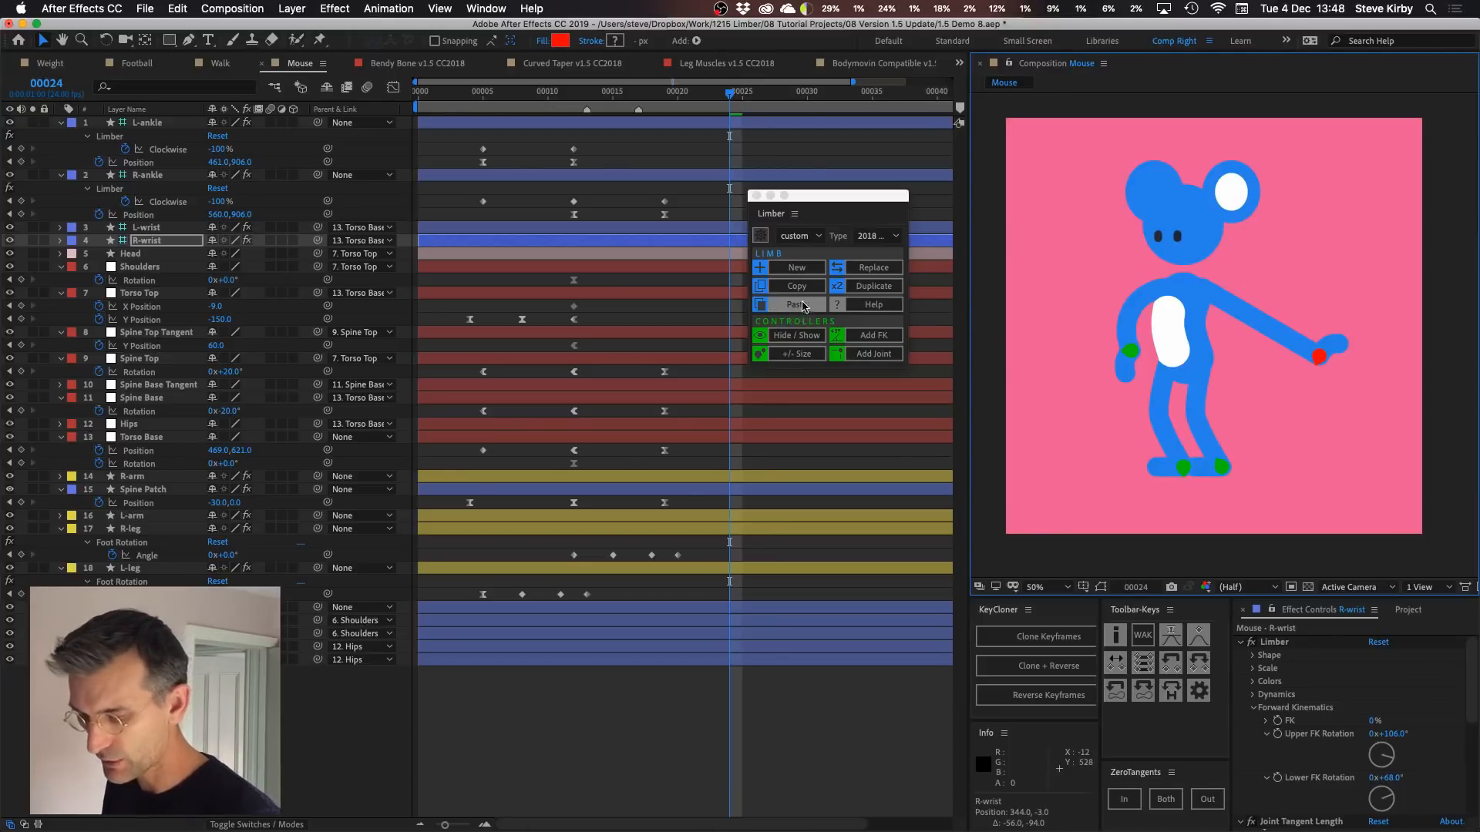
Give the R-wrist controller a blue fill, toggle controller visibility, and return the arm to its resting pose
left_click(796, 335)
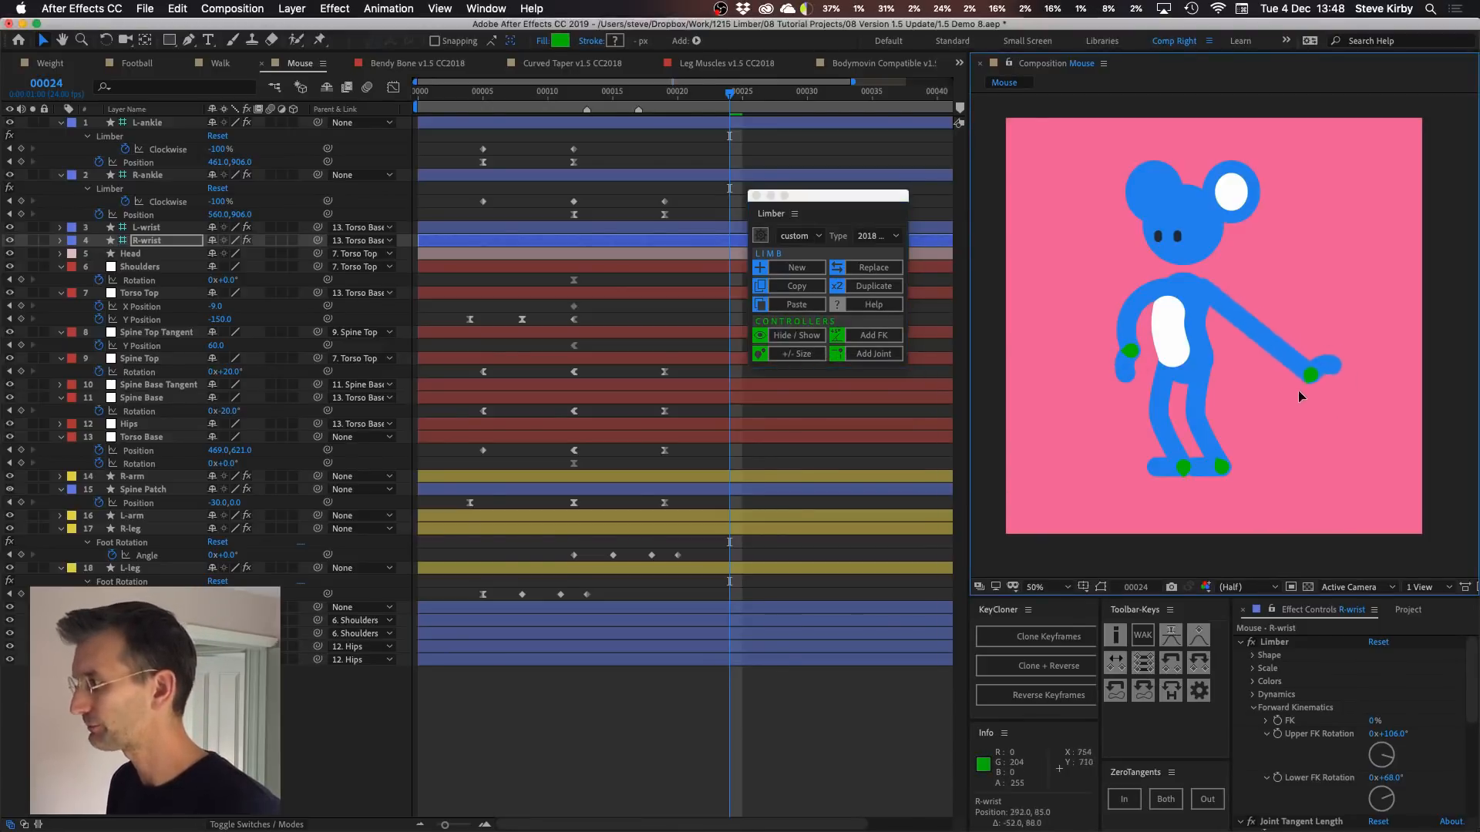
left_click_drag(1311, 378, 1344, 372)
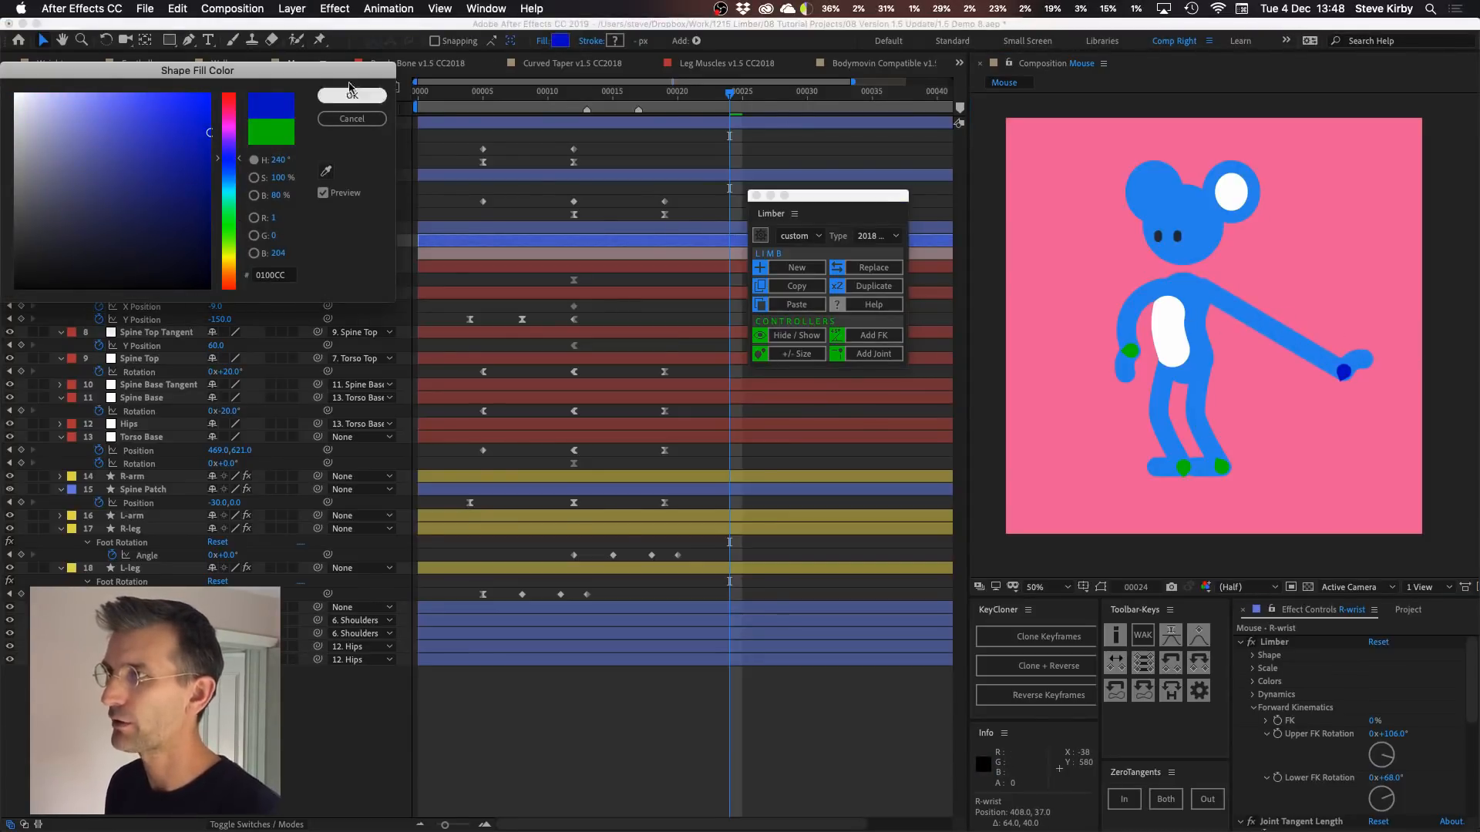
left_click(352, 94)
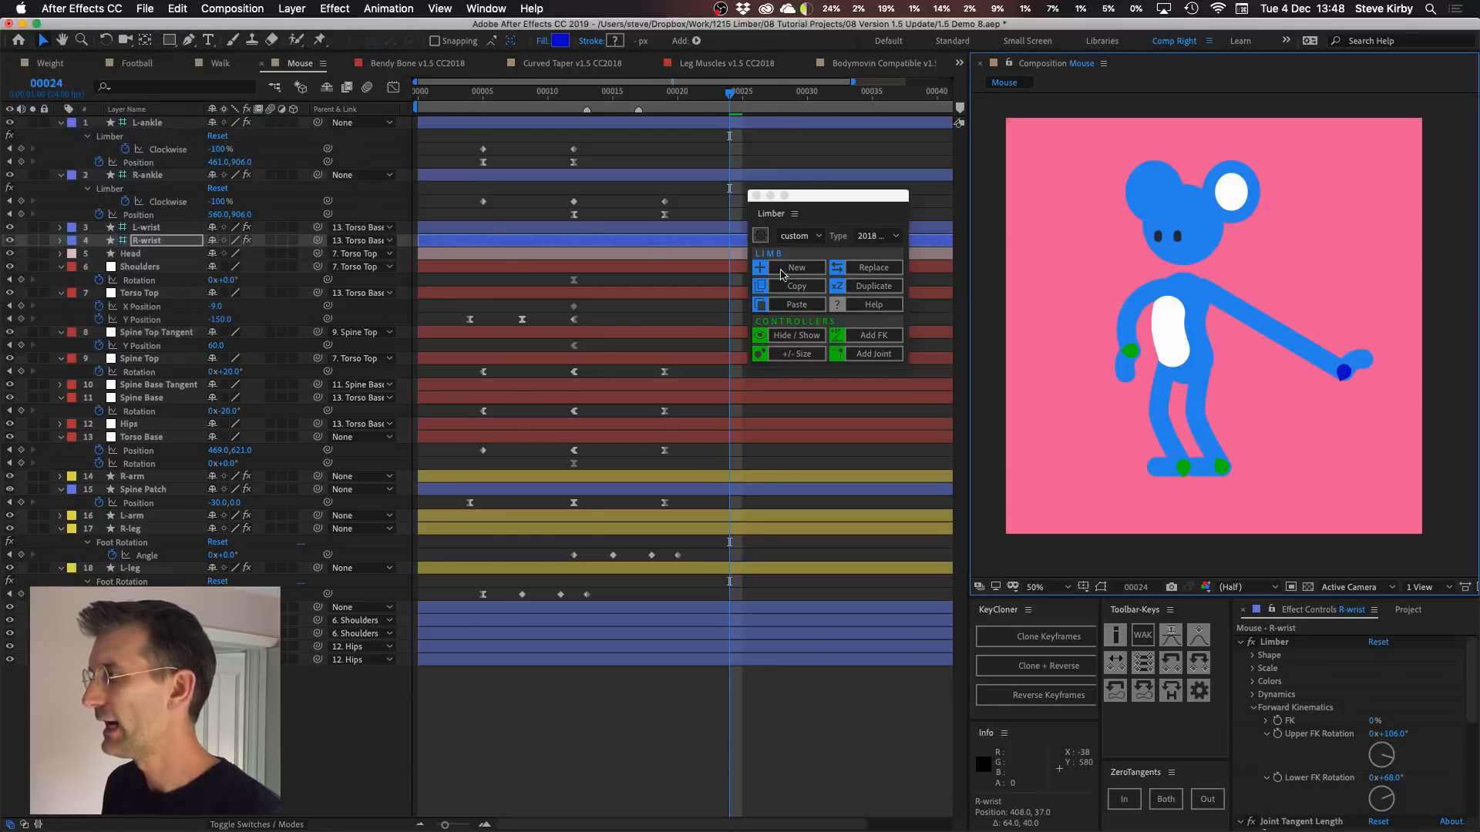
left_click(872, 335)
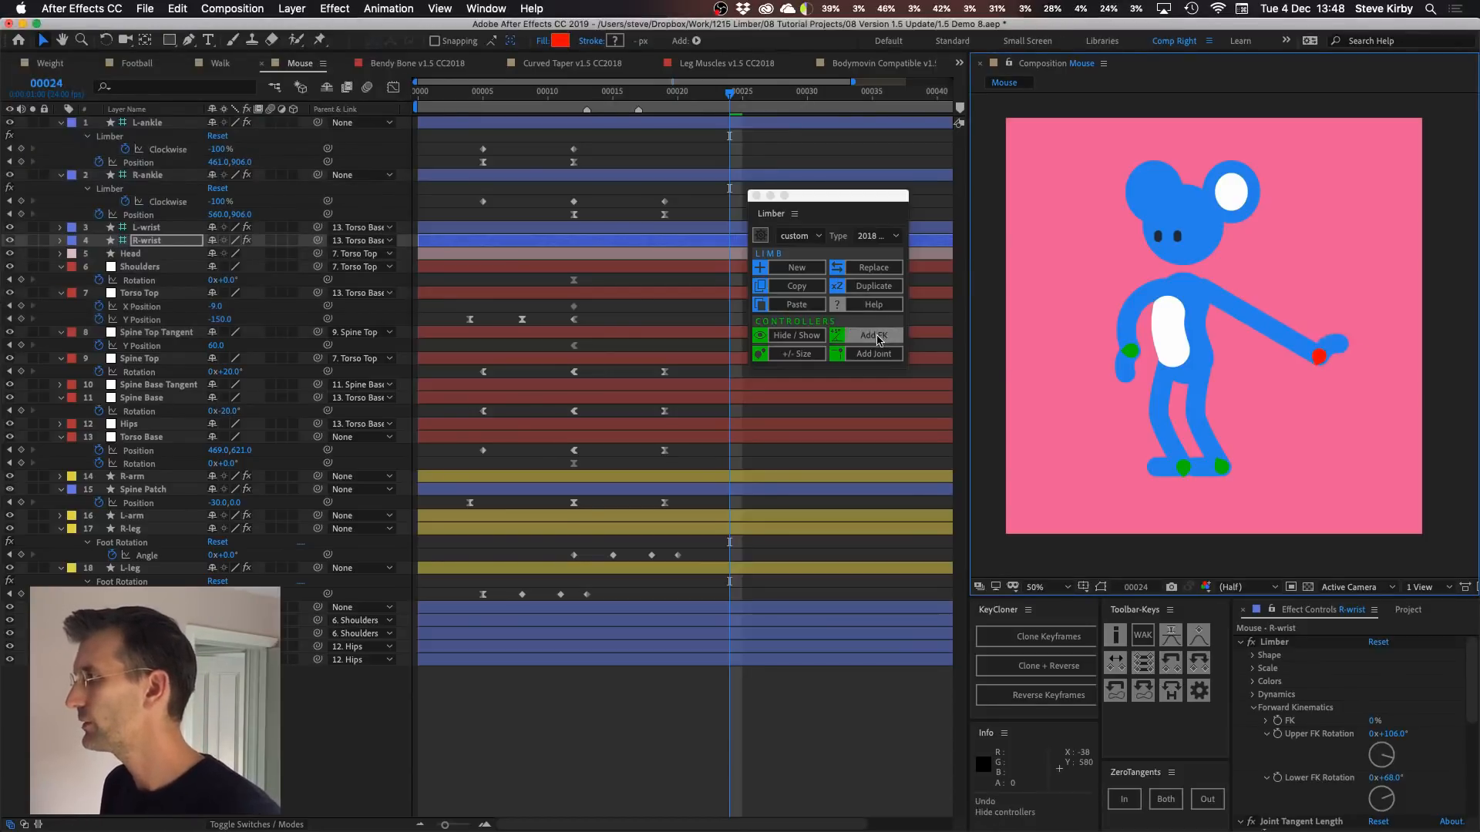
left_click(869, 334)
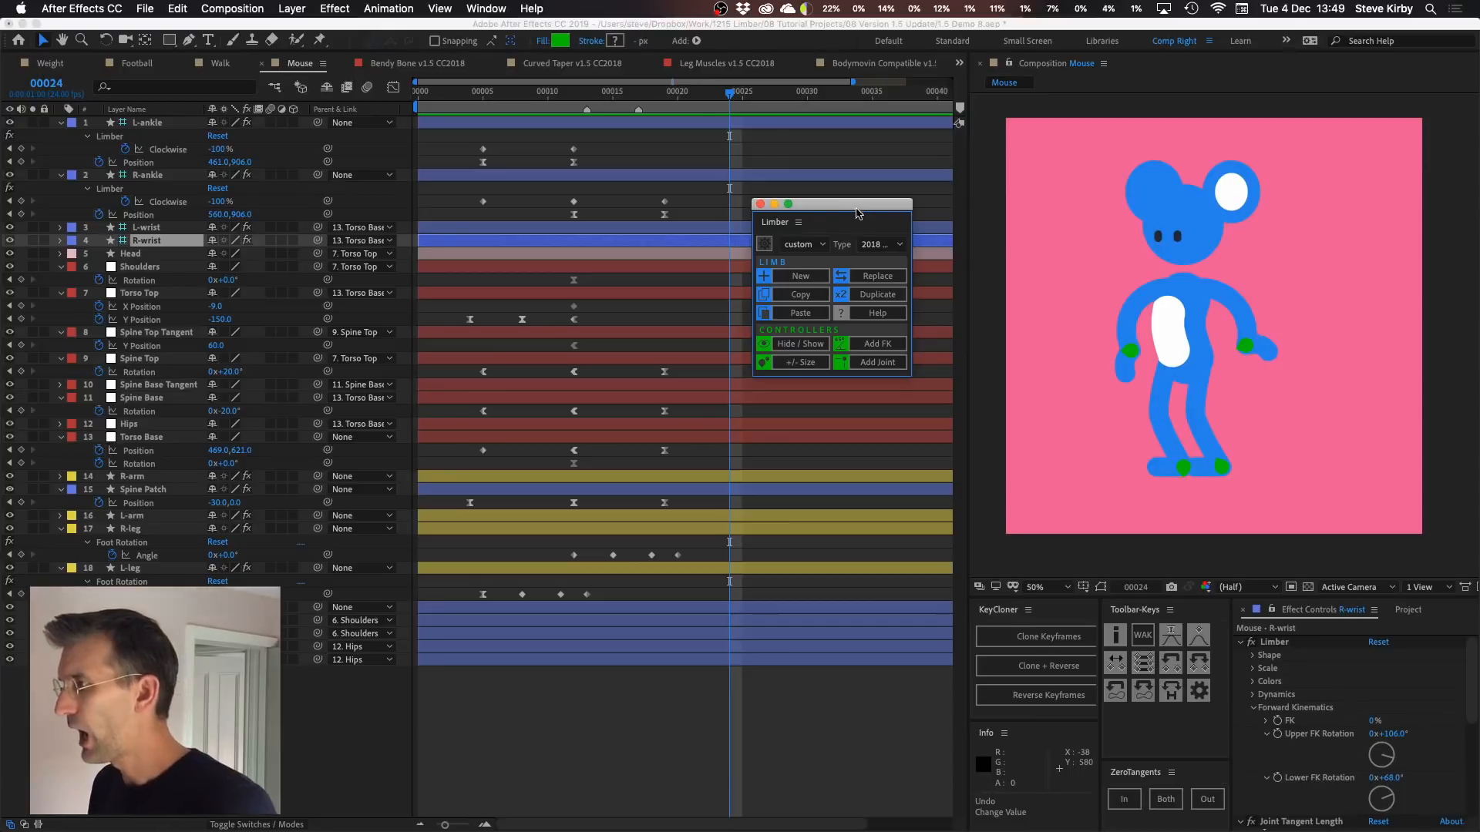
mouse_move(763, 245)
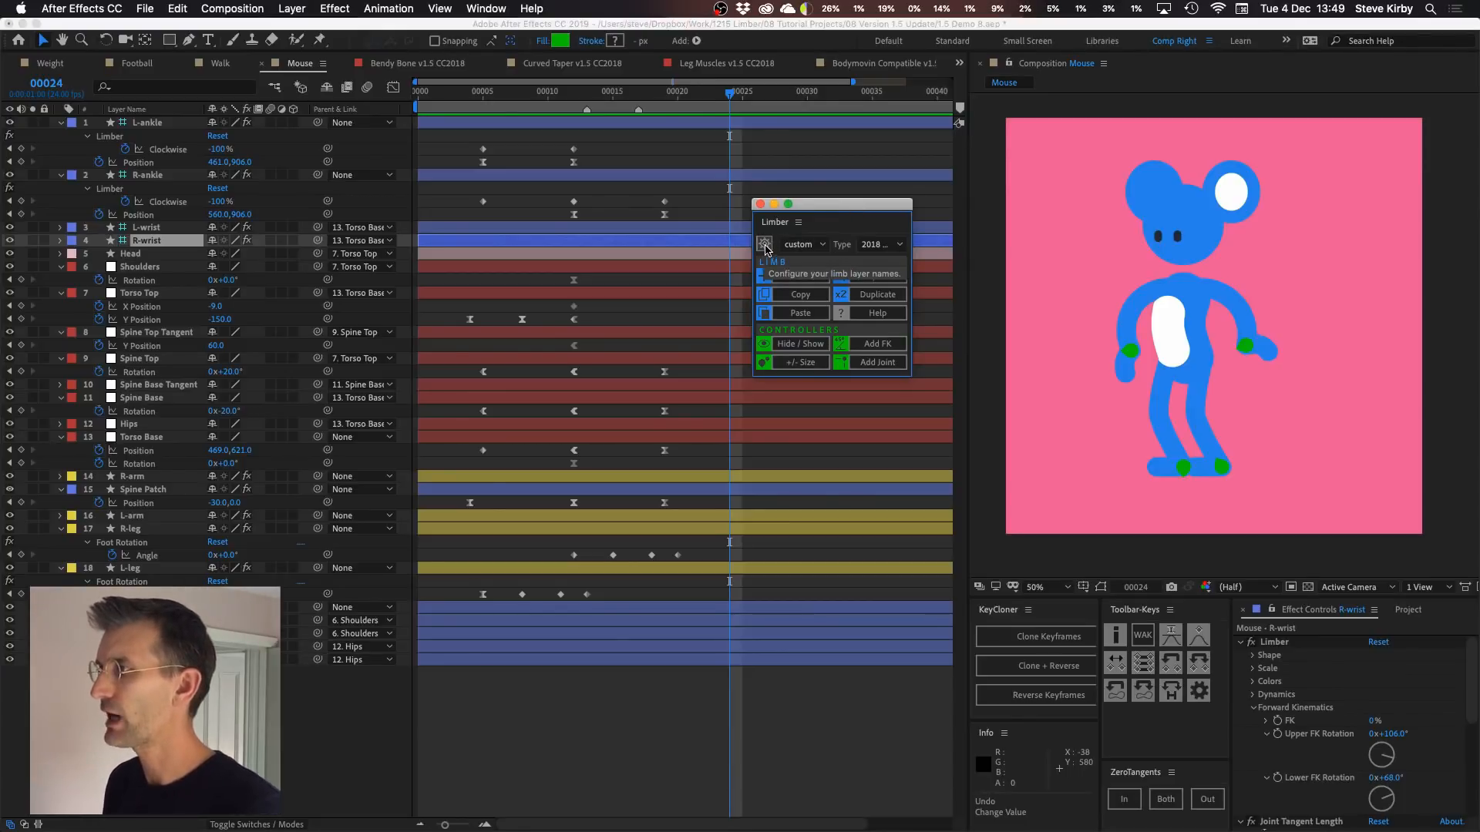
left_click(831, 274)
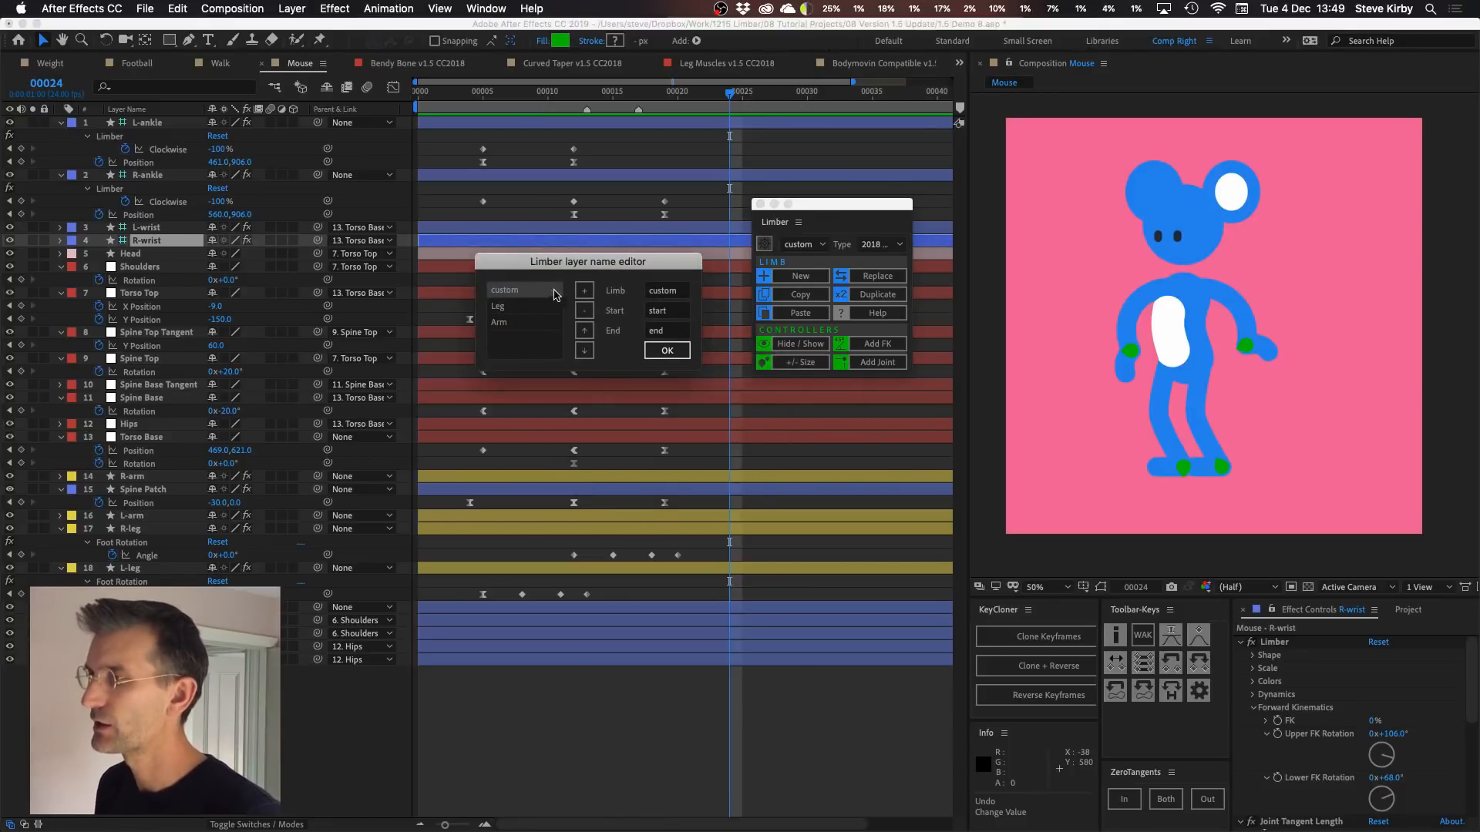
left_click(665, 350)
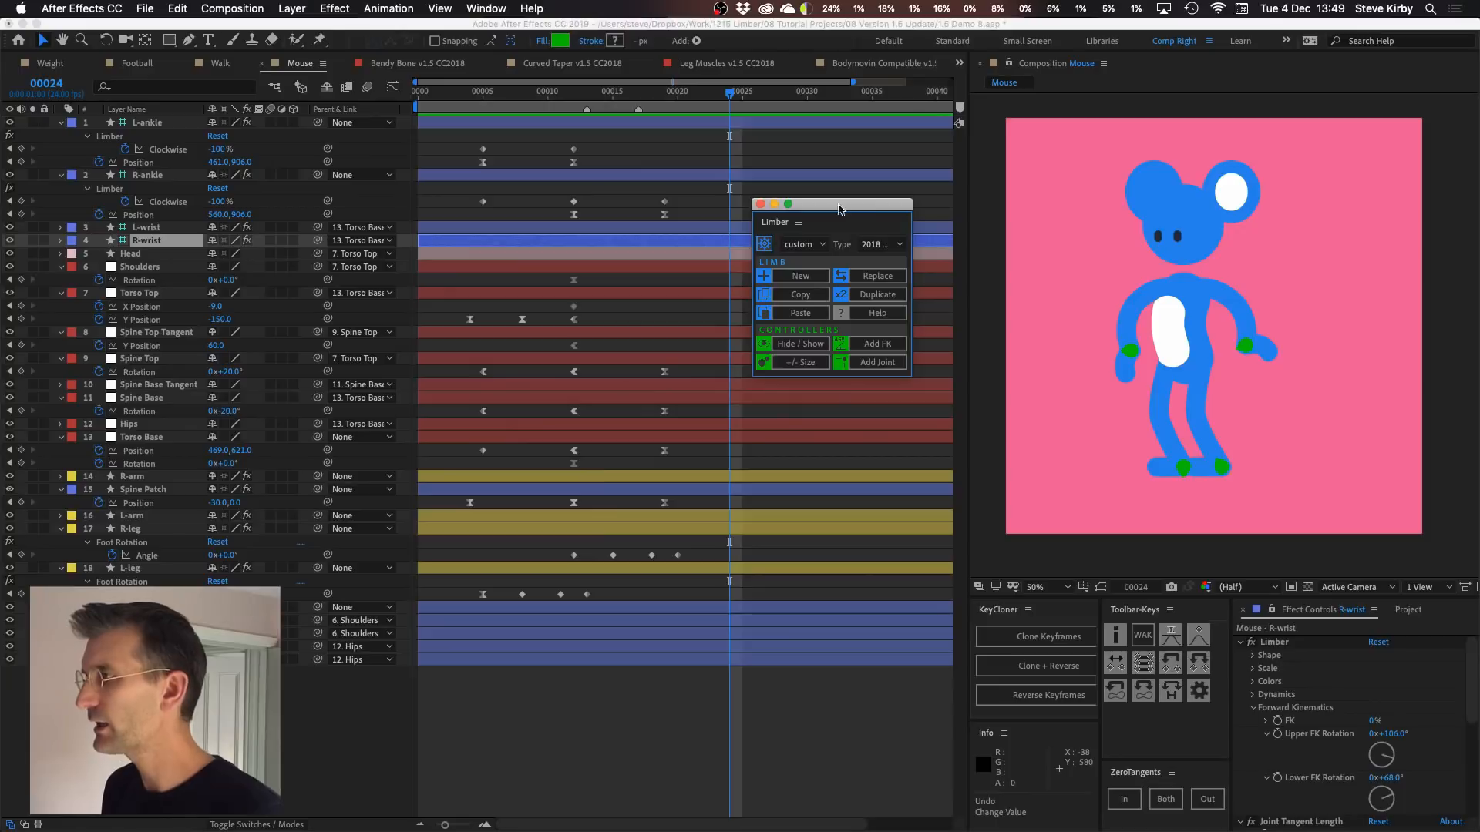
left_click_drag(836, 205, 835, 228)
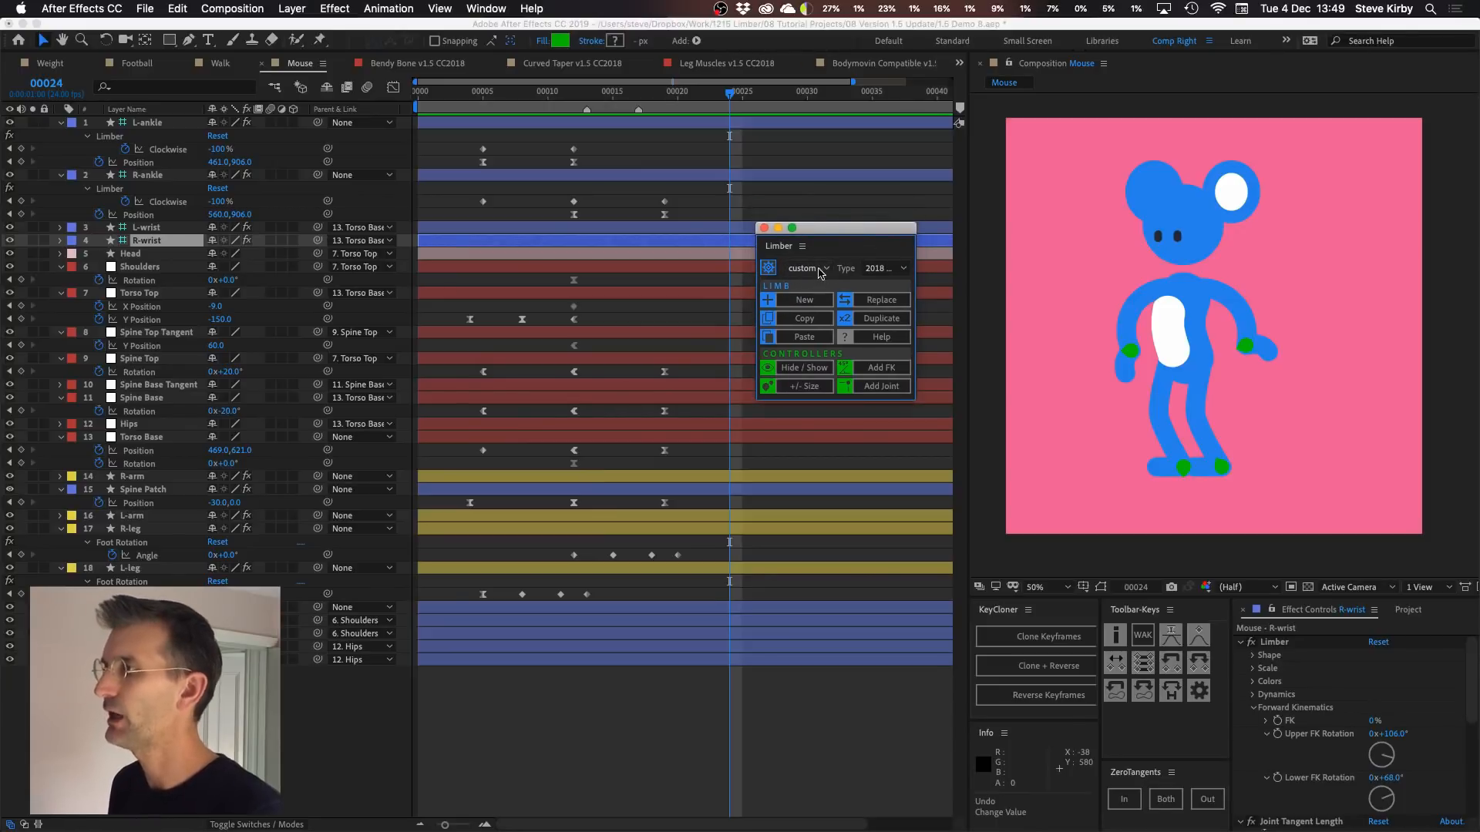
left_click(806, 268)
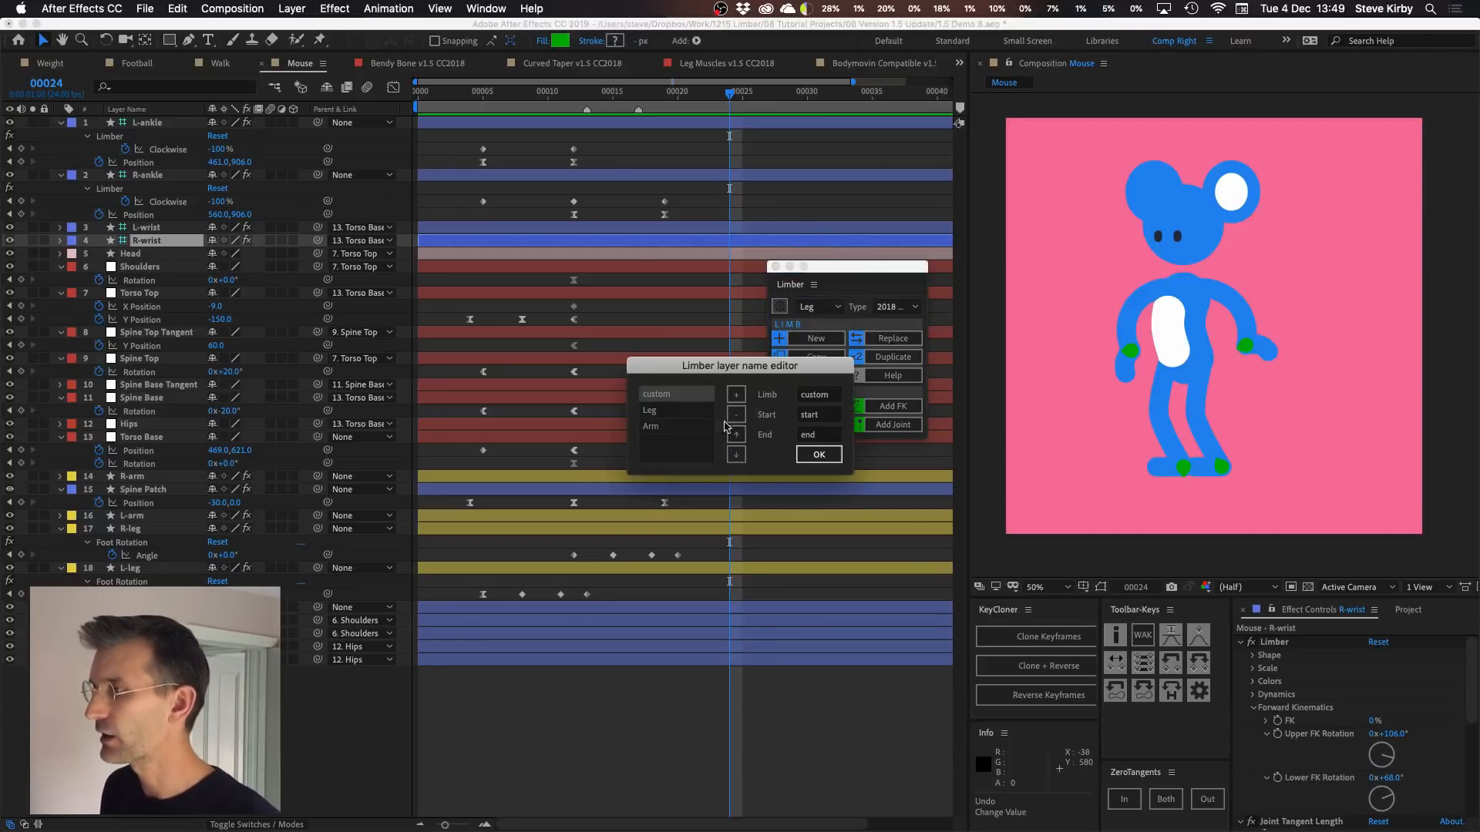
left_click(651, 410)
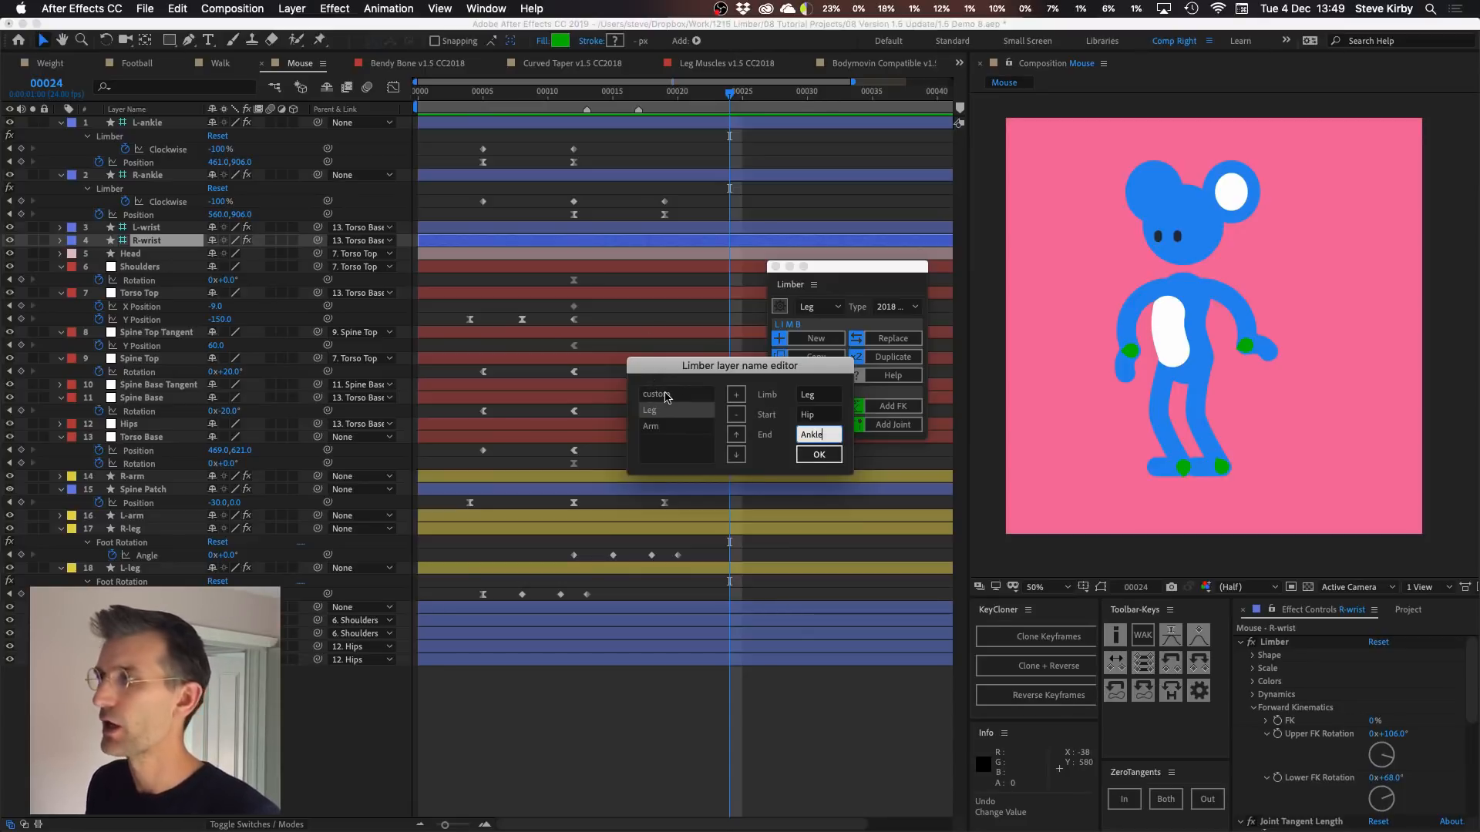
left_click(659, 393)
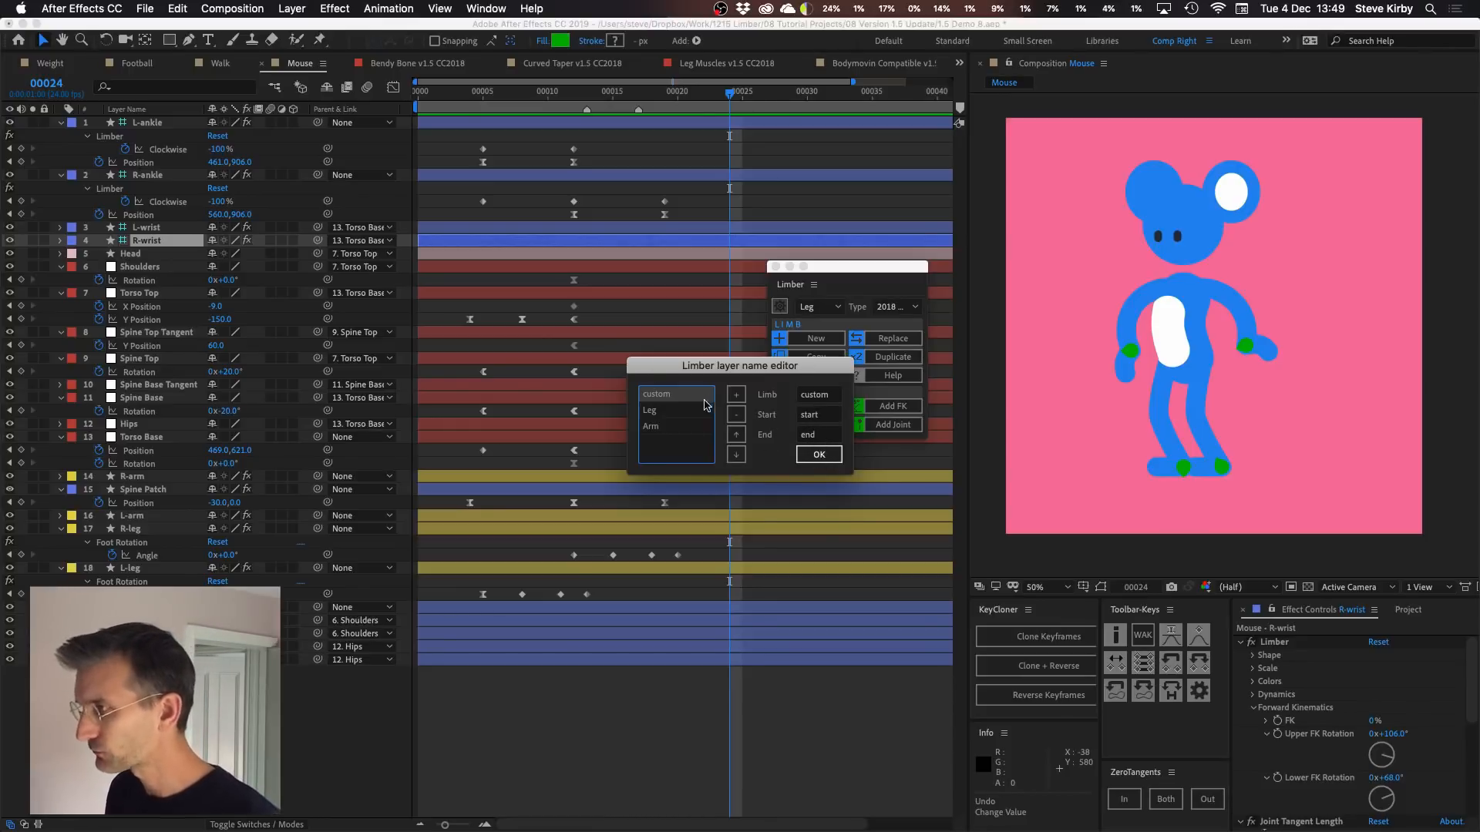
left_click(735, 435)
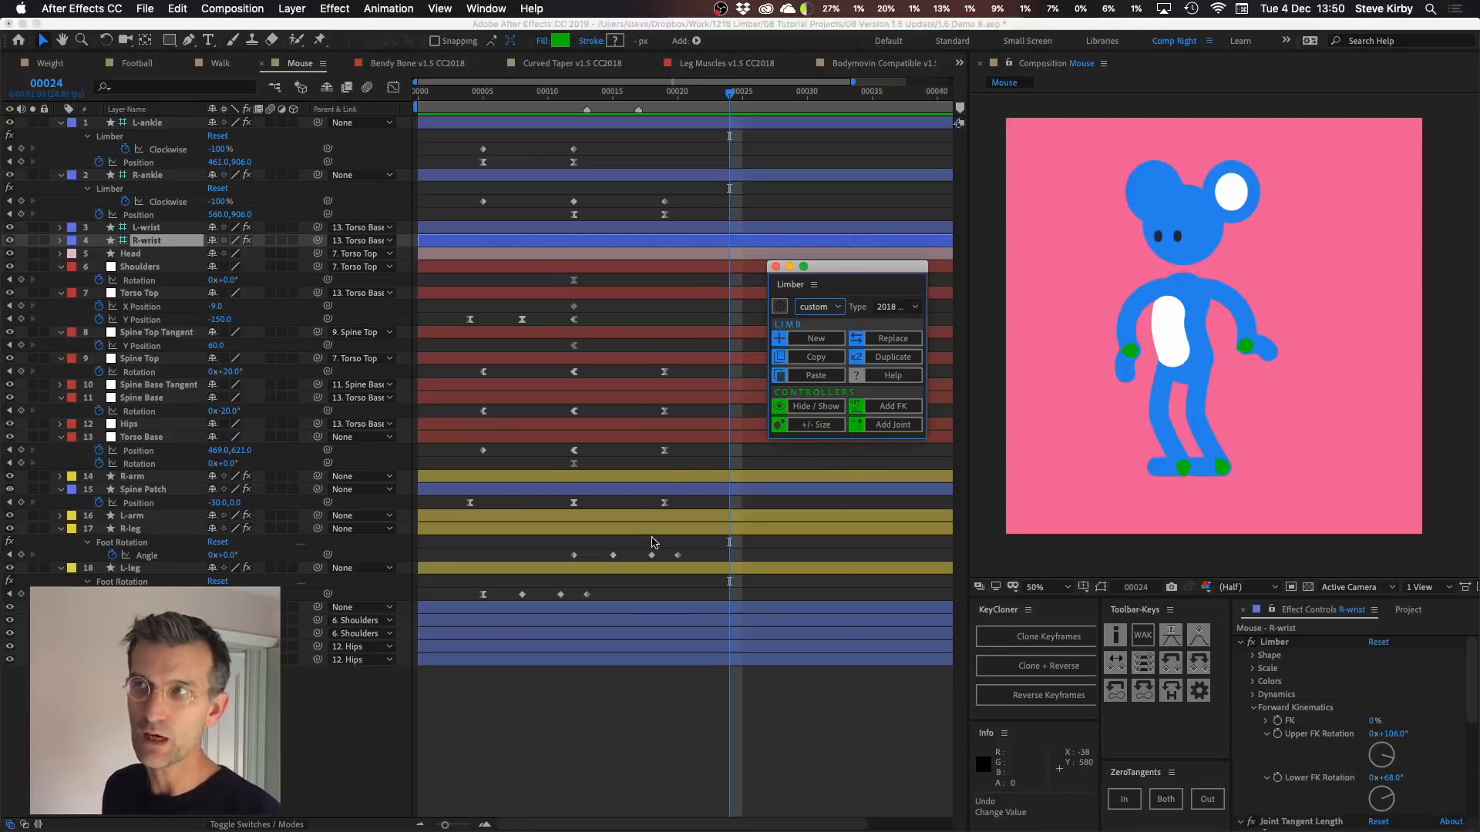
mouse_move(672, 549)
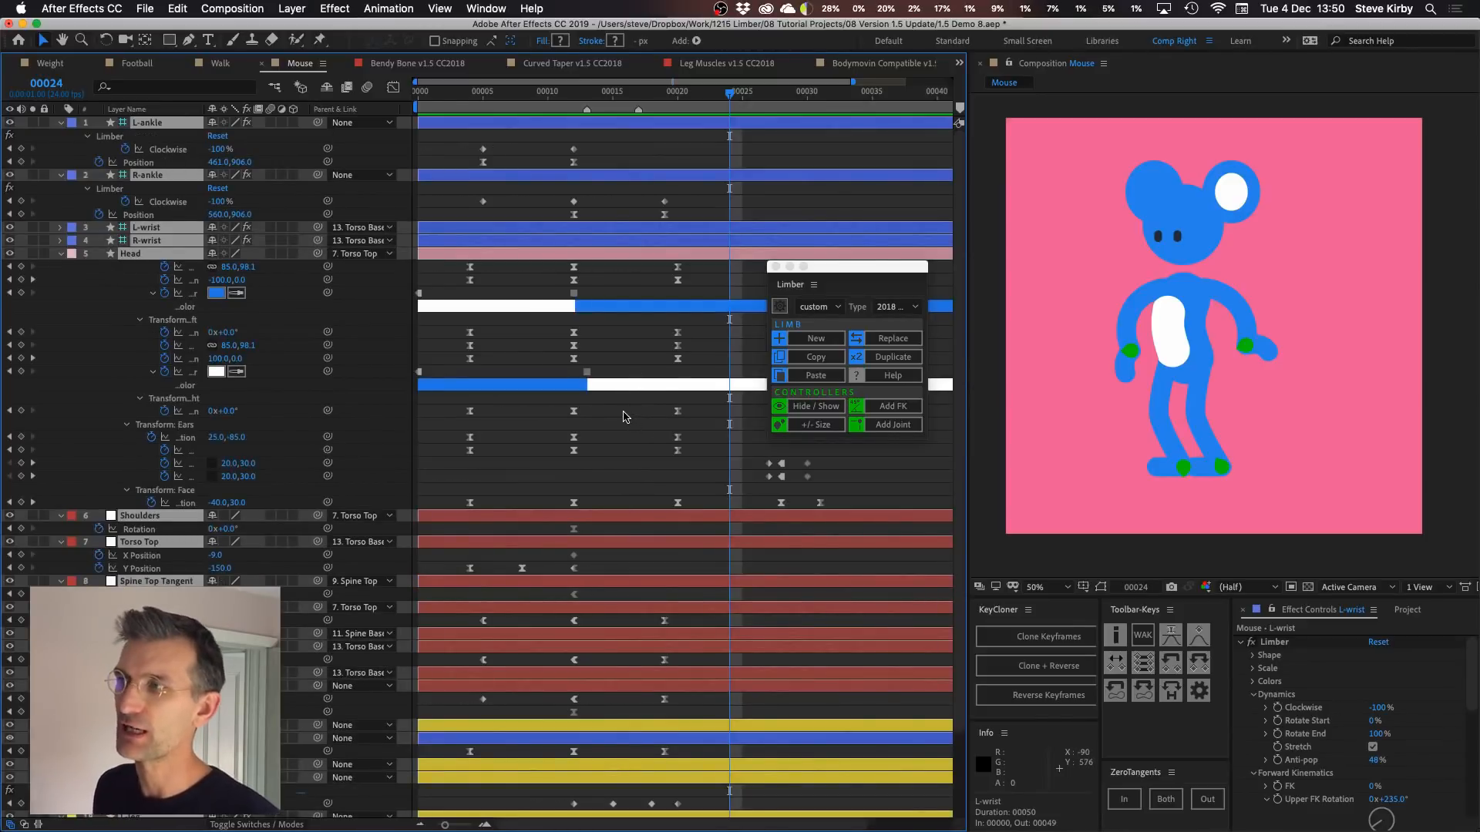
mouse_move(566, 359)
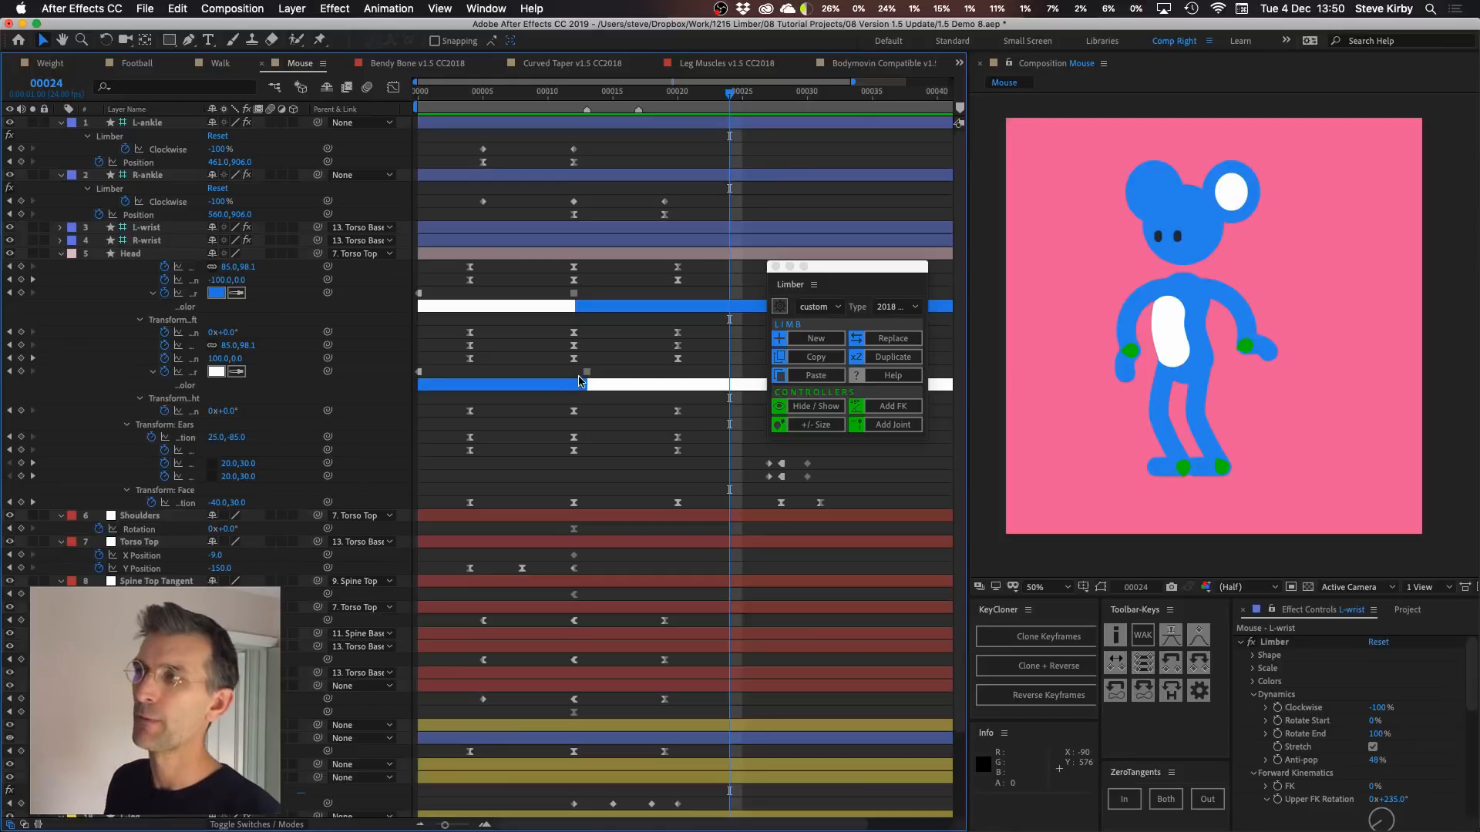
mouse_move(527, 407)
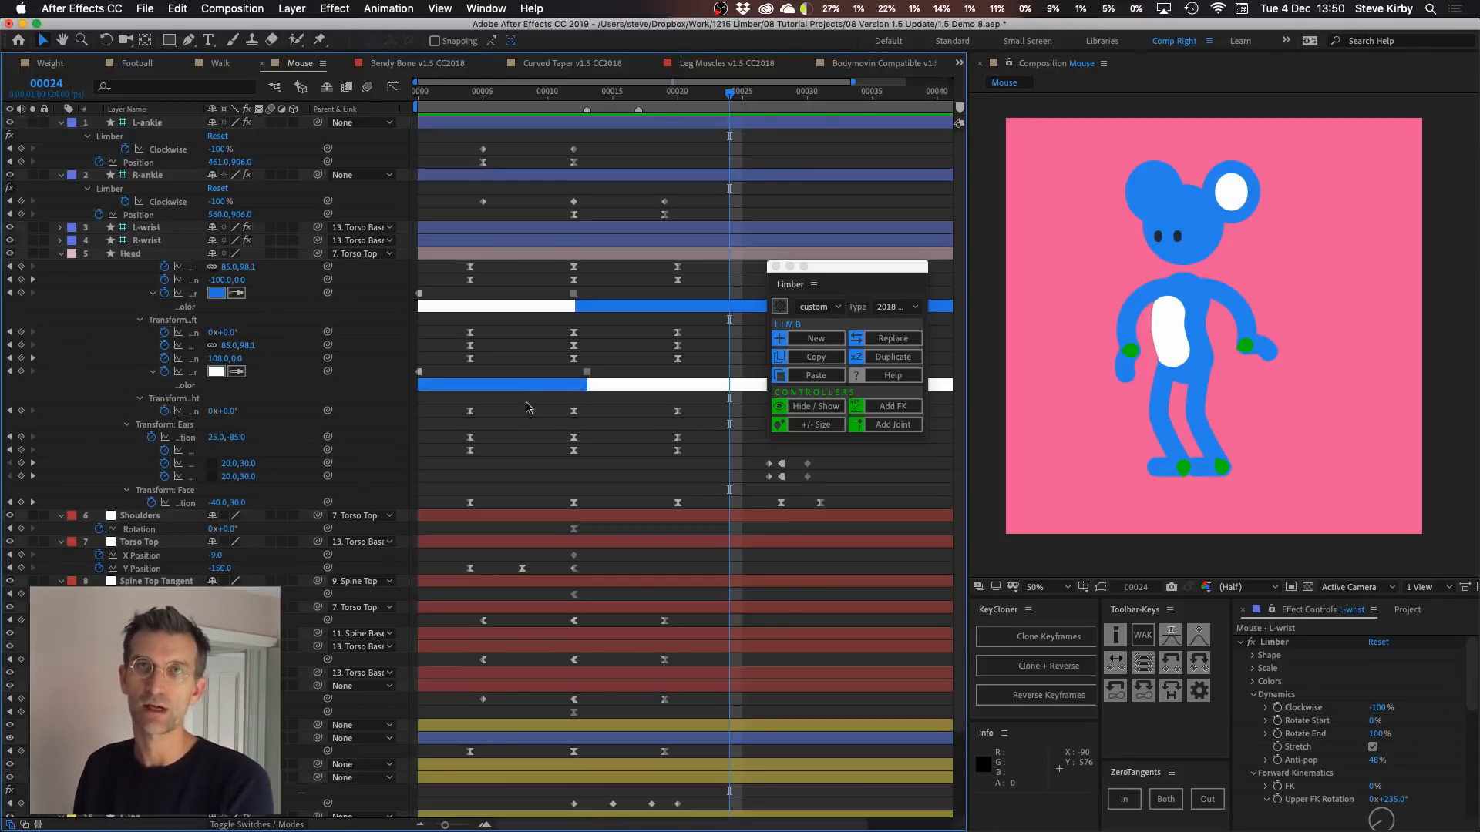
mouse_move(537, 445)
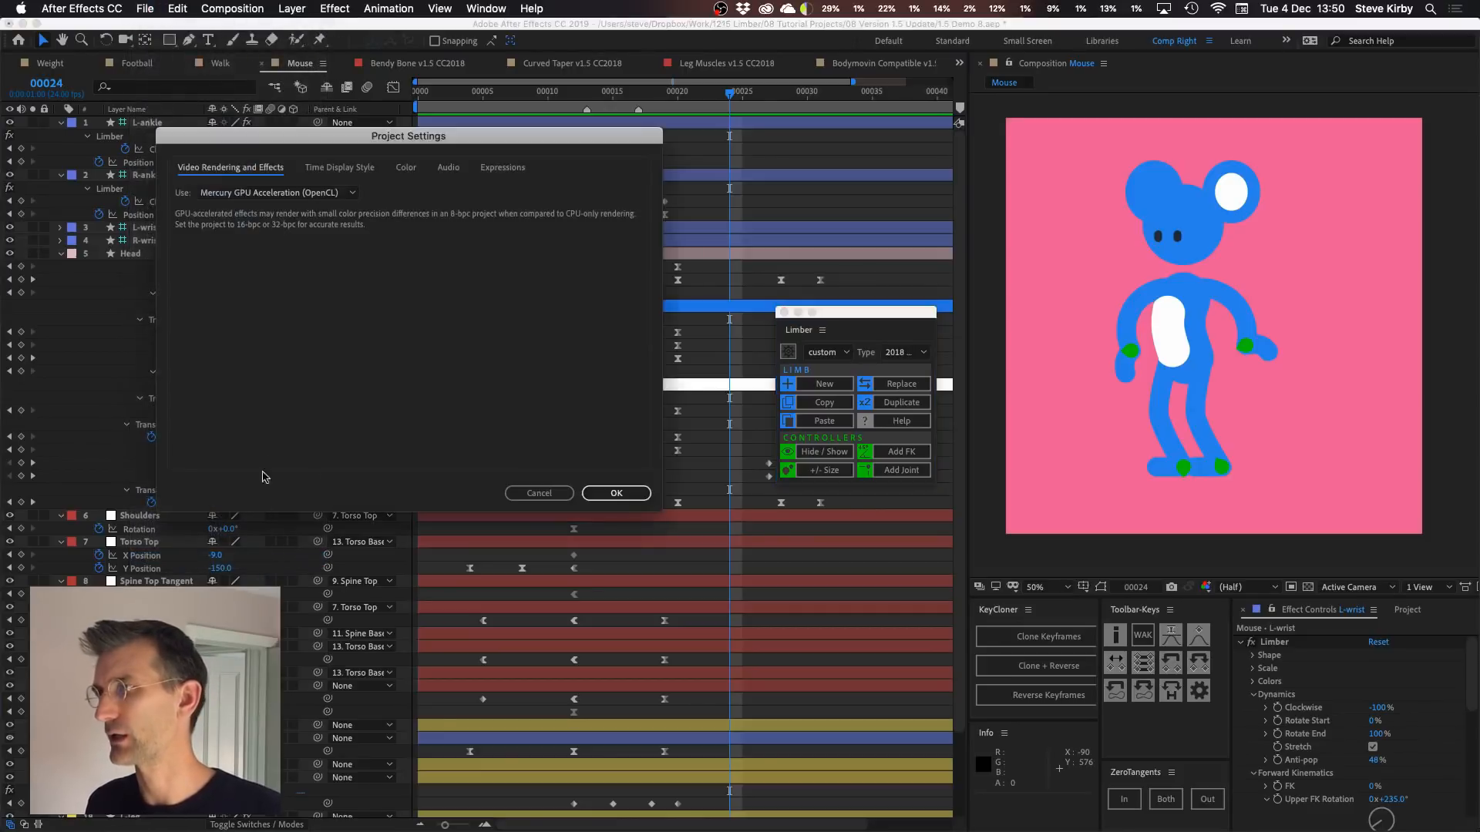
In Project Settings' Expressions tab, confirm JavaScript as the Expressions Engine
left_click(503, 166)
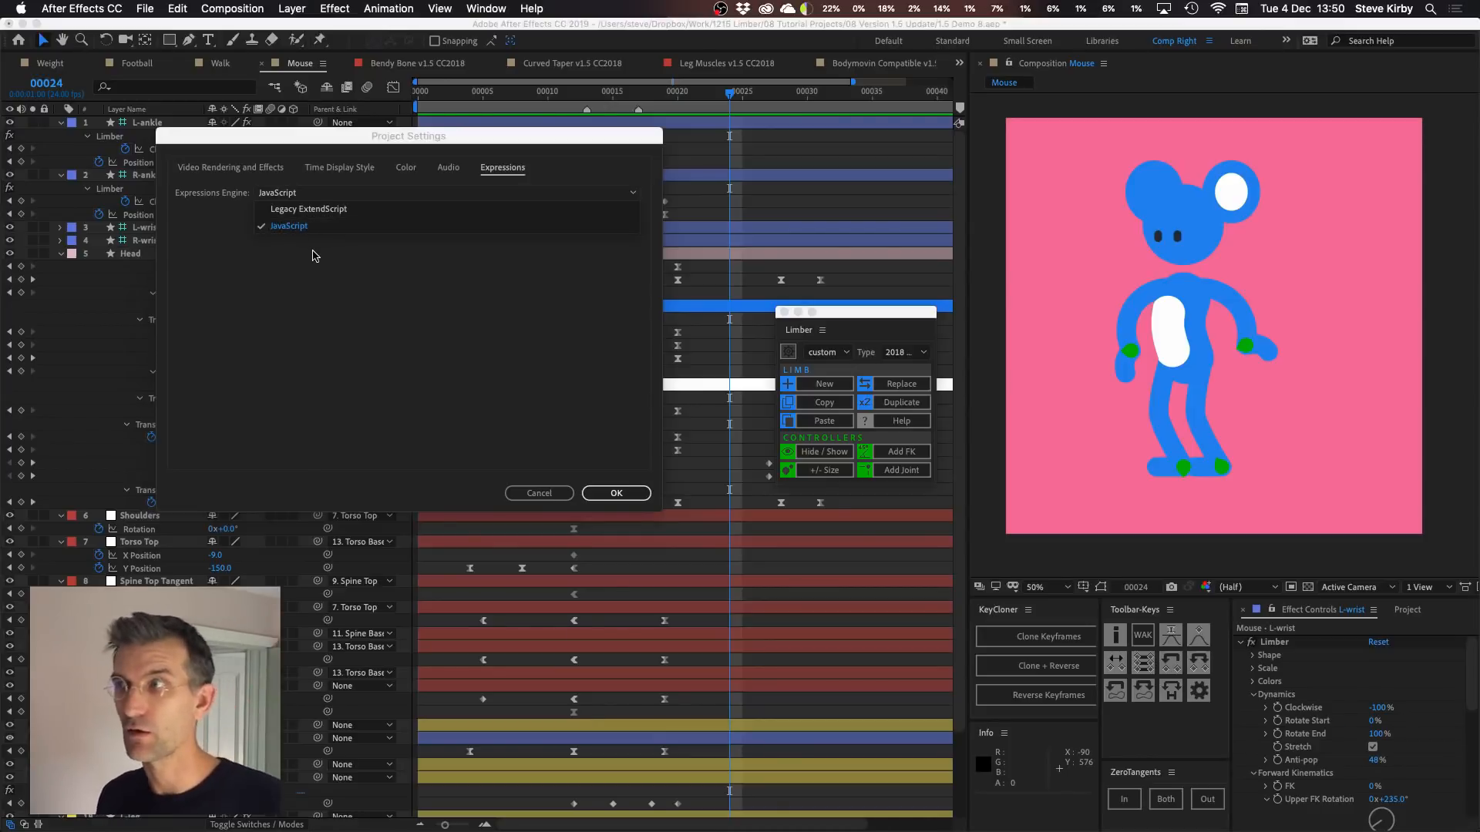
mouse_move(309, 265)
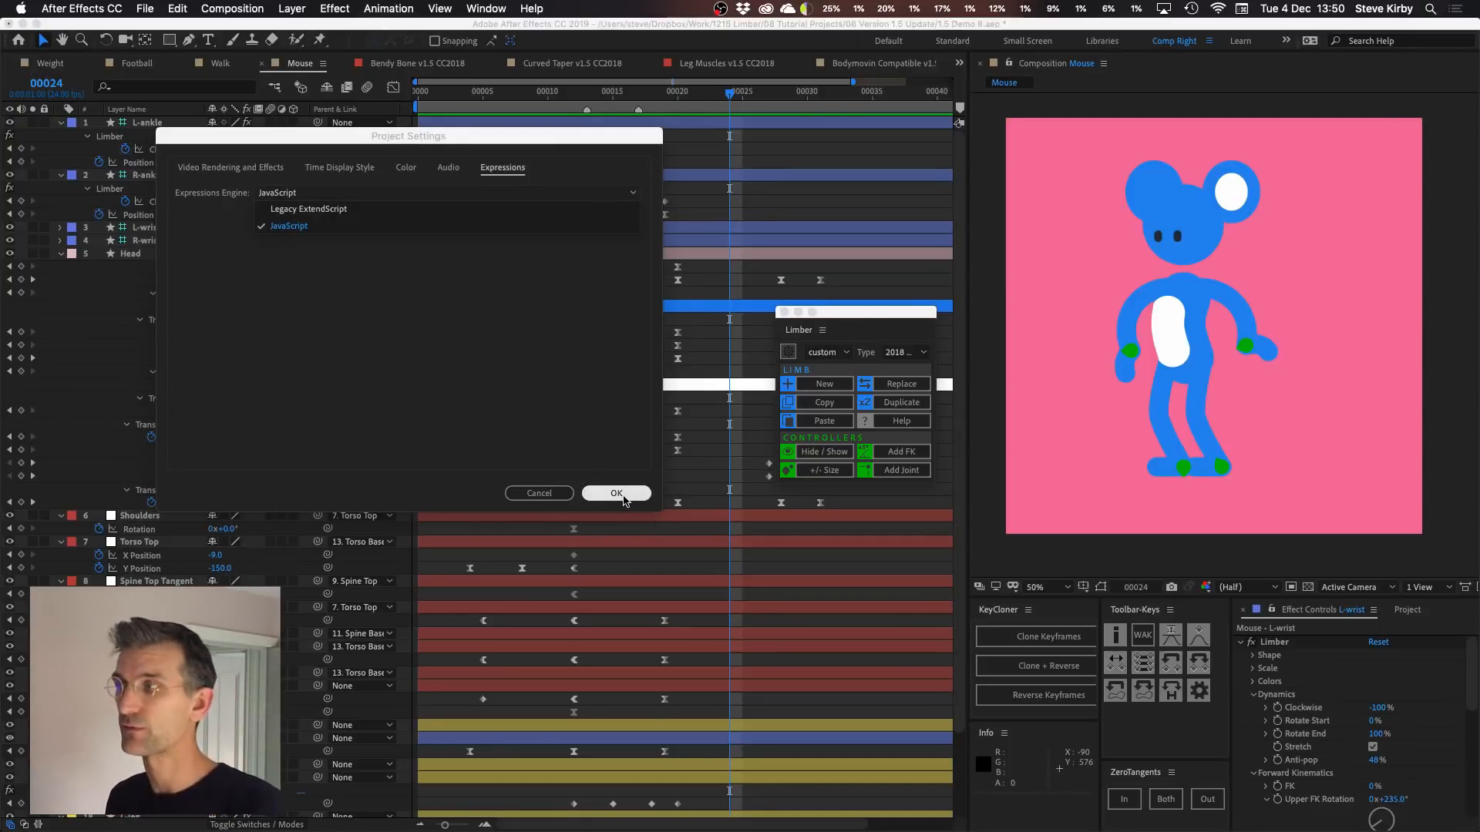
left_click(617, 493)
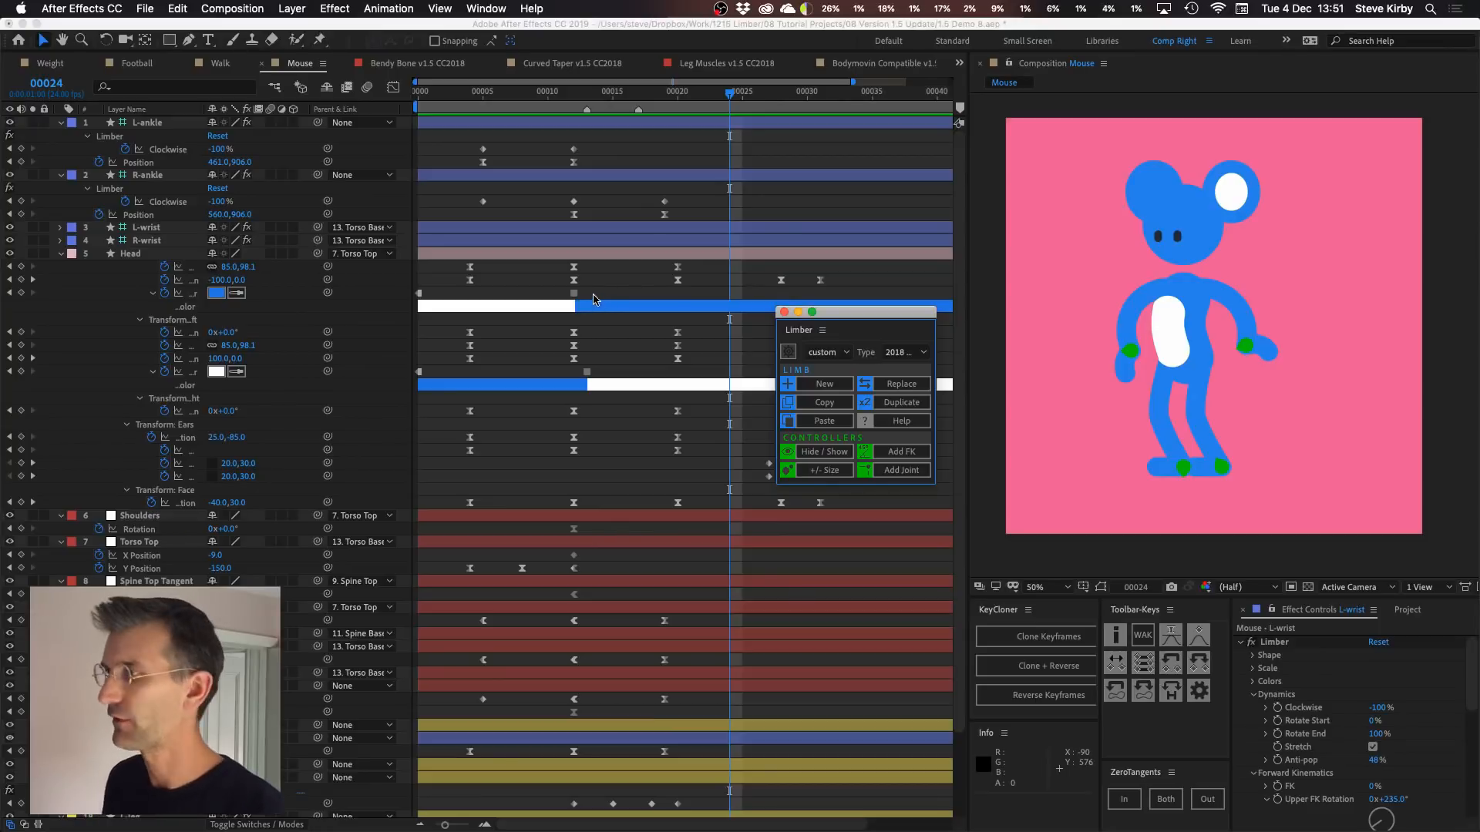
mouse_move(694, 396)
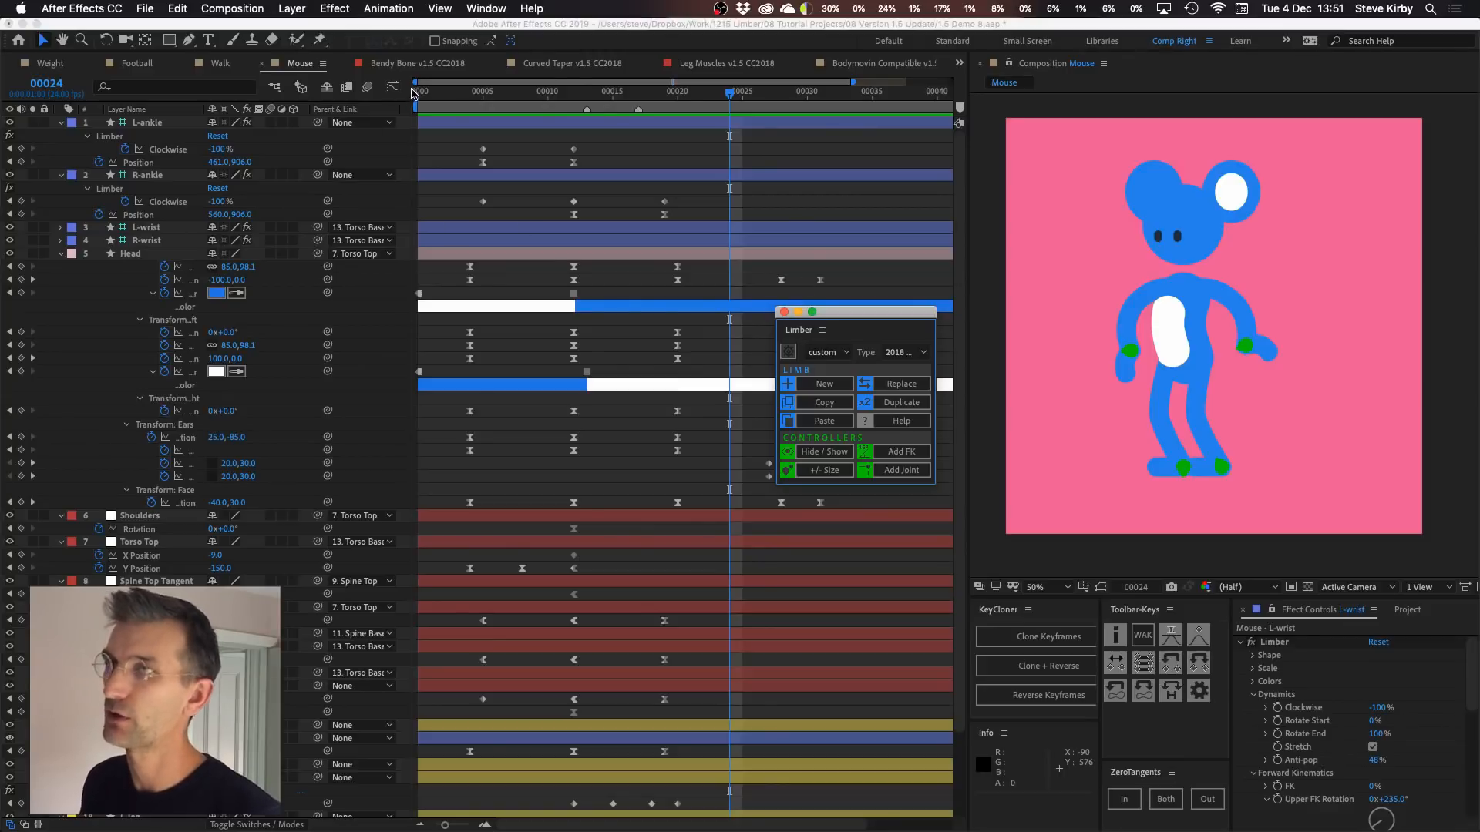
Scrub the left-Leg Joint Tangent Length up to 111 then down to 78, curving the Bendy Bone leg
left_click(410, 63)
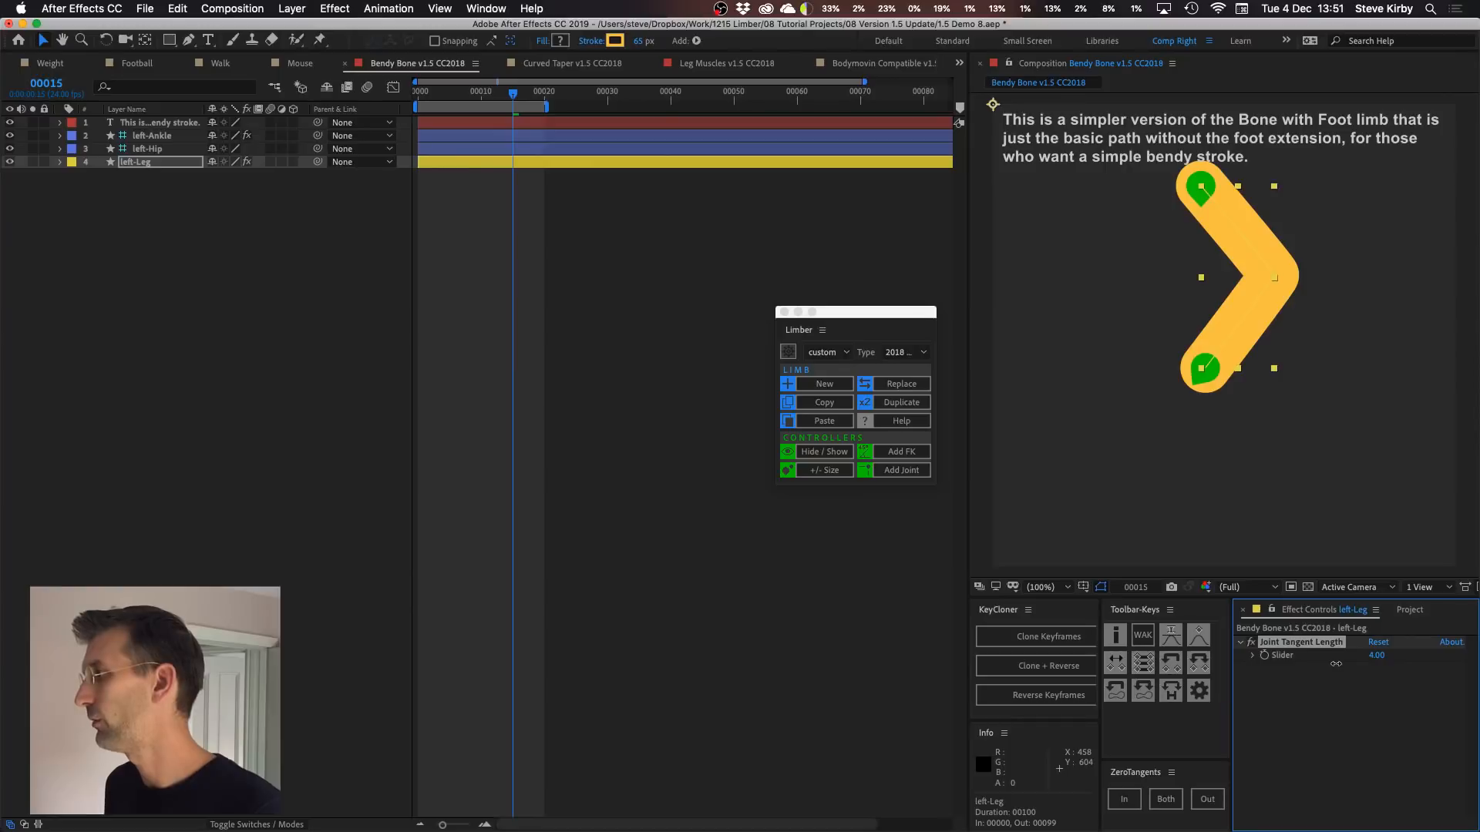
left_click_drag(1378, 655, 1405, 655)
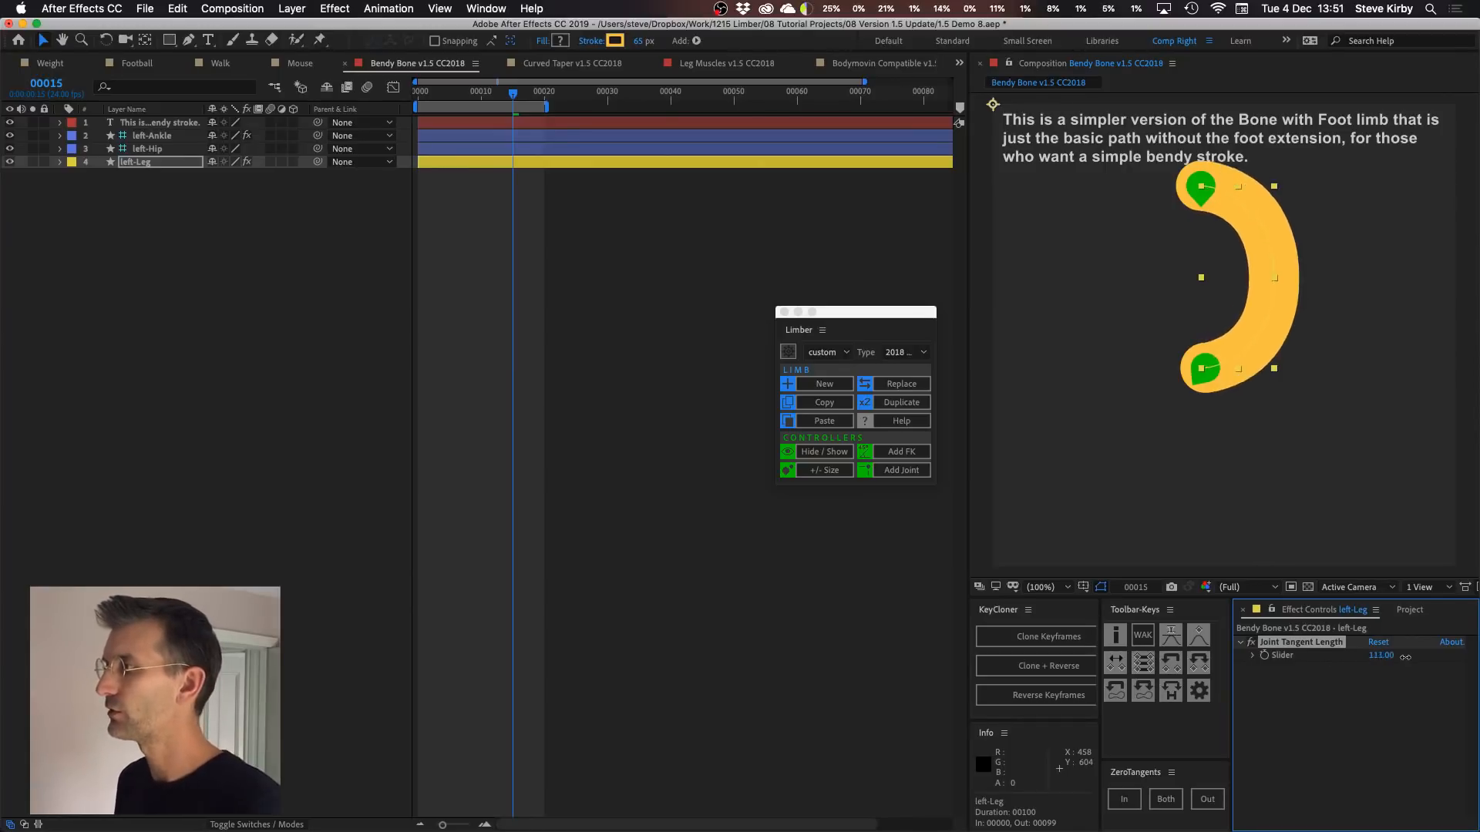
left_click_drag(1381, 655, 1357, 655)
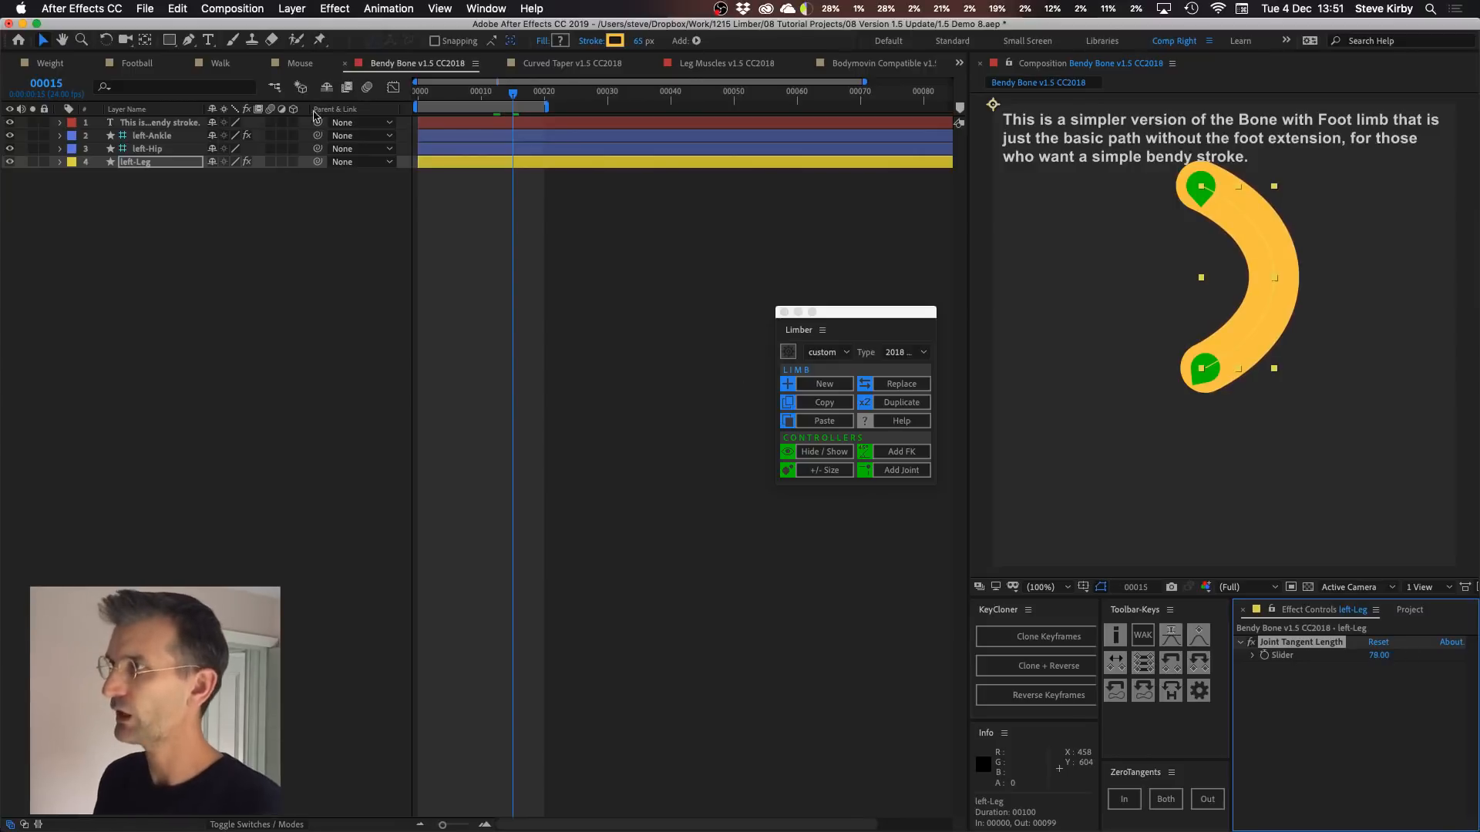
left_click(566, 63)
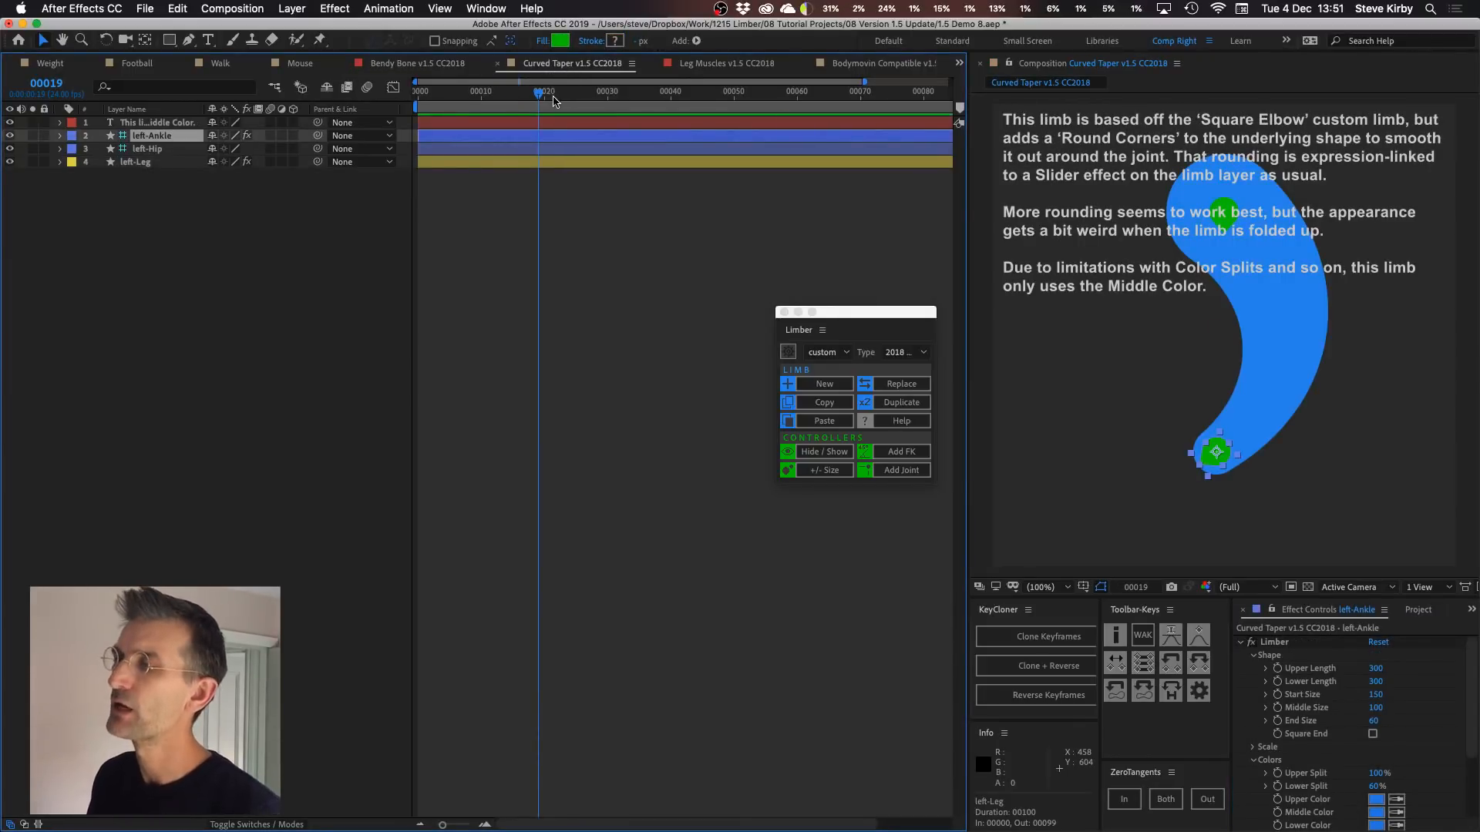
mouse_move(354, 460)
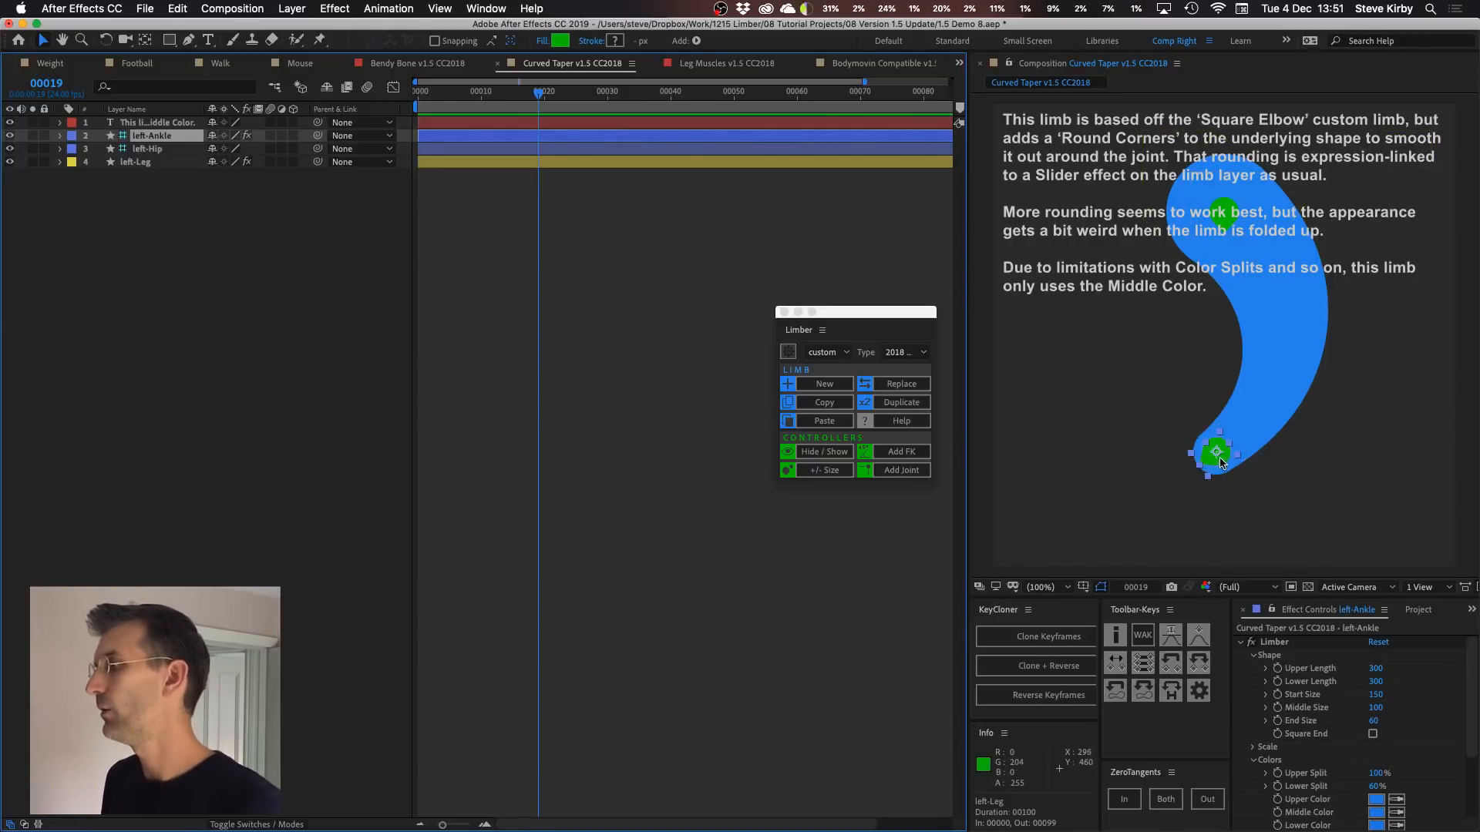
Drag the left-Ankle controller to several positions to stretch, fold and flex the tapered limb
left_click_drag(1218, 453, 1378, 480)
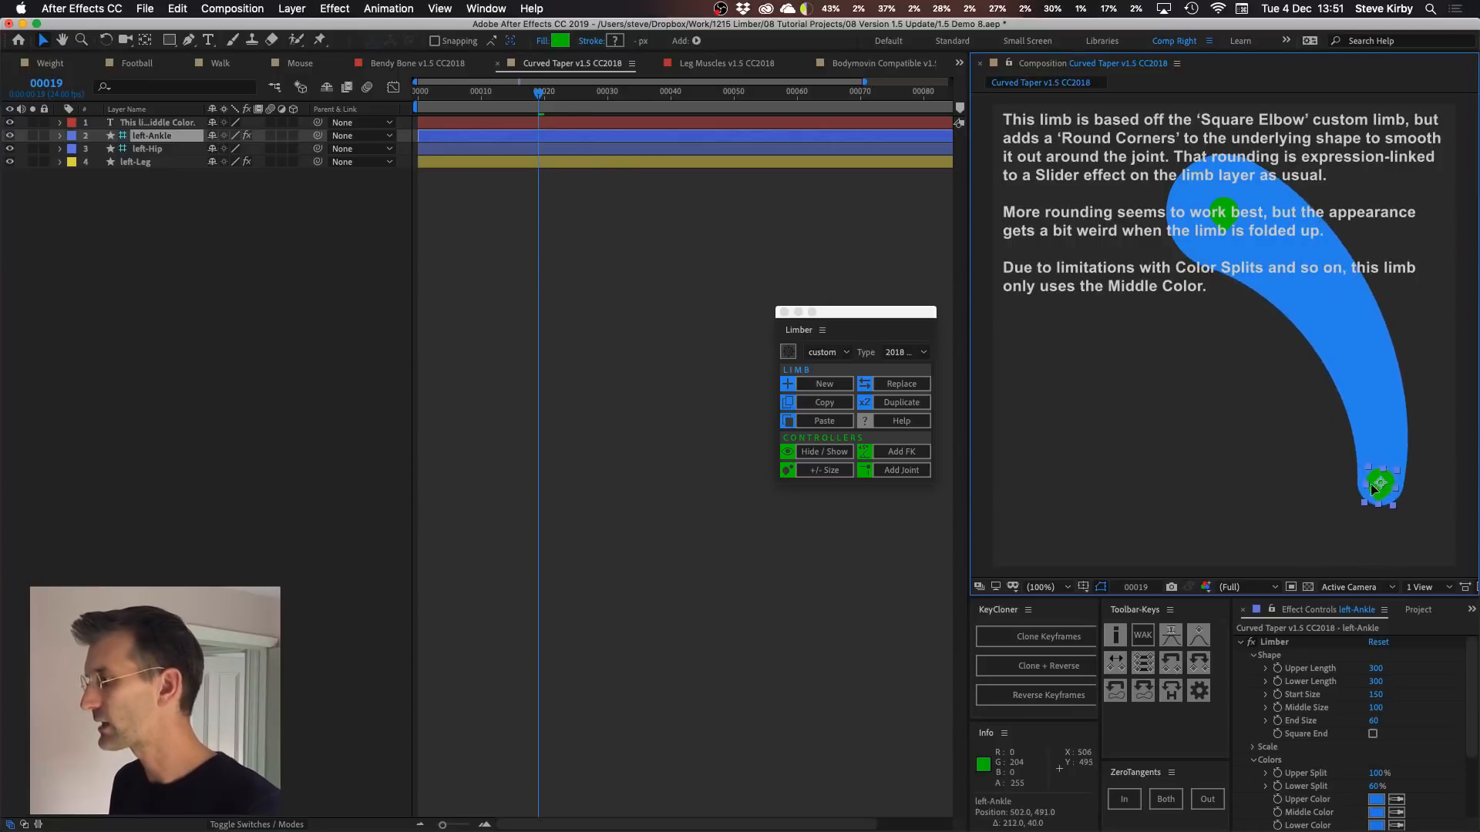
left_click_drag(1376, 482, 1344, 439)
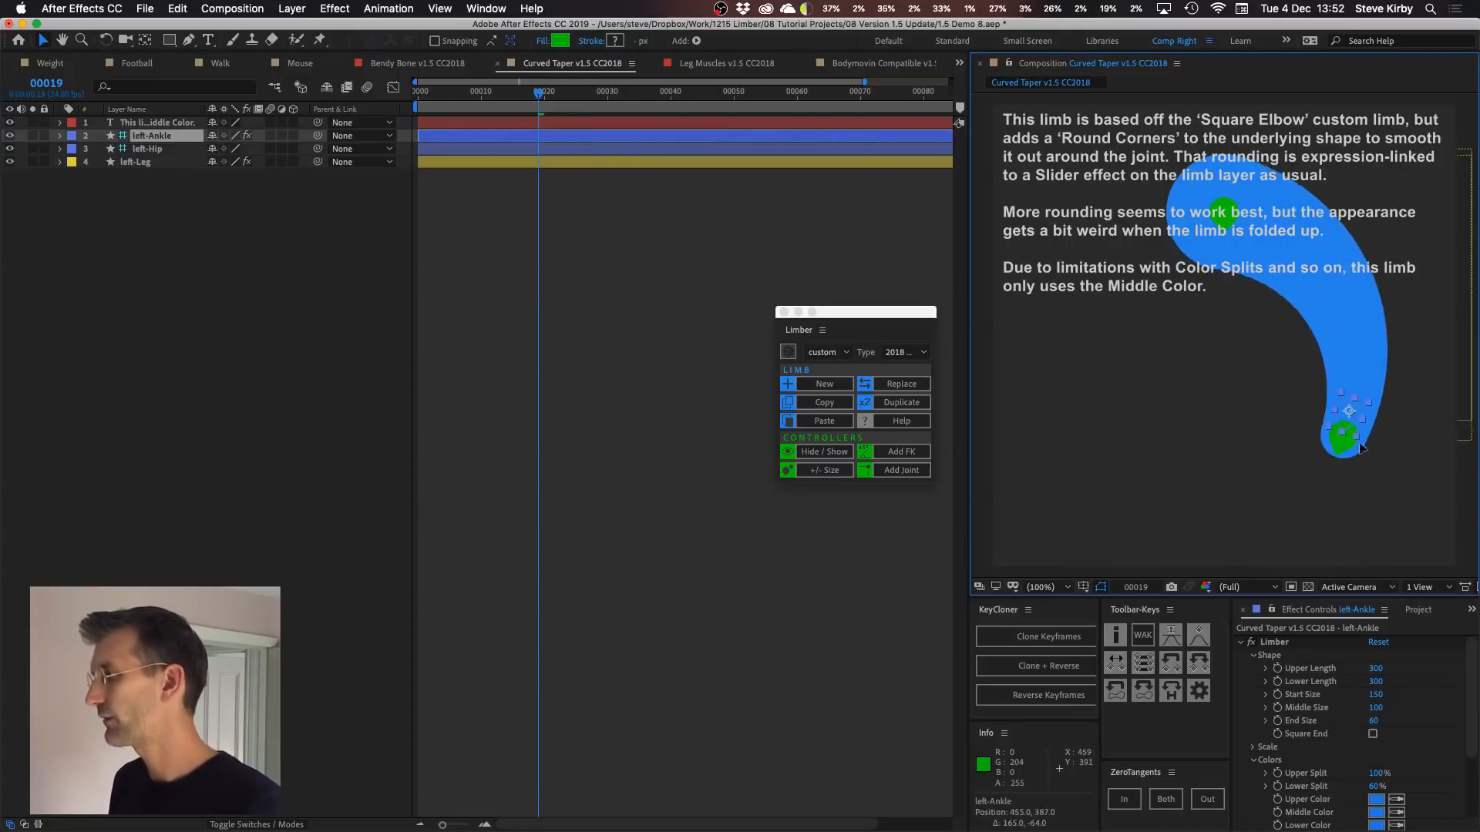
left_click_drag(1344, 439, 1103, 517)
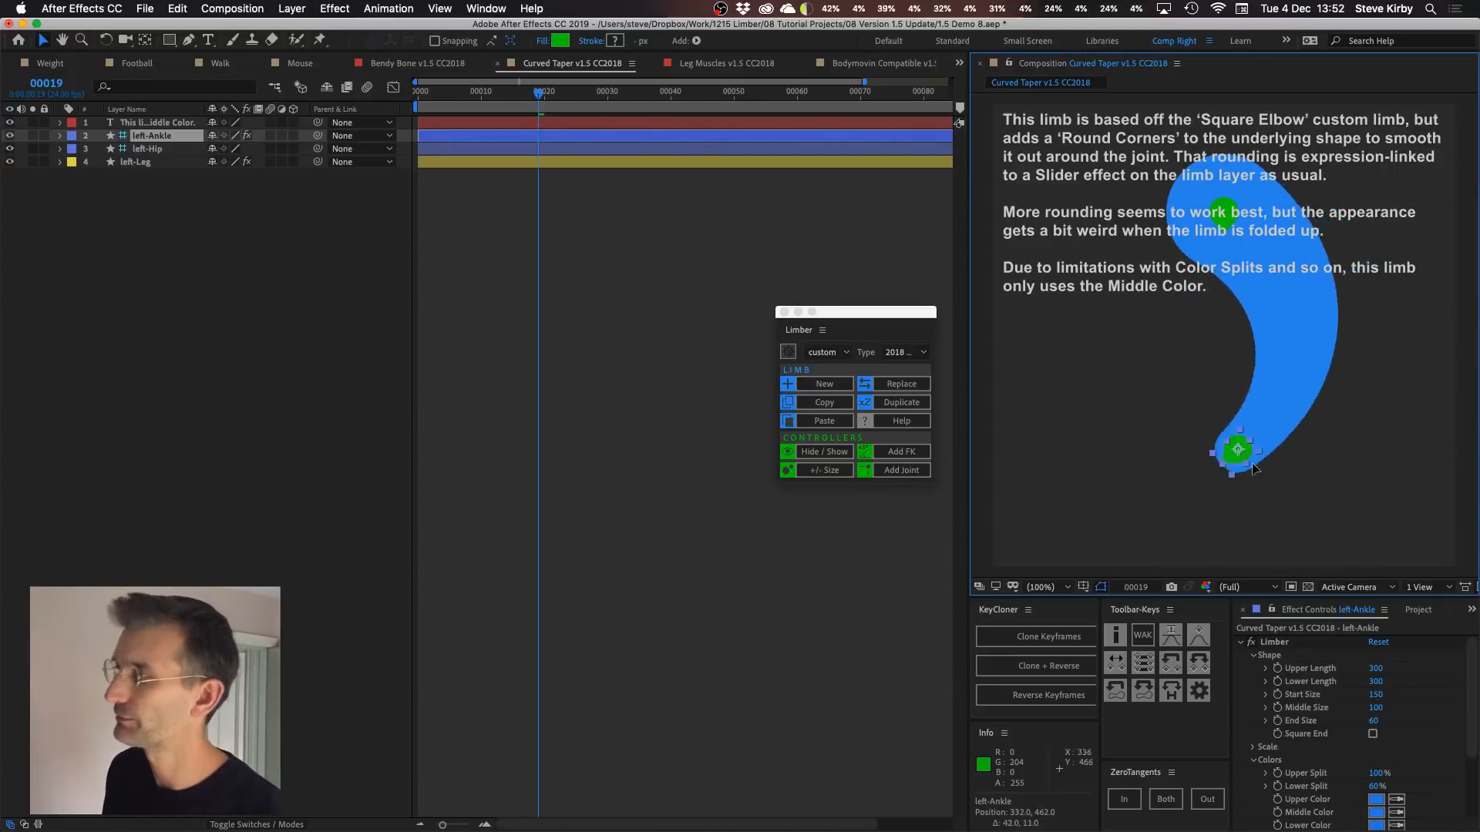
left_click_drag(1238, 450, 1324, 499)
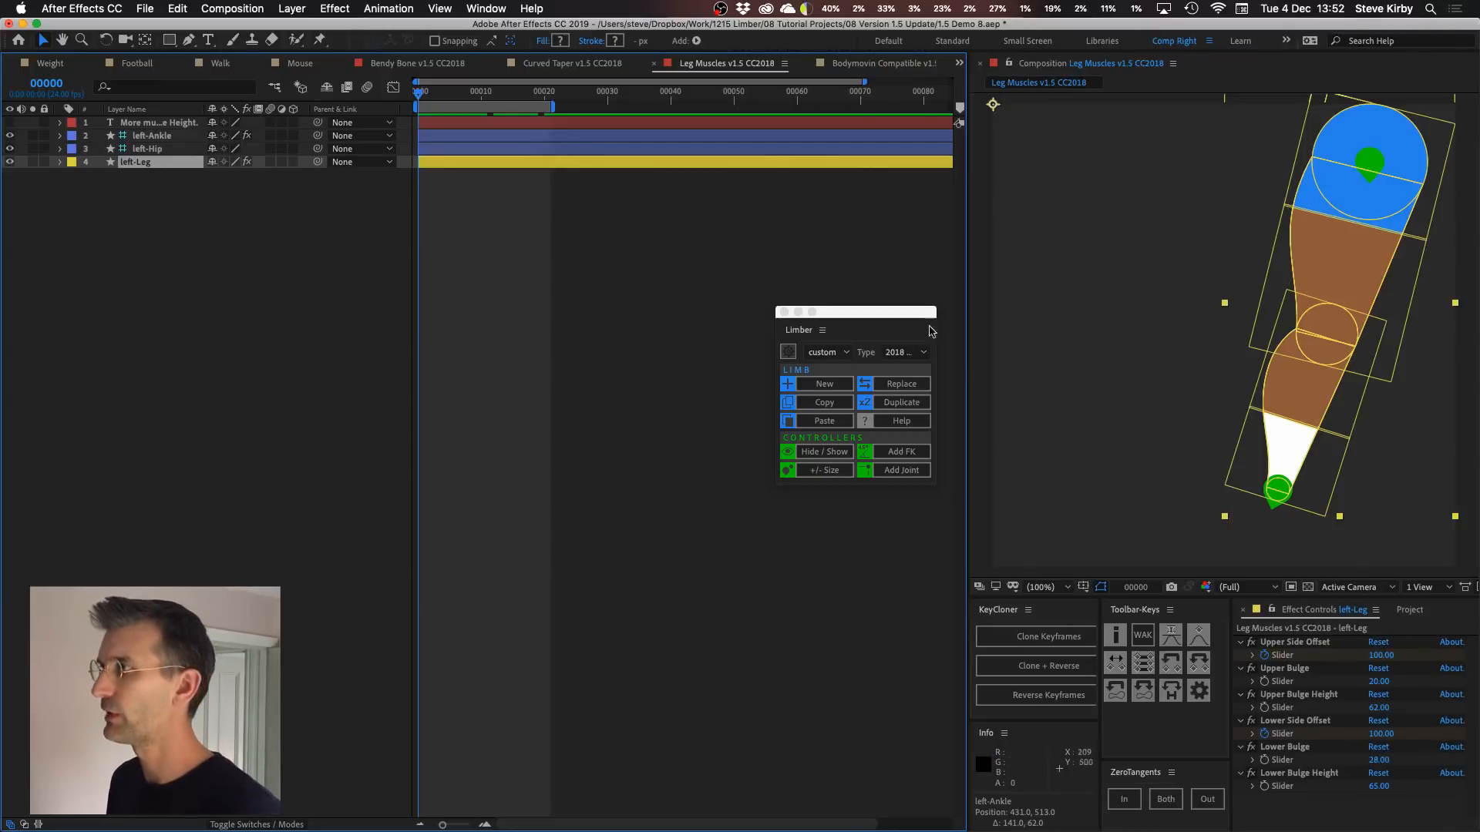
Switch to the next composition showing the two-segment Bodymovin-compatible arm limb
left_click(834, 63)
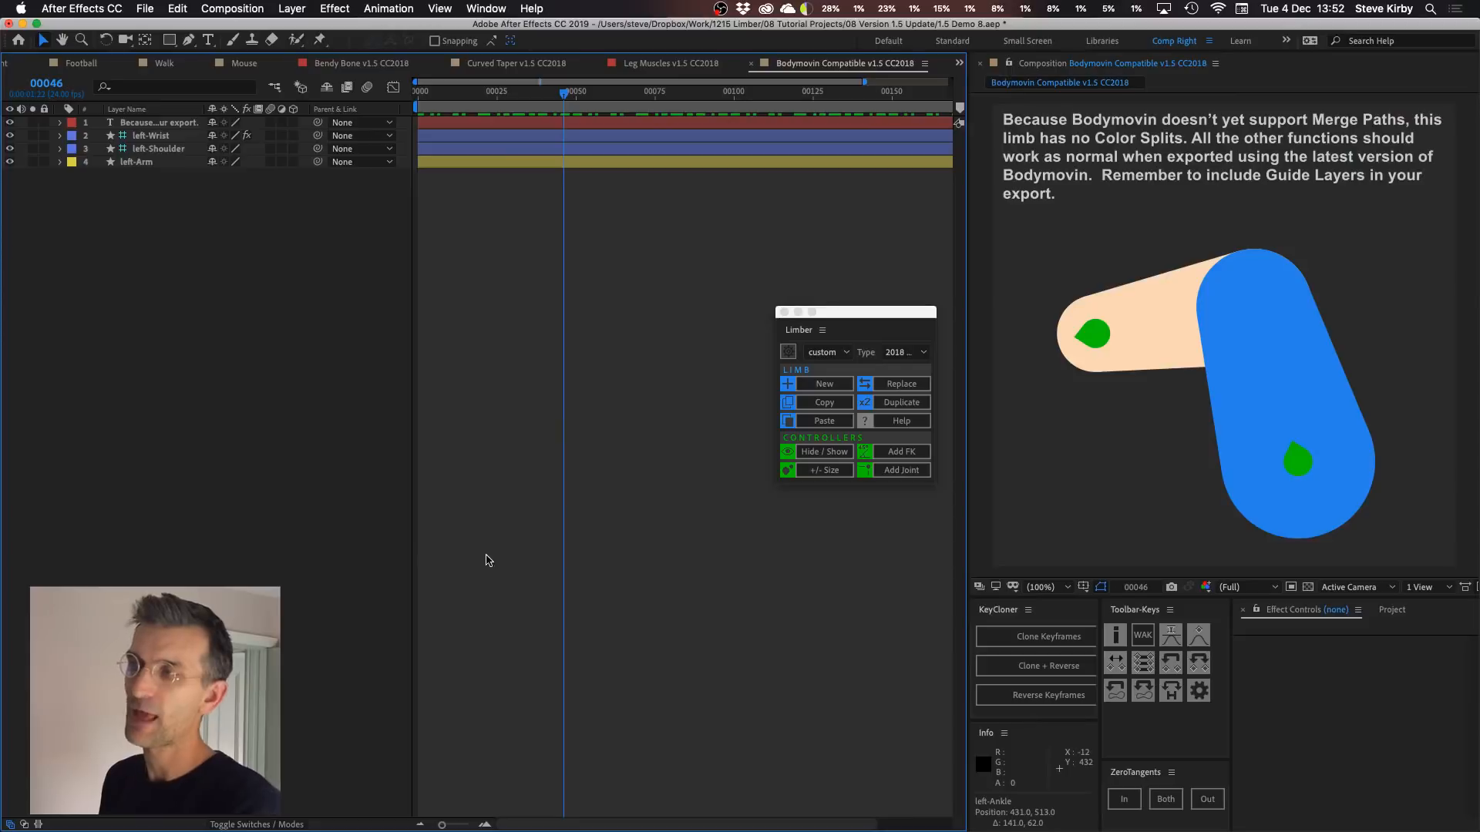
mouse_move(231, 475)
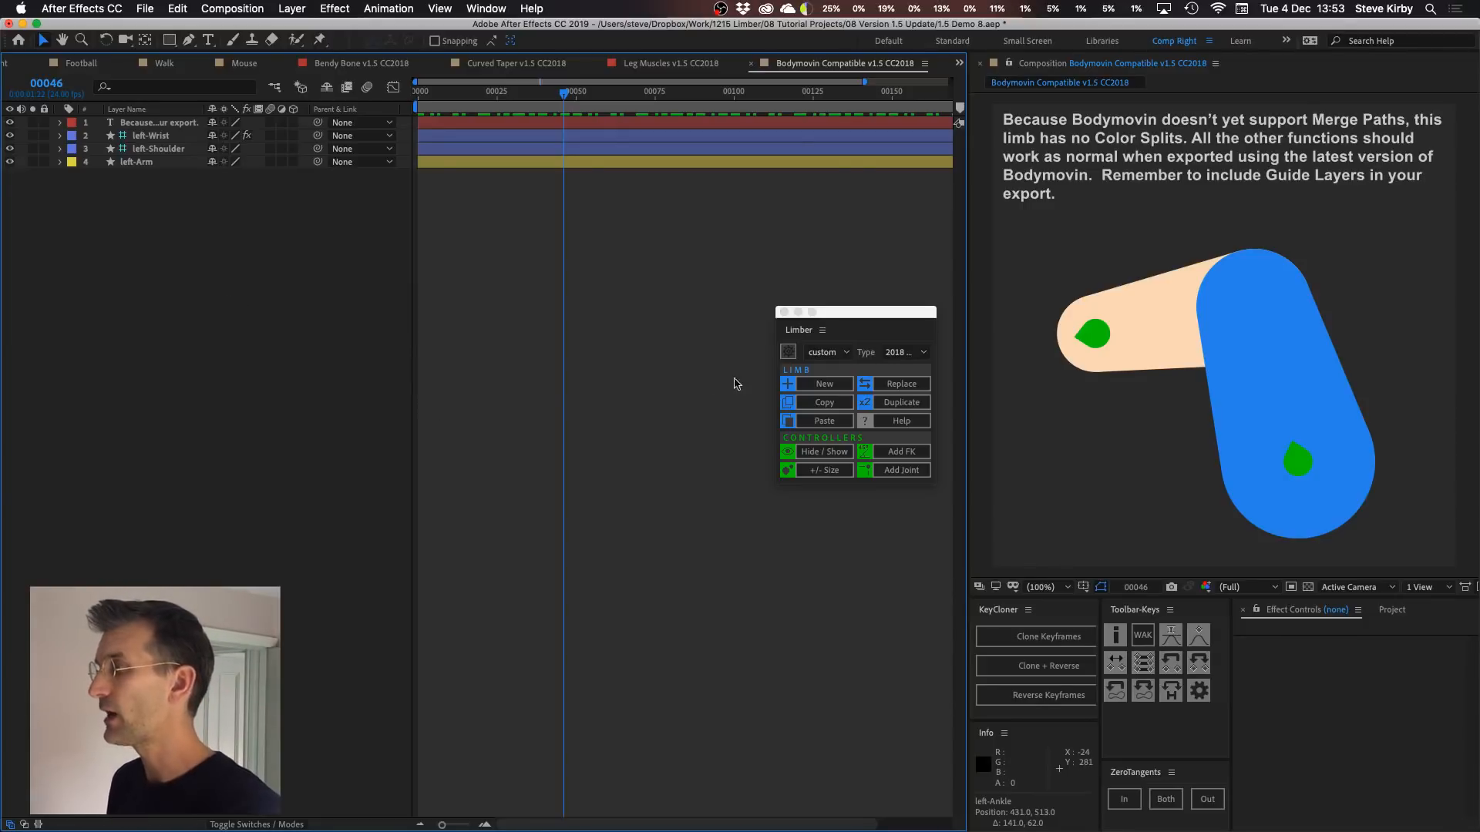
mouse_move(623, 359)
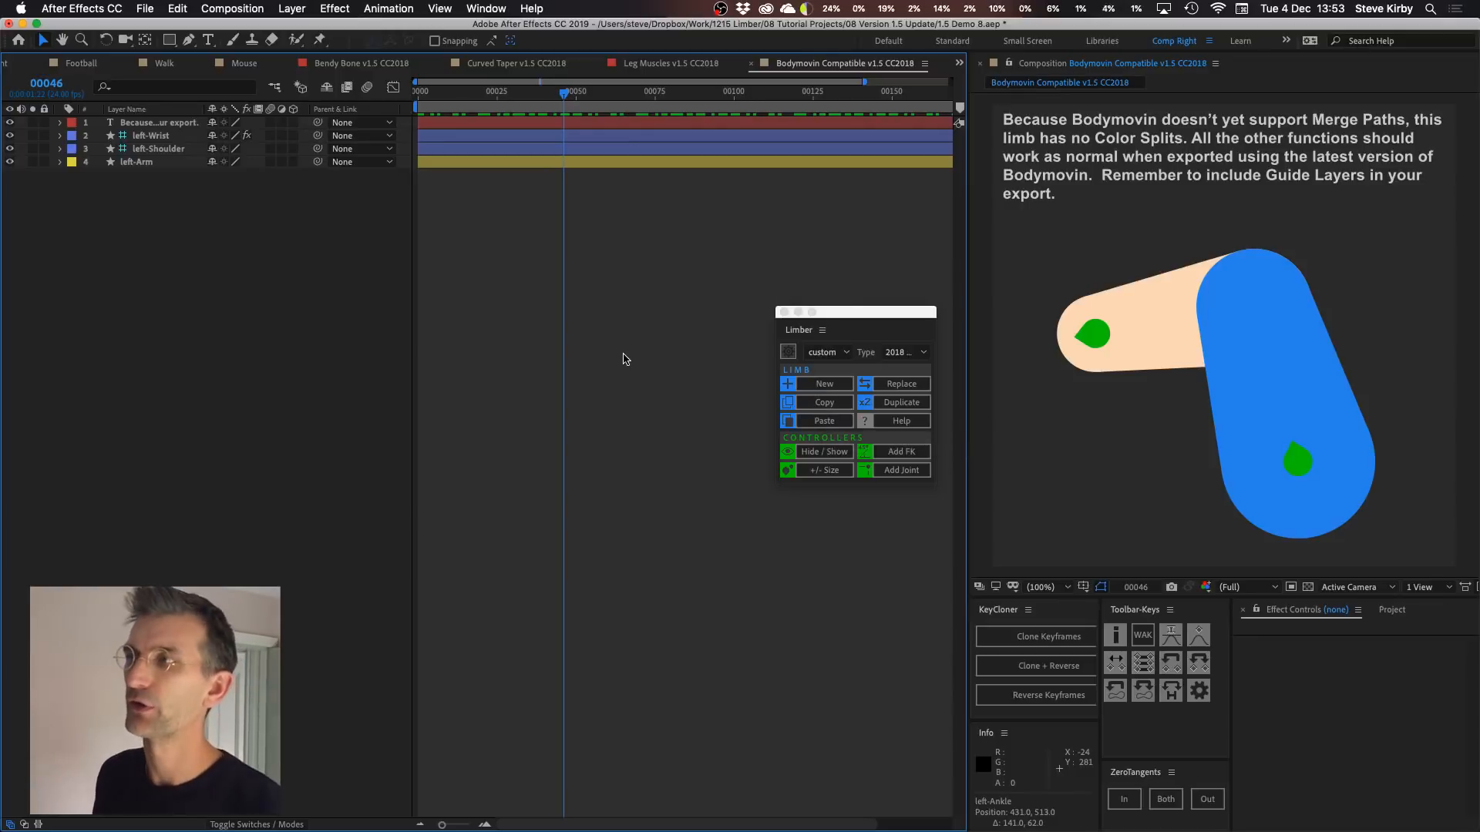
mouse_move(614, 373)
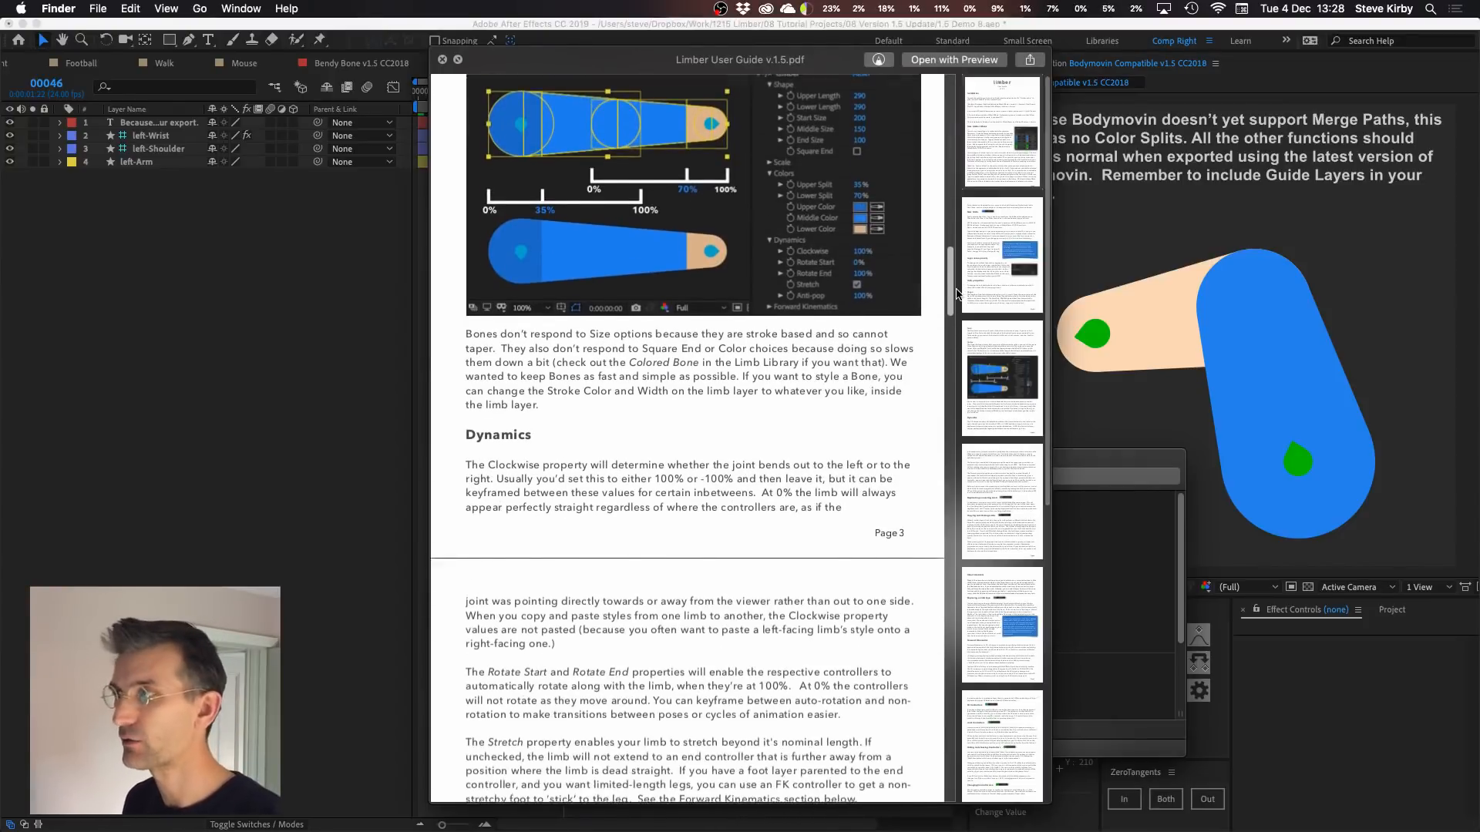
Scroll the user guide from the Dynamics section on page 3 down to Troubleshooting blending on page 7
scroll("down", 3)
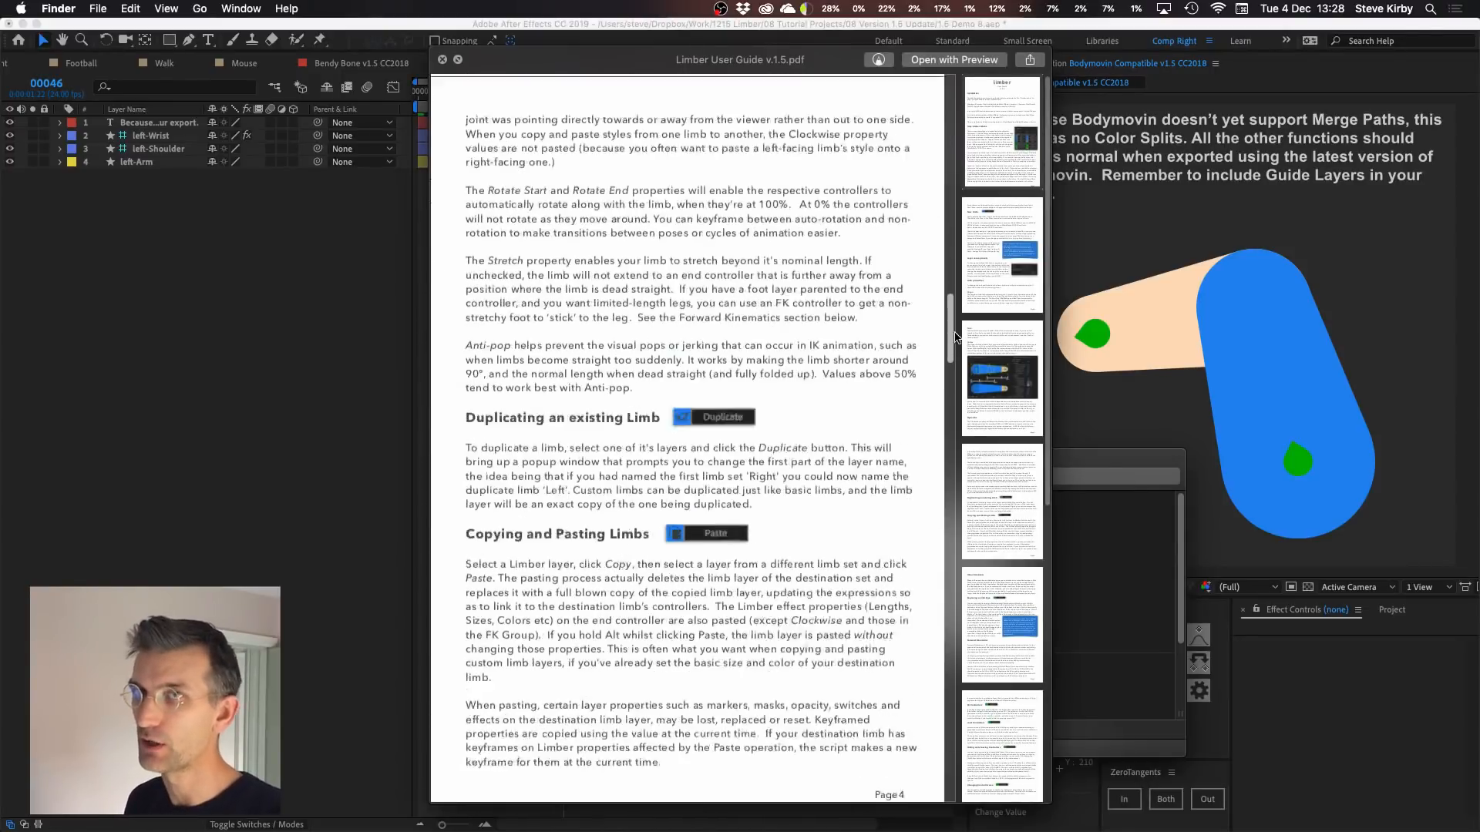
scroll("down", 3)
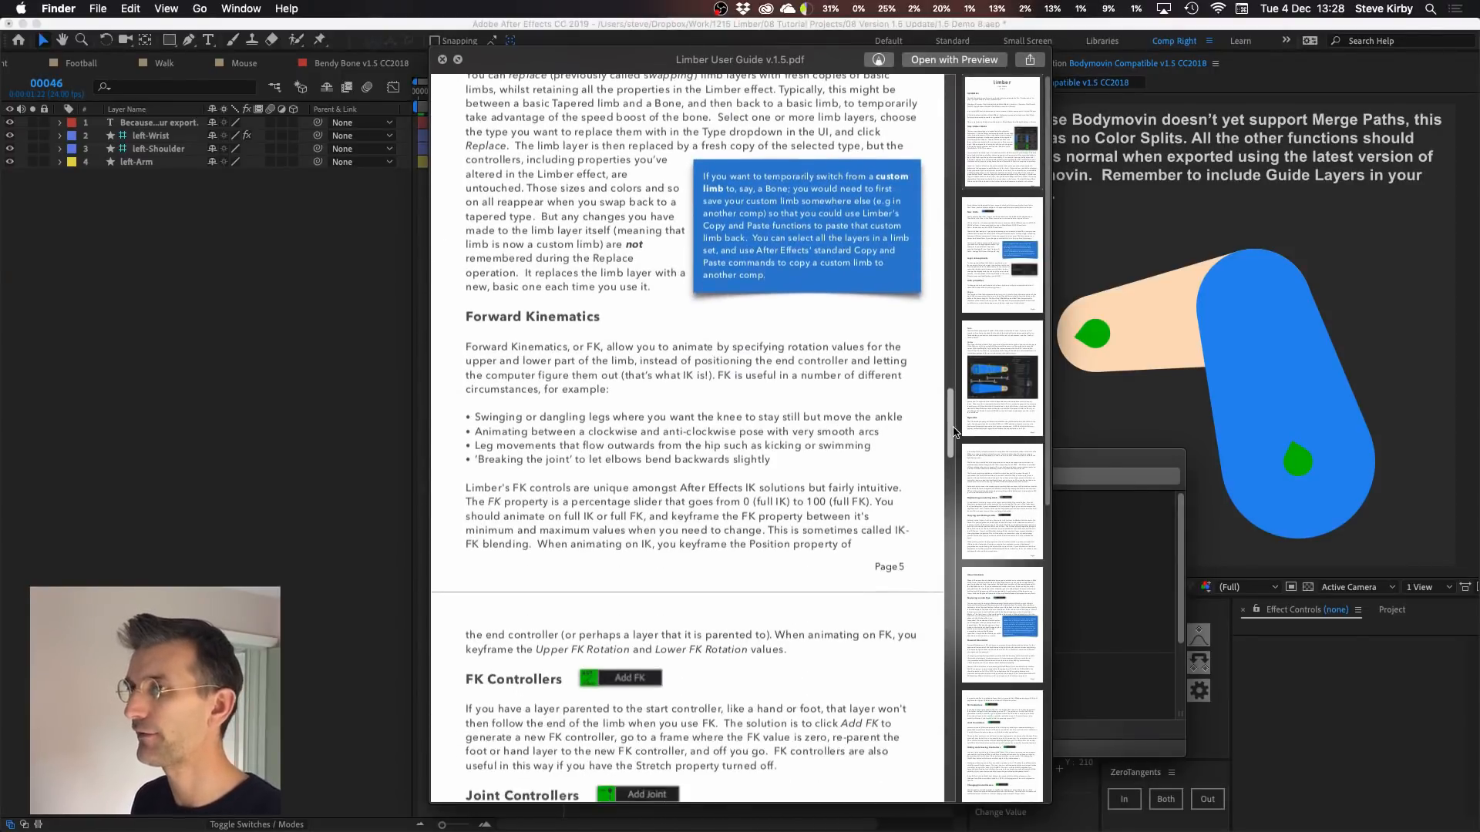
scroll("down", 3)
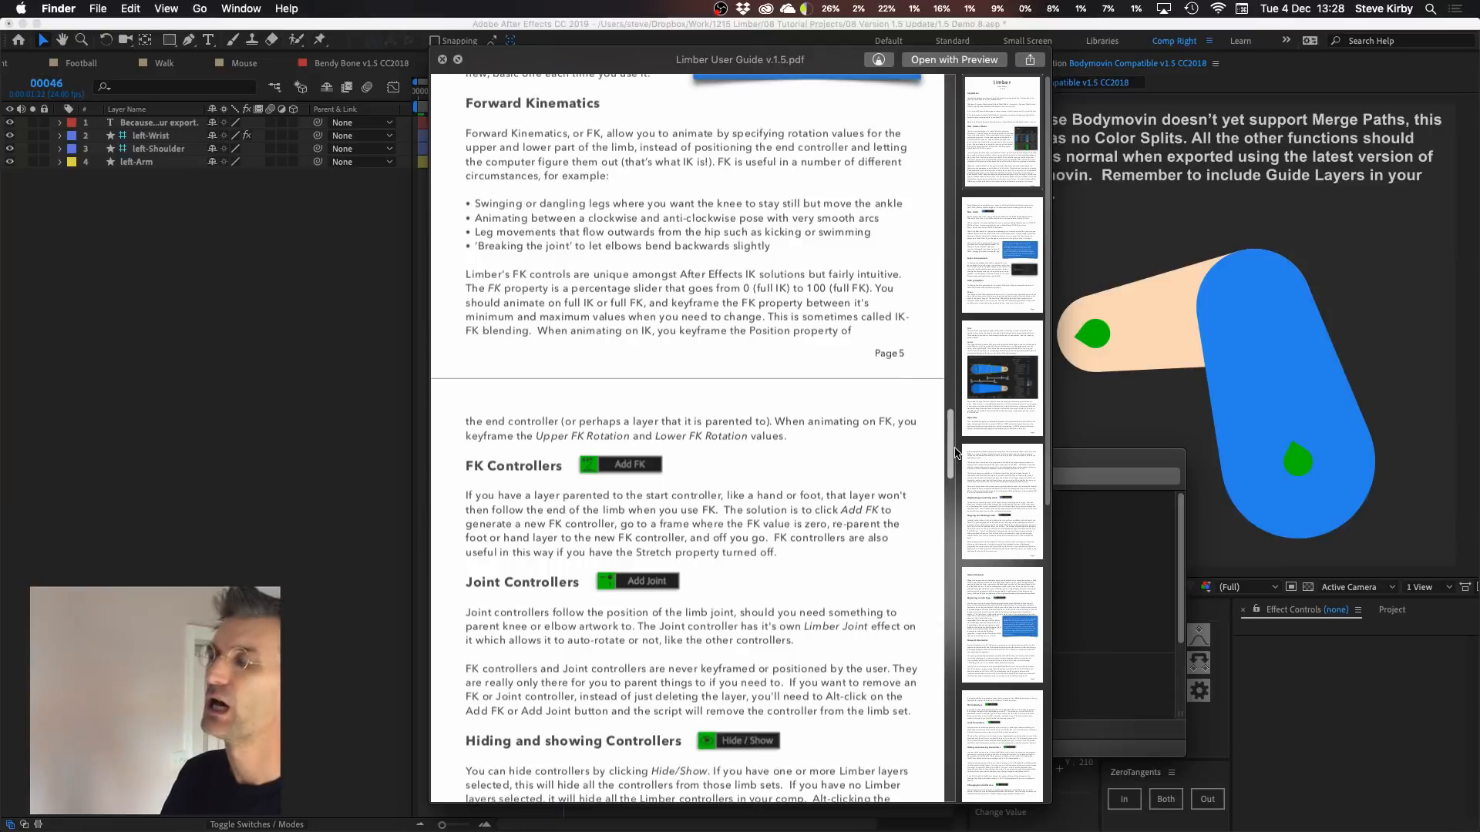
scroll("down", 3)
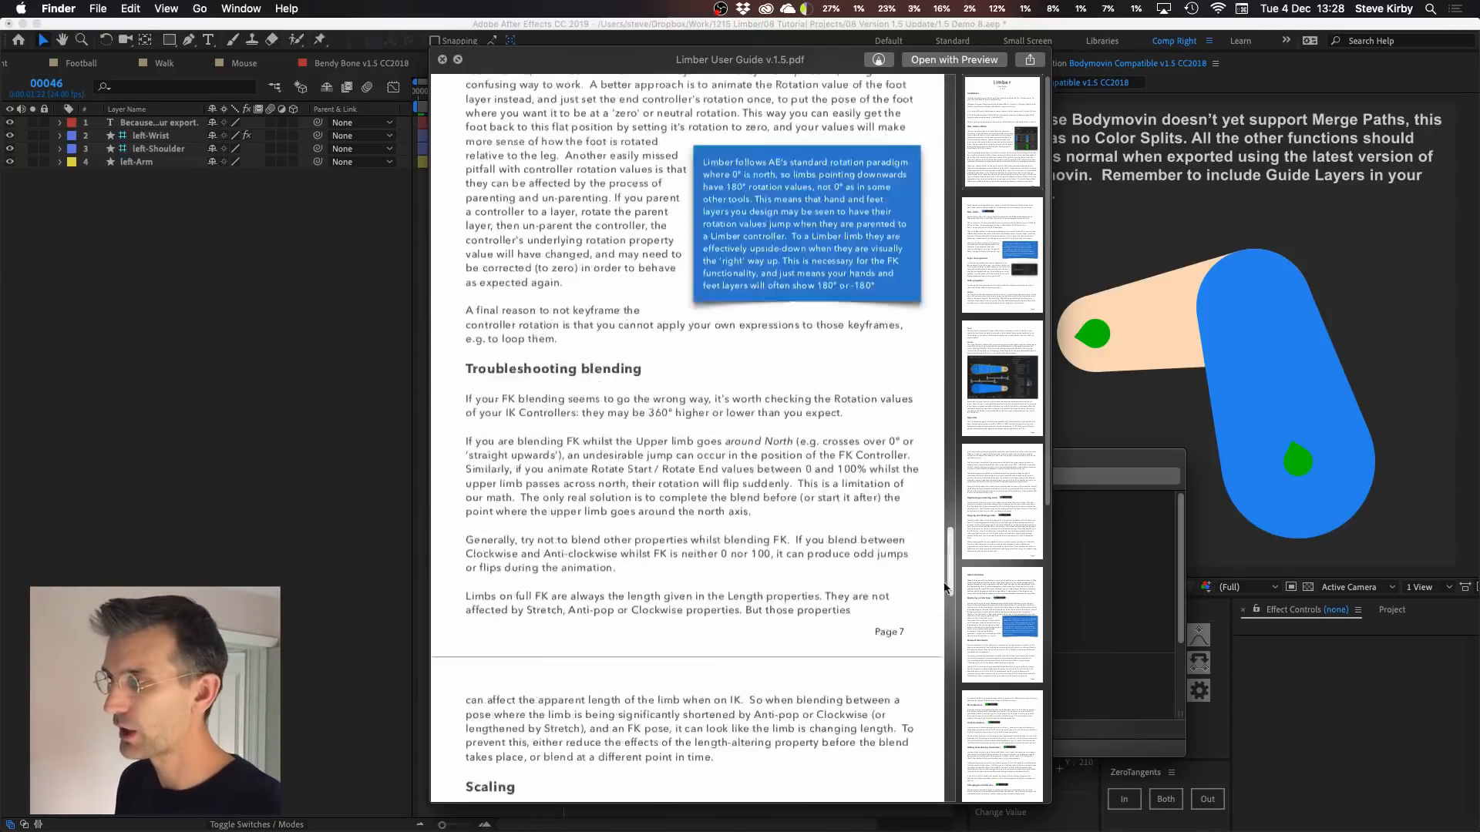